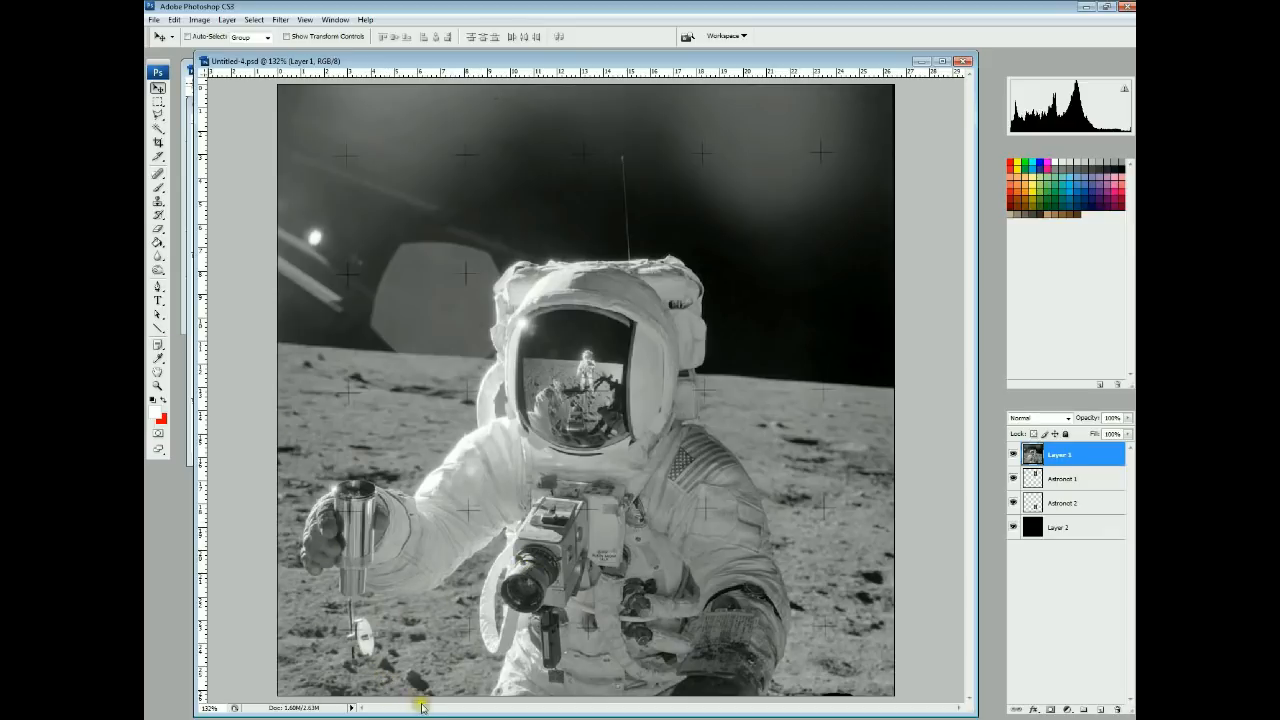
mouse_move(420, 617)
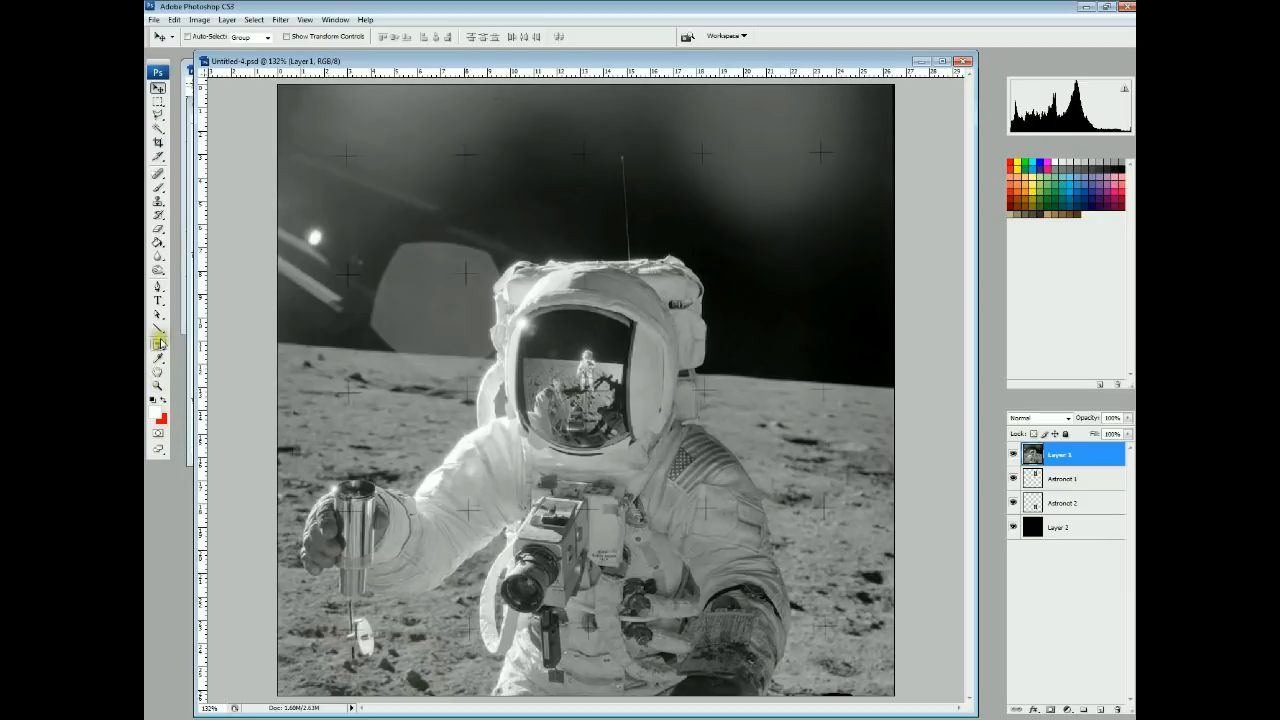
Draw a white Line Tool arrow from the photo's upper left toward the astronaut
click(158, 328)
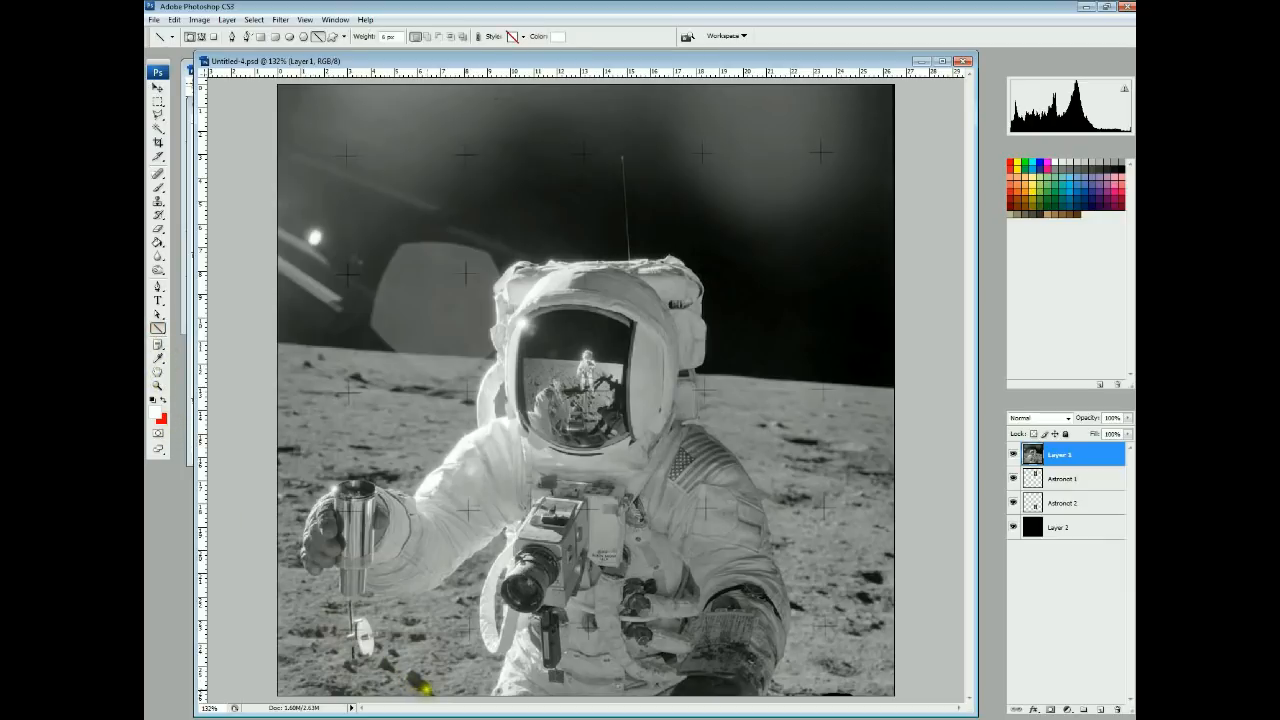
drag(283, 483, 425, 690)
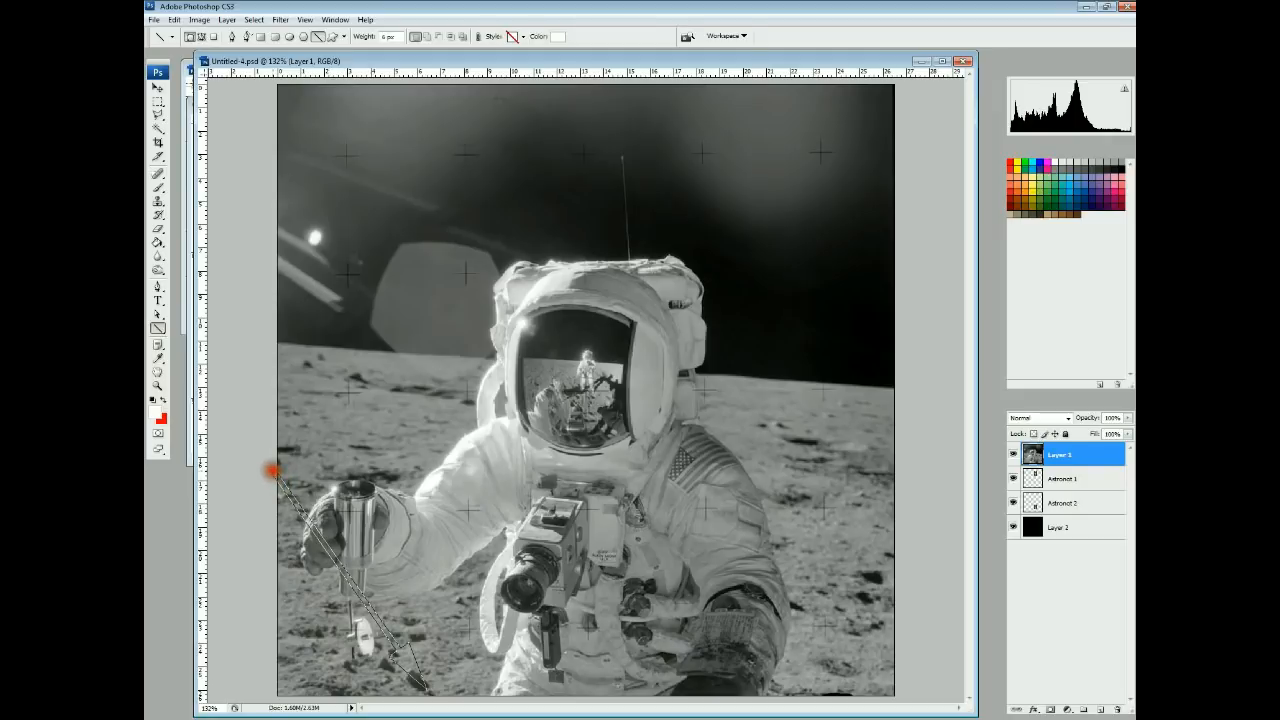
drag(275, 470, 425, 685)
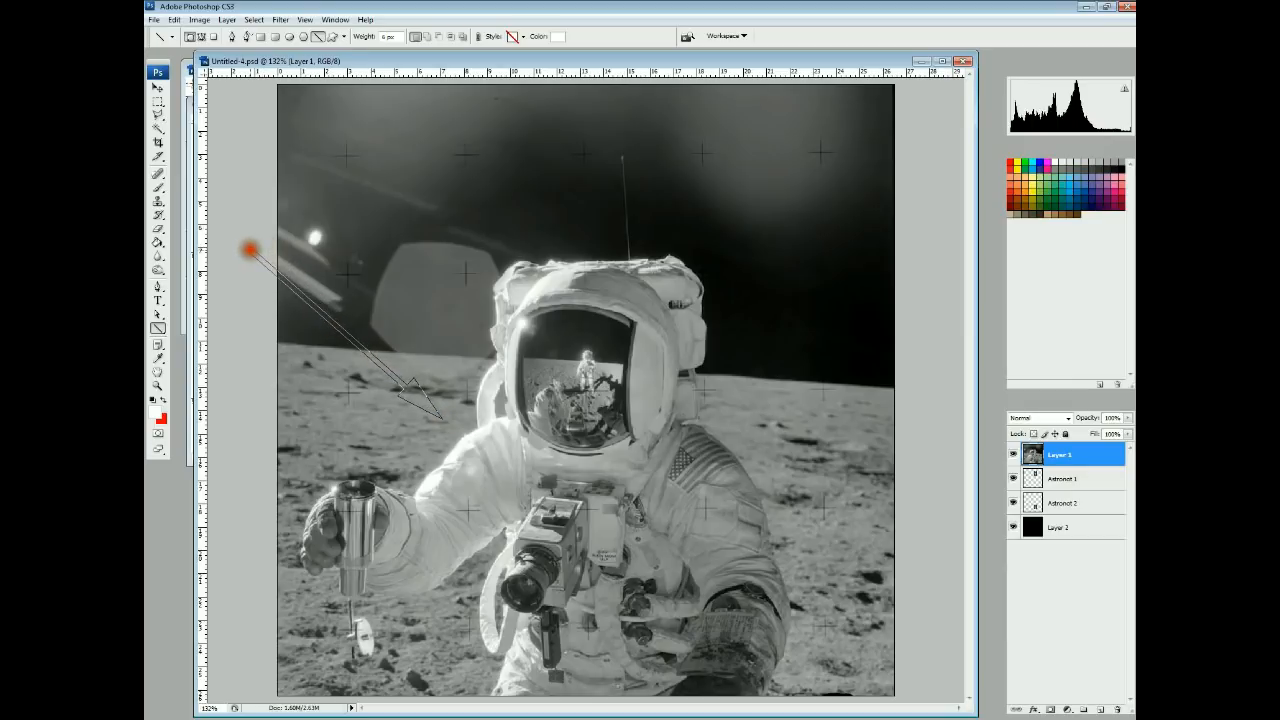
drag(248, 248, 440, 420)
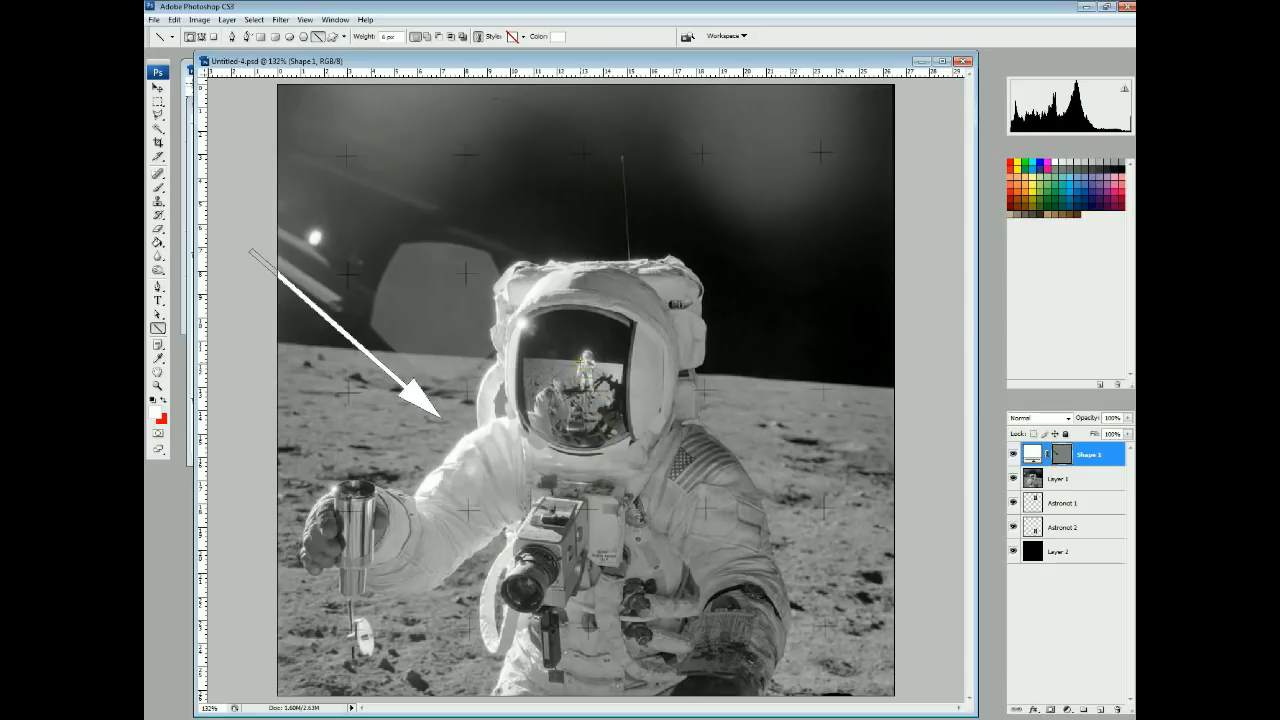
Delete the Shape 1 arrow layer and zoom in on the visor reflection
click(565, 355)
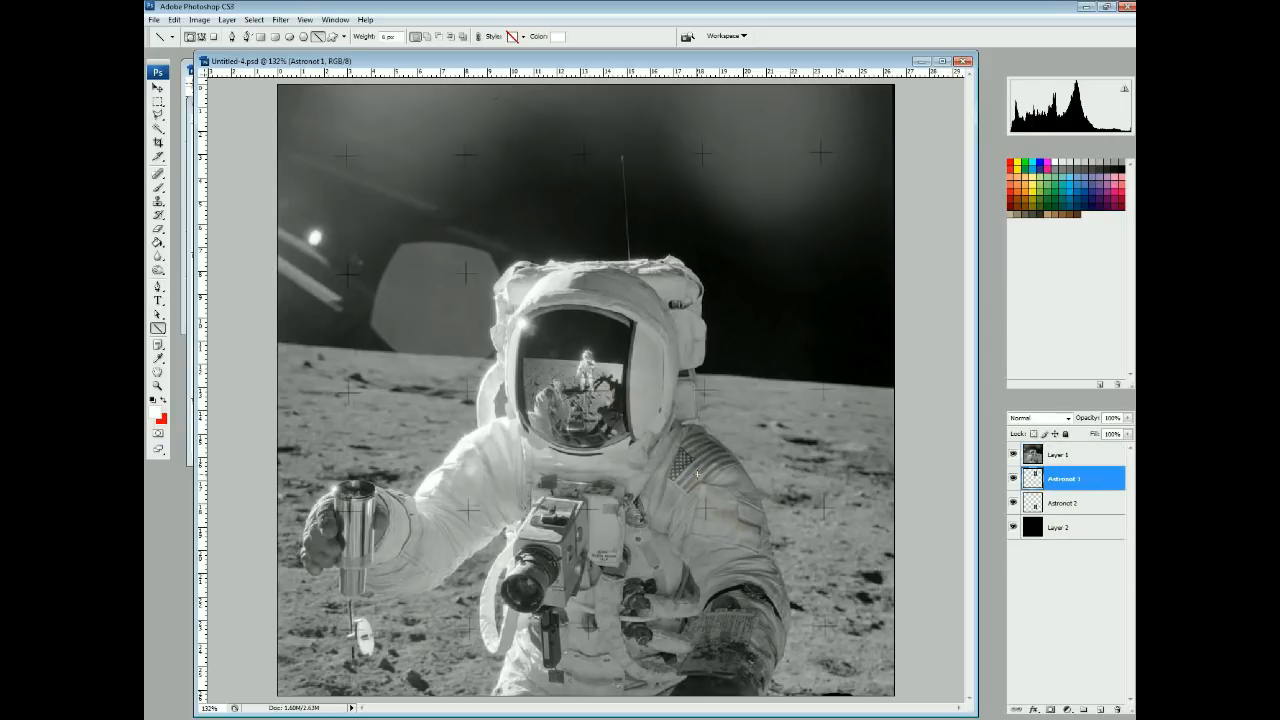
click(1057, 455)
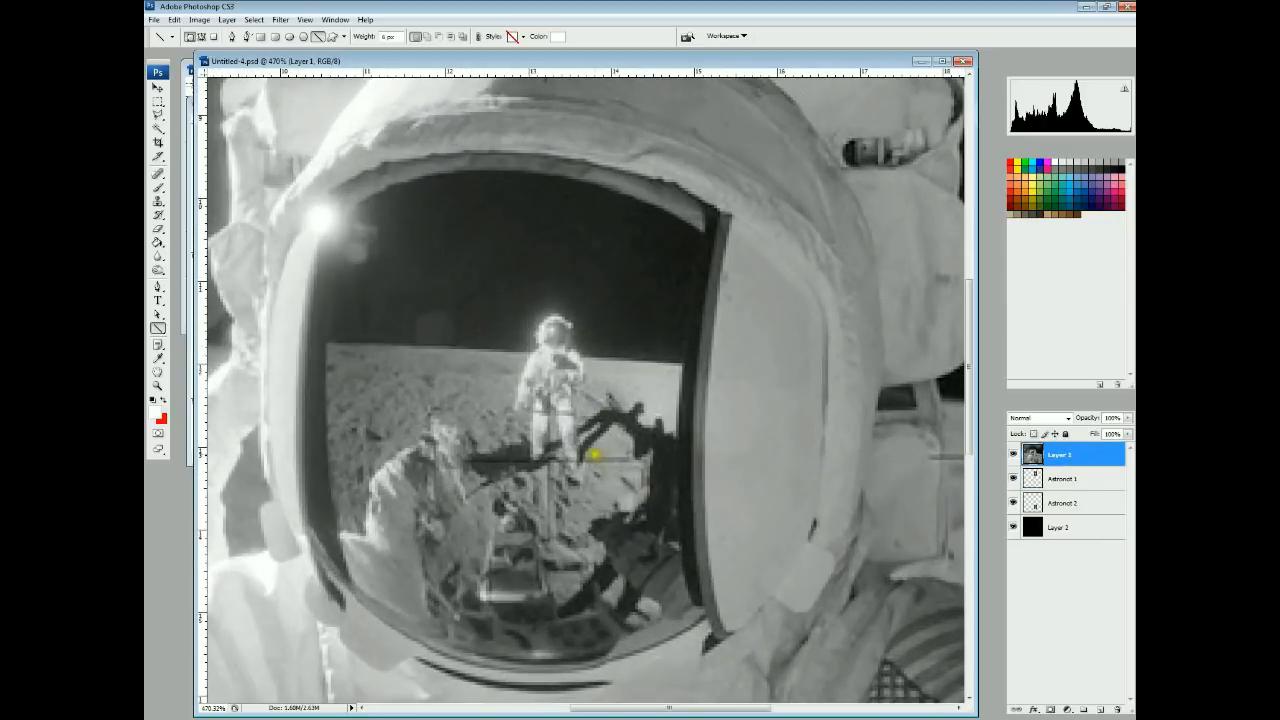
mouse_move(630, 388)
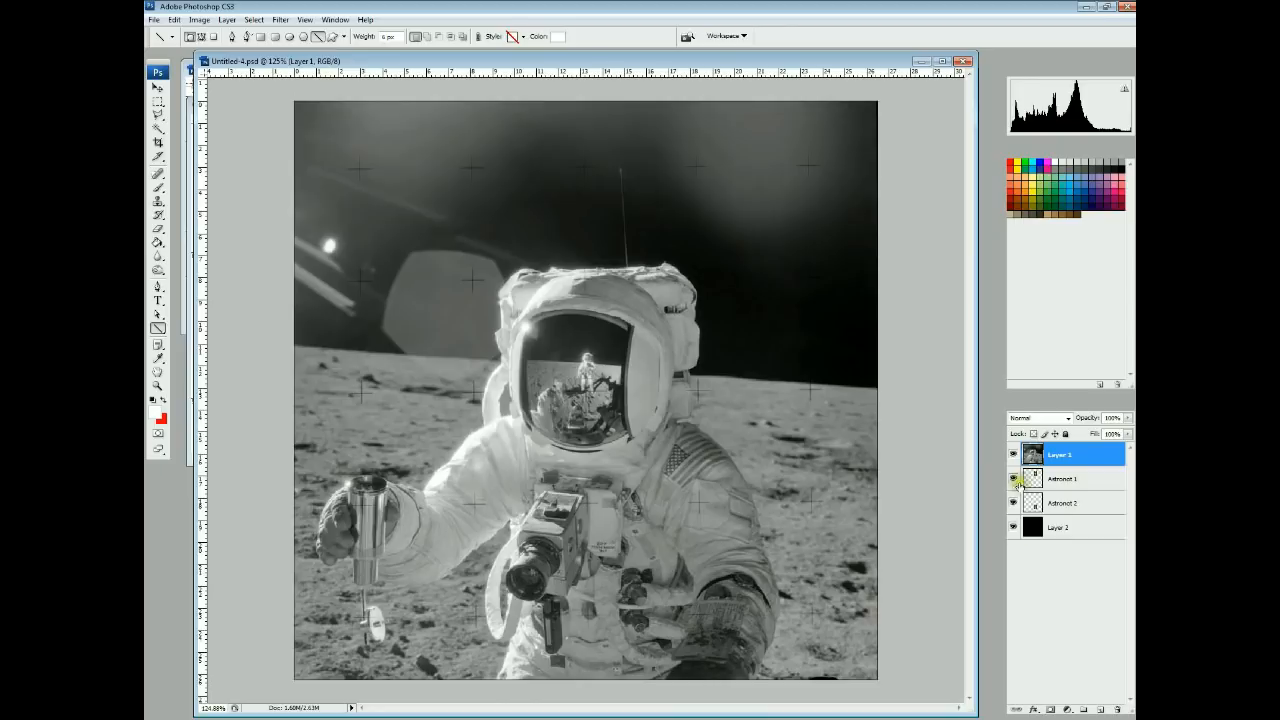
Hide Layer 1 and draw arrows toward the upper and lower cartoon astronauts
click(1013, 455)
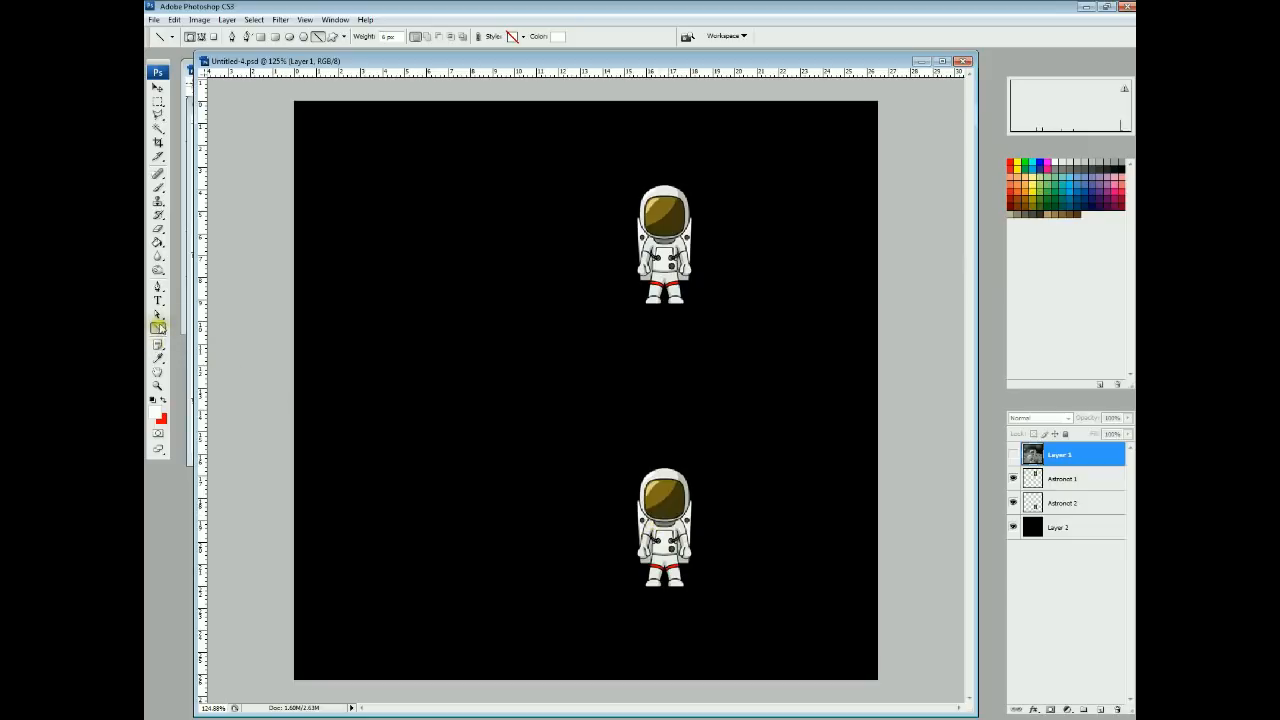
click(600, 205)
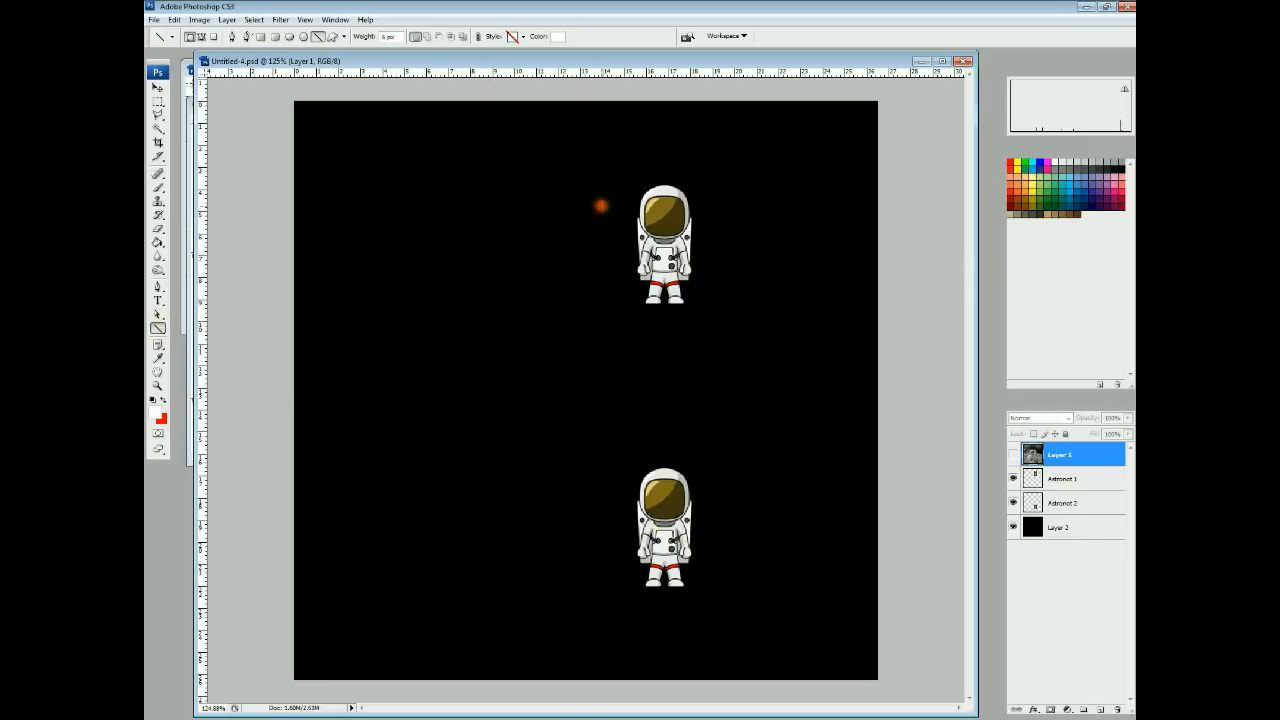
drag(470, 114, 600, 205)
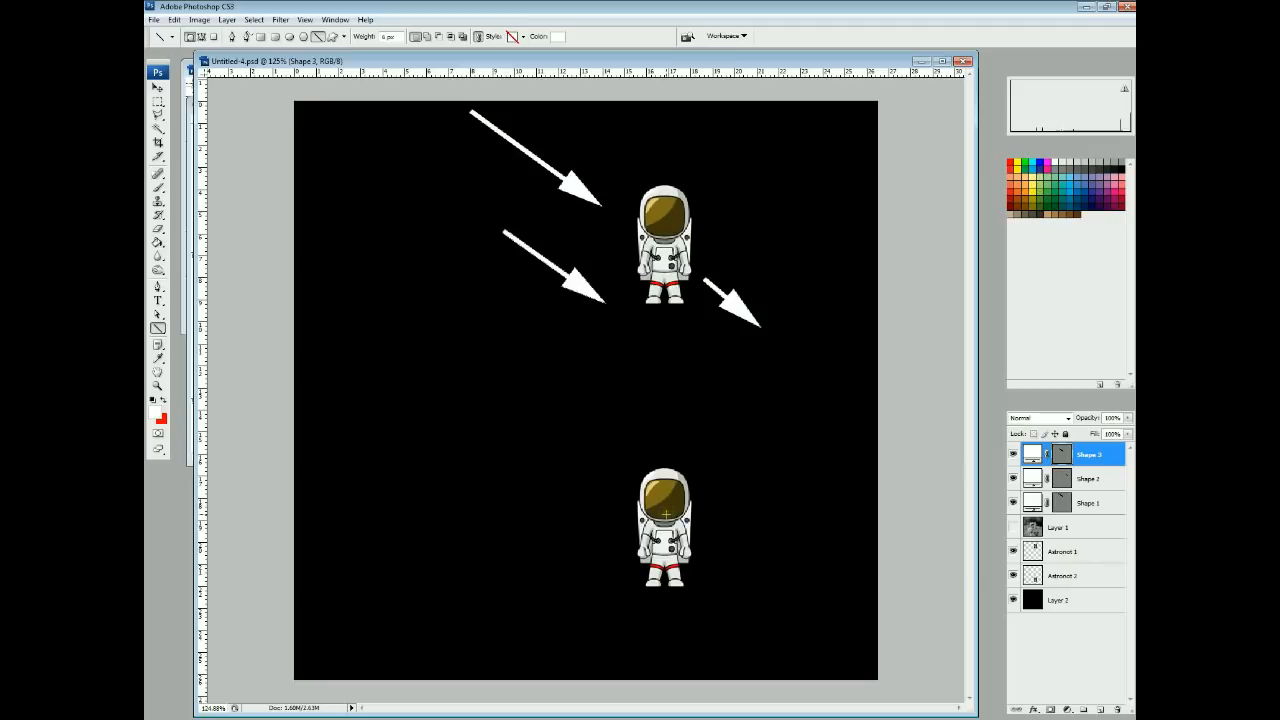
drag(505, 443, 585, 495)
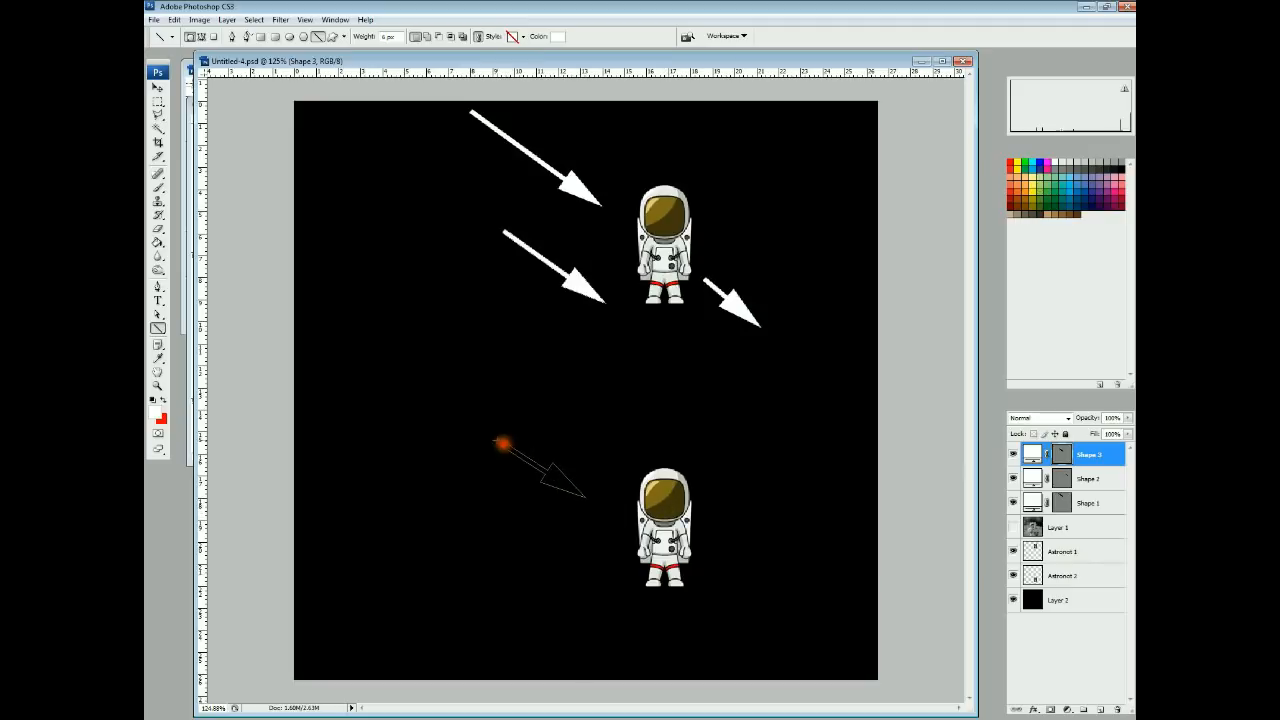
drag(405, 382, 585, 500)
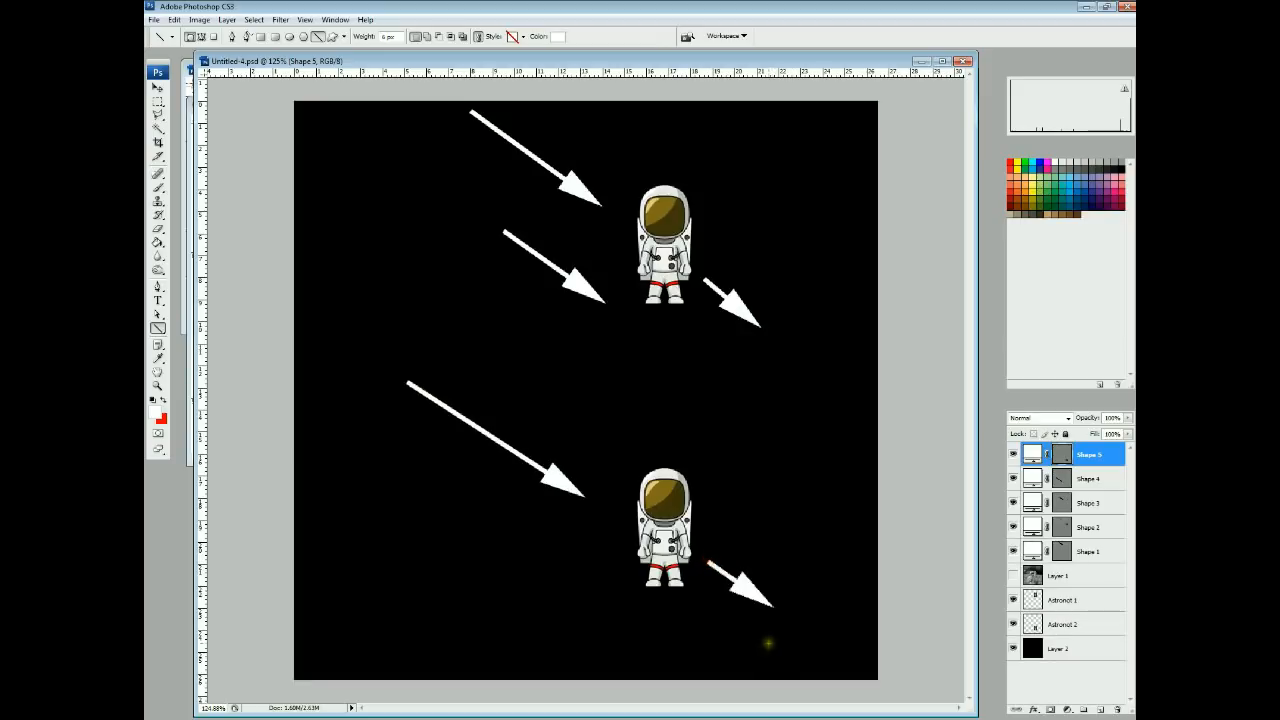
mouse_move(429, 270)
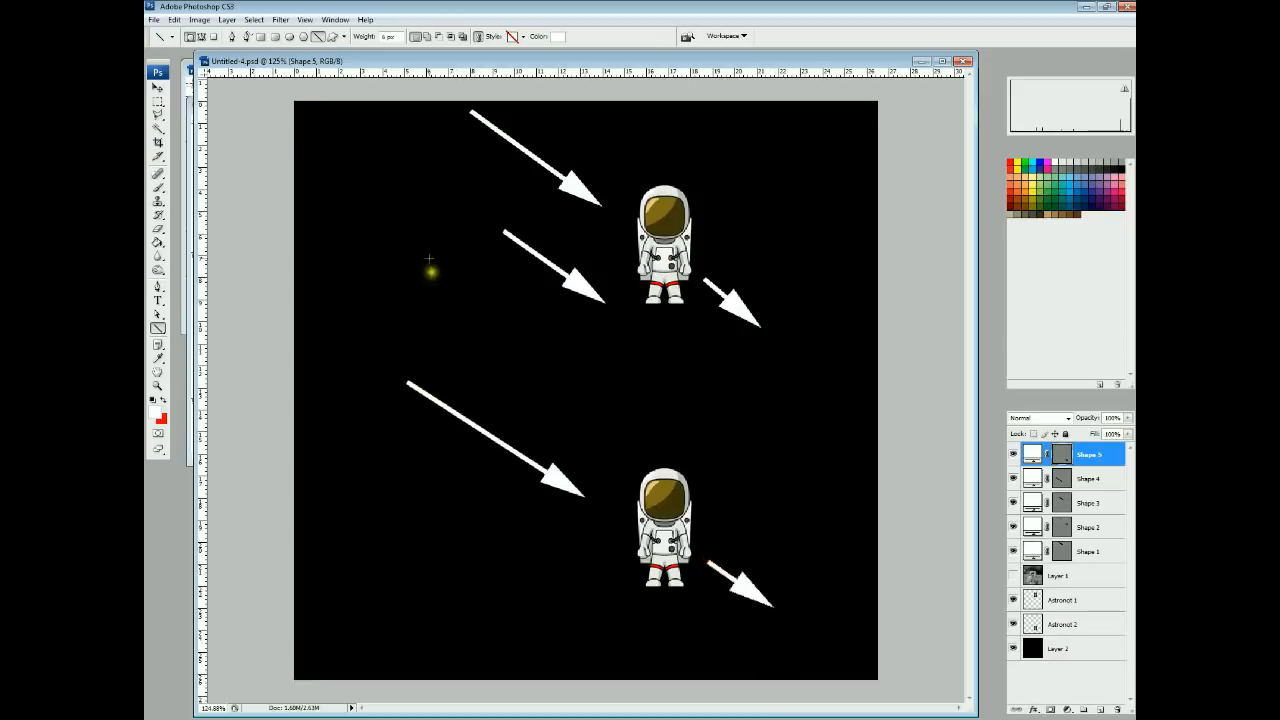
mouse_move(478, 277)
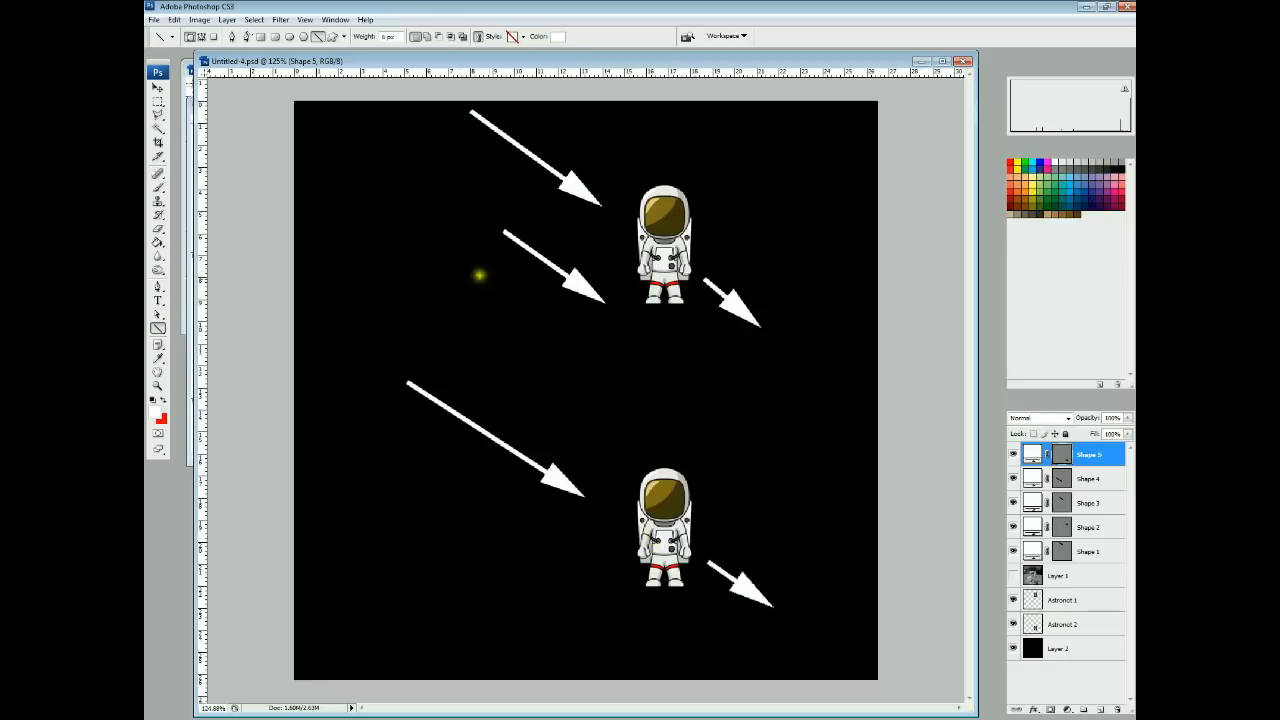
mouse_move(816, 645)
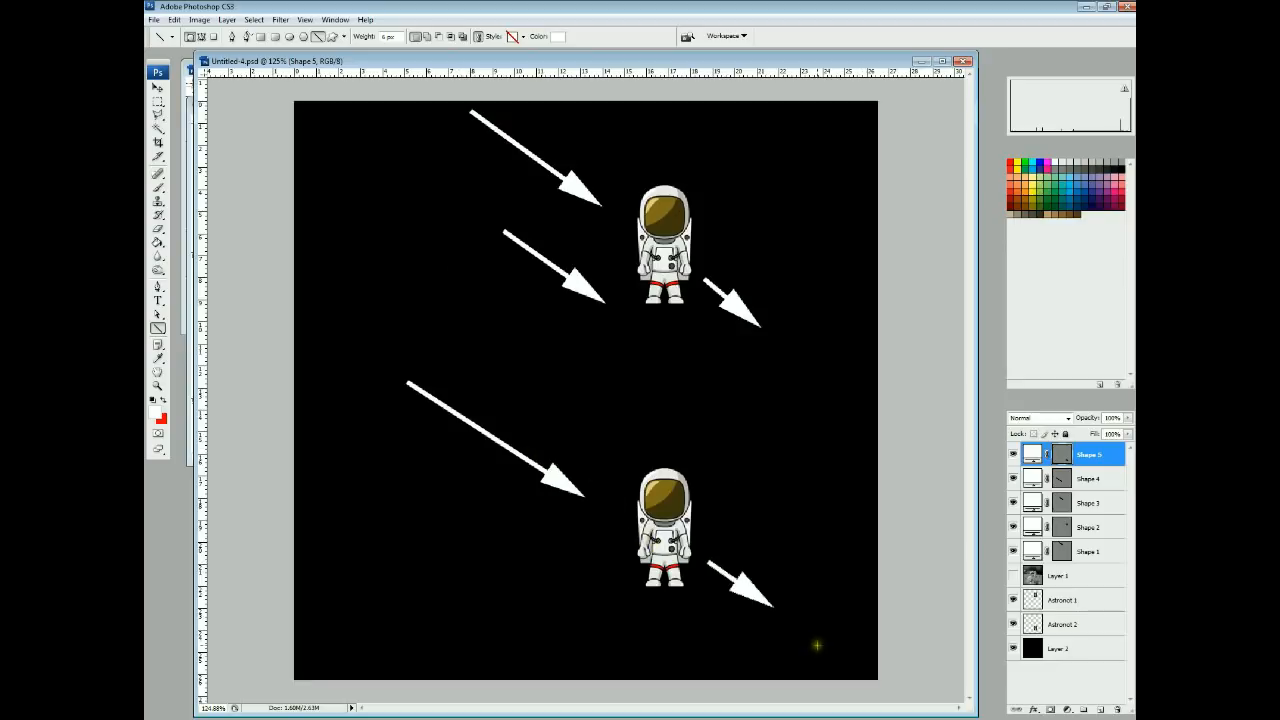
mouse_move(697, 553)
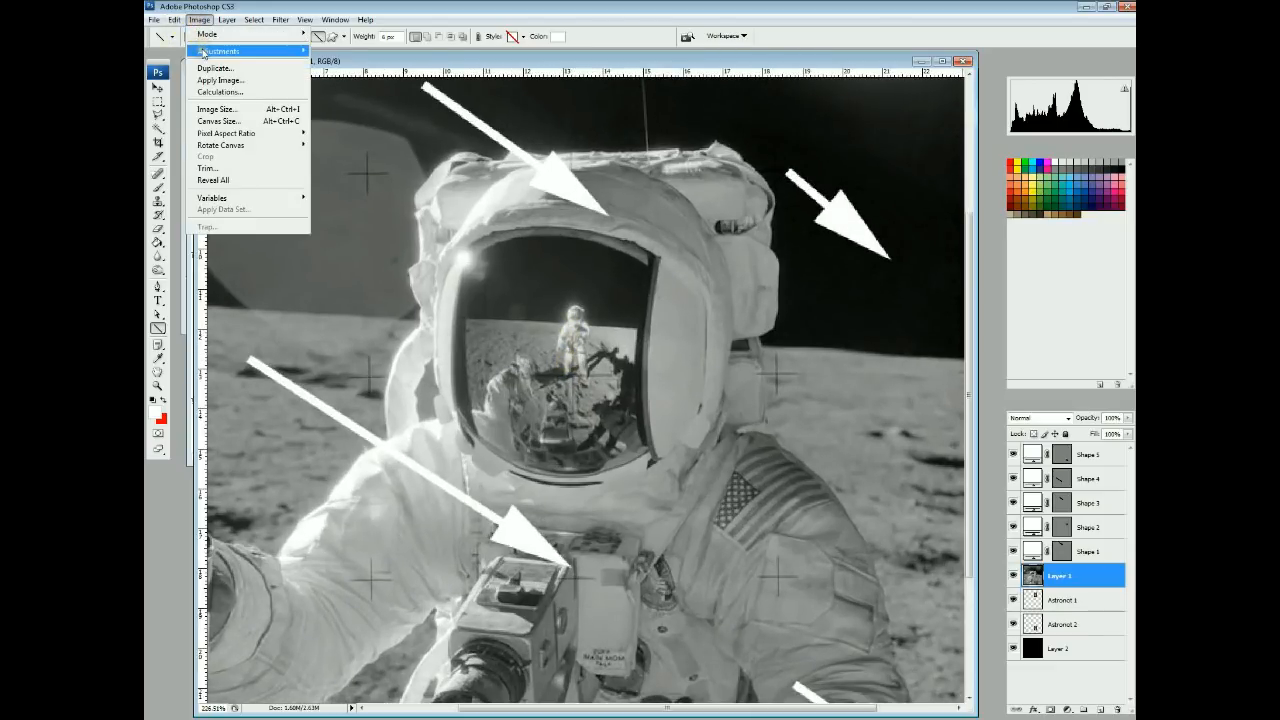
Drag the Levels black input slider to darken the shadows, then close the dialog
click(220, 51)
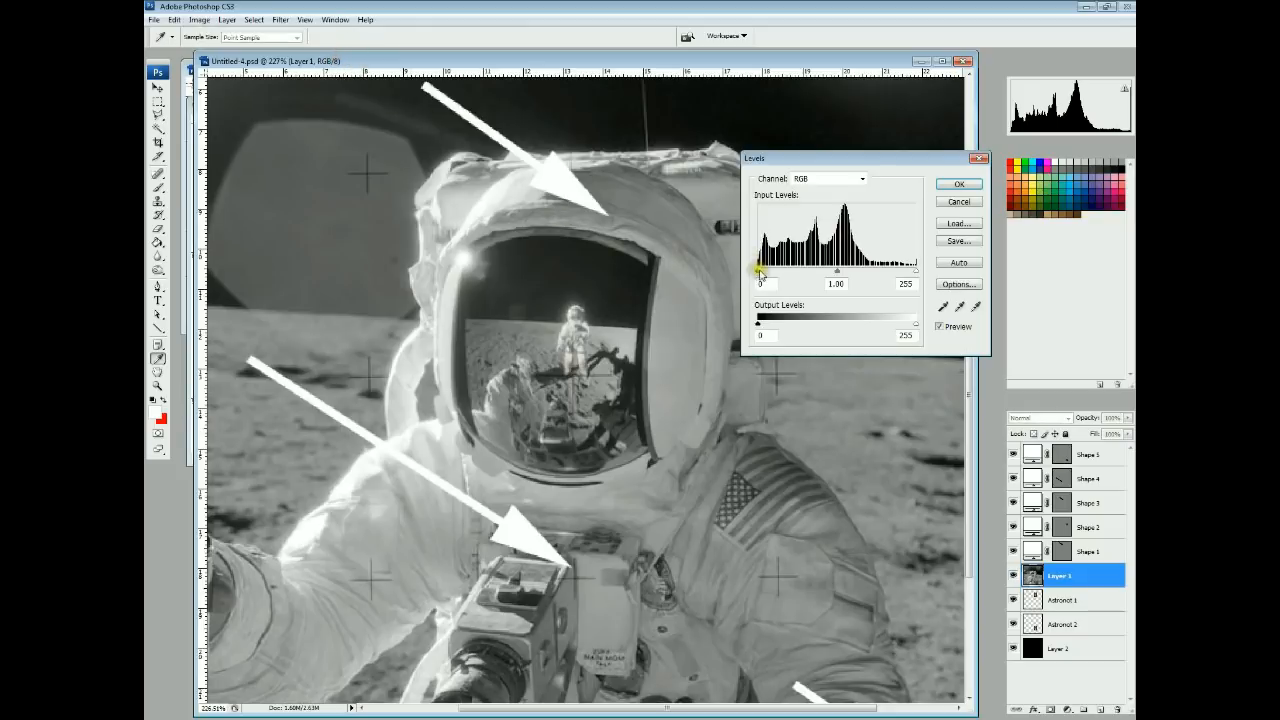
drag(760, 270, 860, 270)
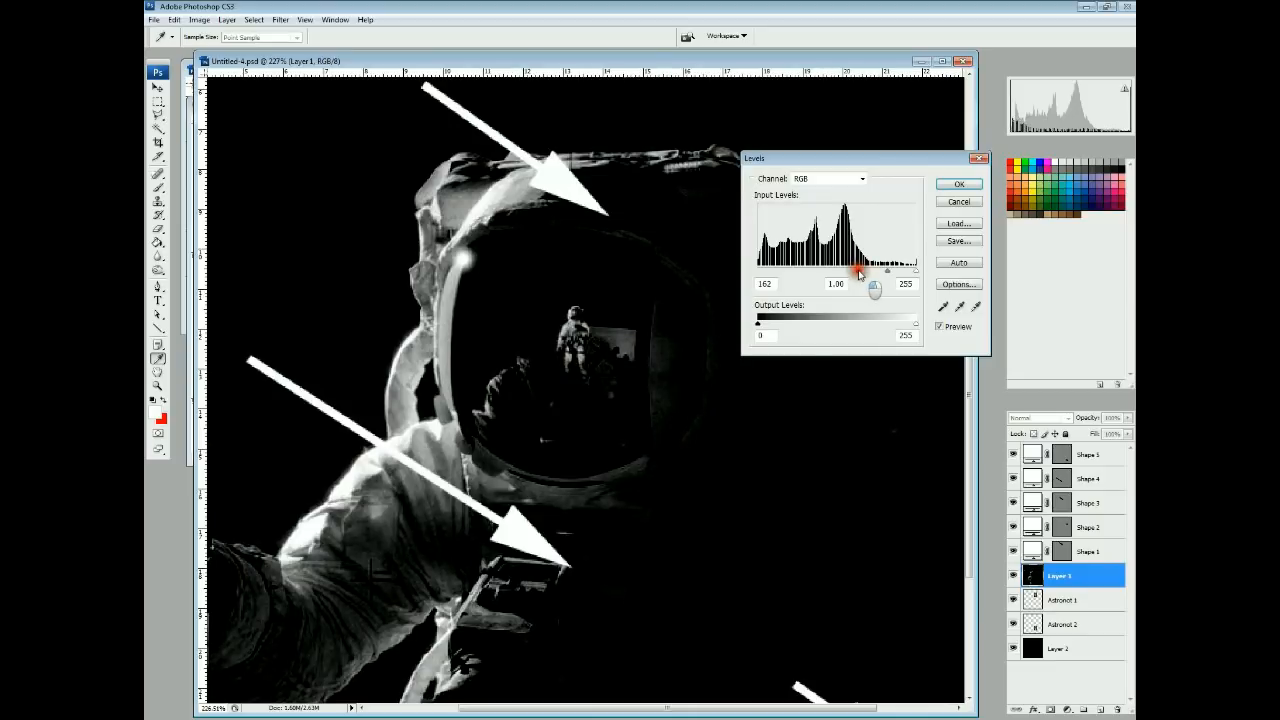
click(957, 183)
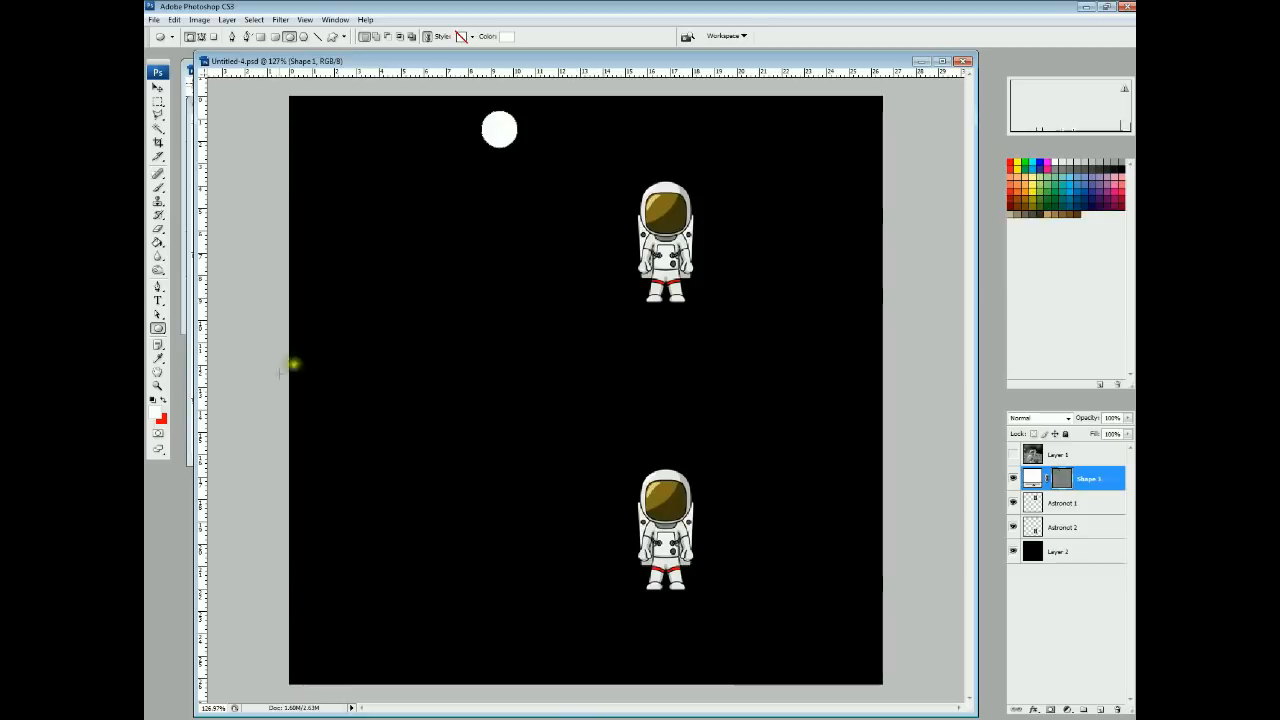
Switch to the Line Tool and draw an arrow from the circle toward the upper astronaut
click(158, 328)
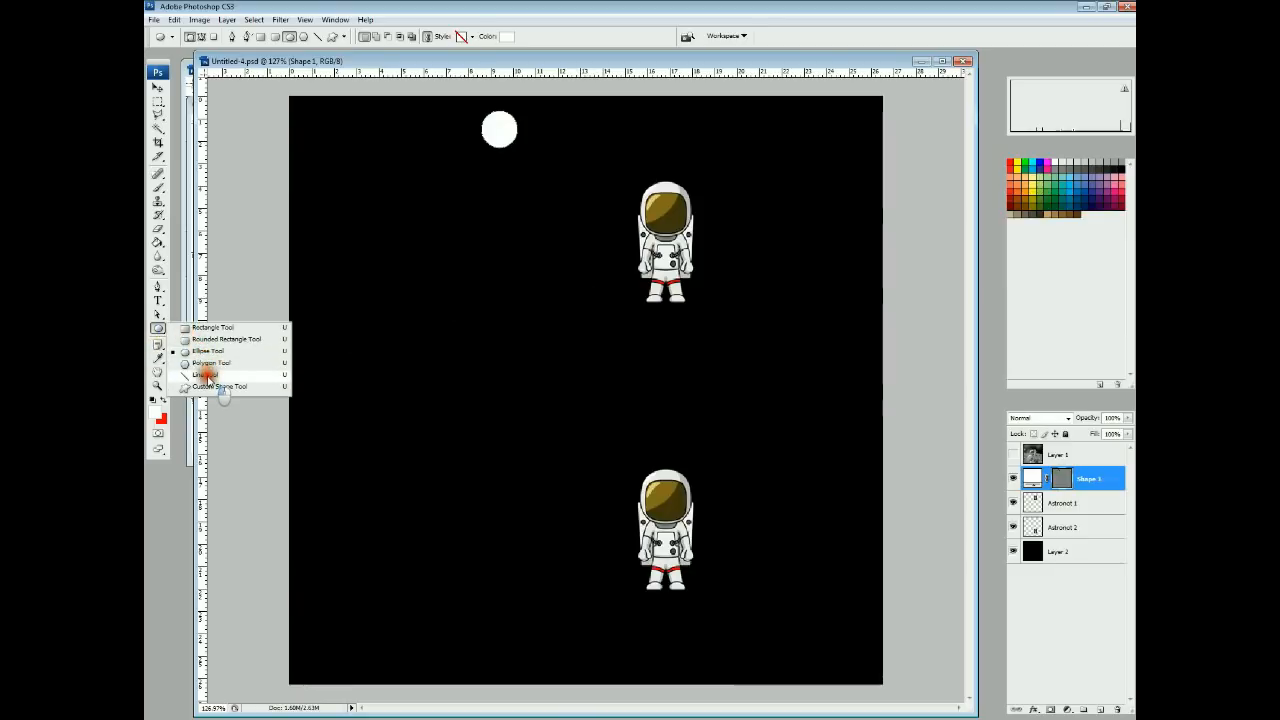
click(204, 362)
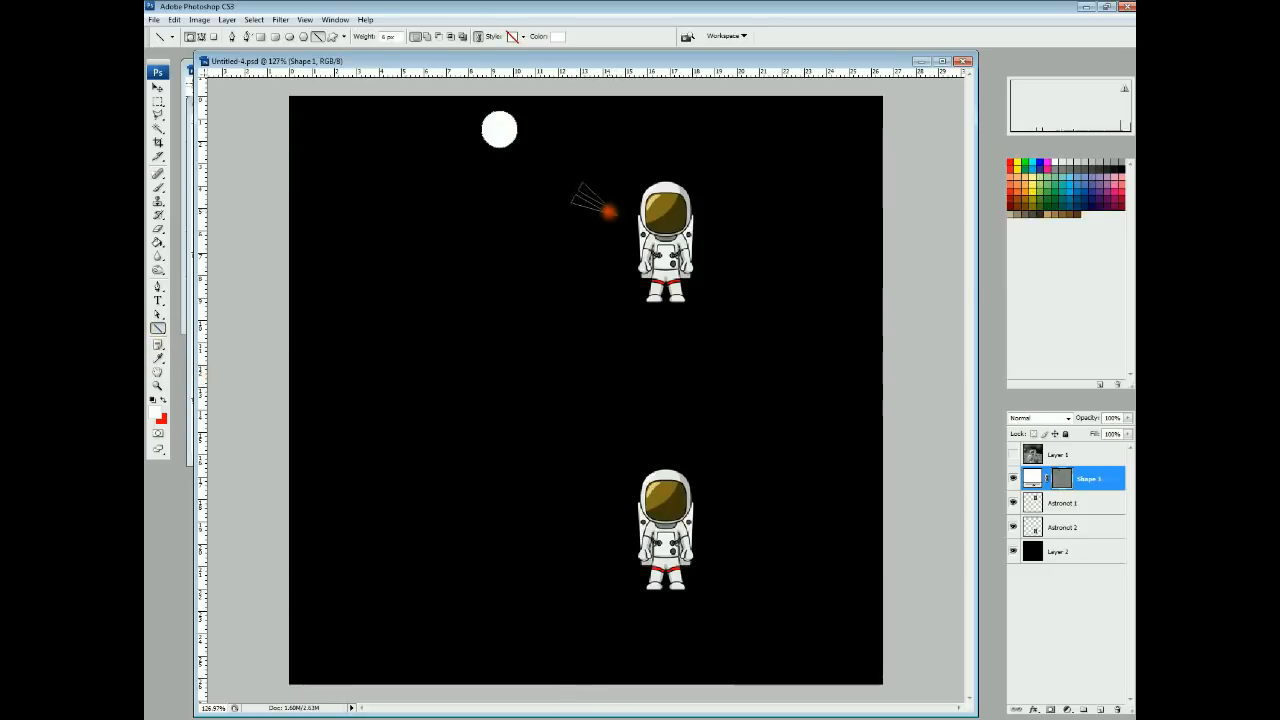
drag(505, 130, 610, 215)
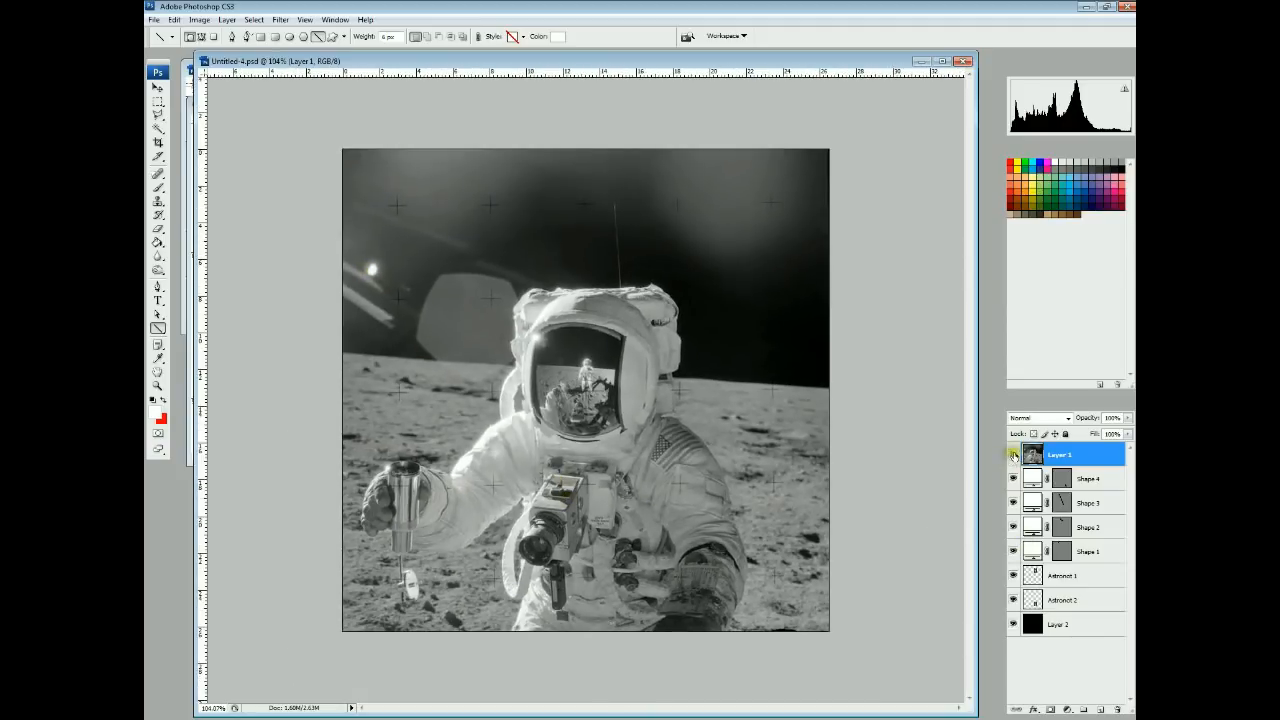
Toggle Layer 1's visibility to view the circle-and-arrow shape layers
click(1012, 455)
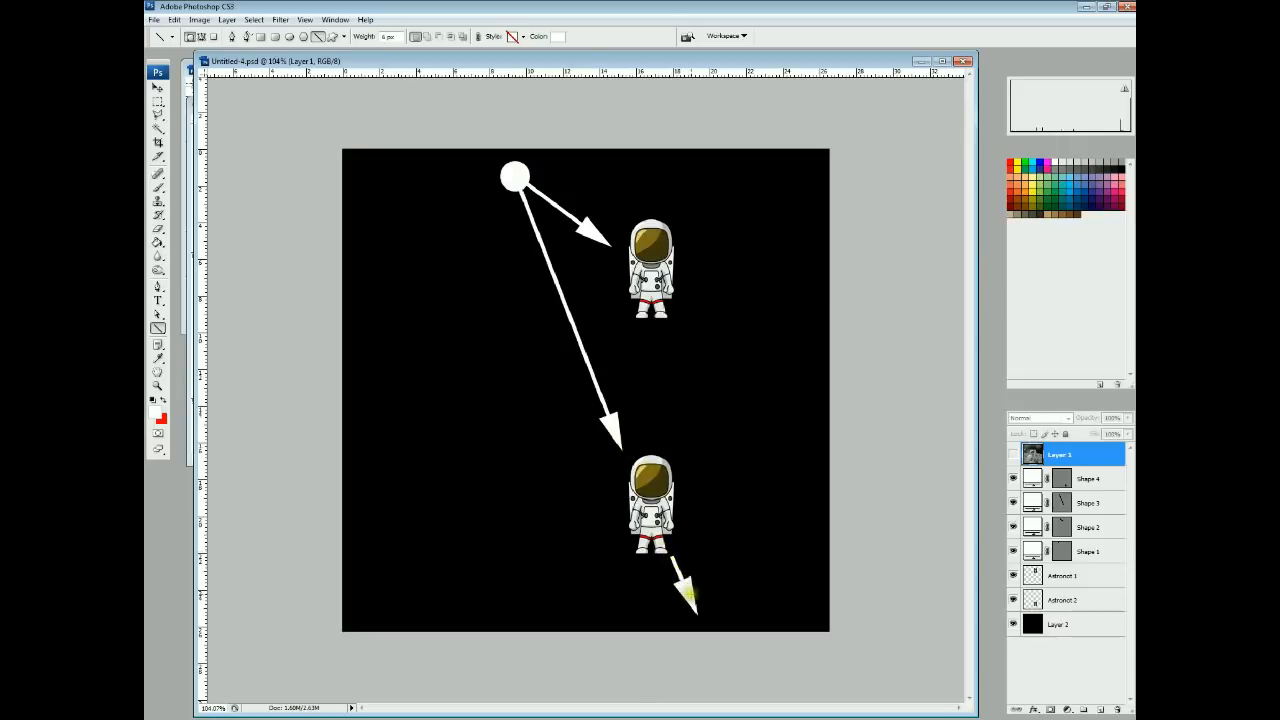
click(1013, 454)
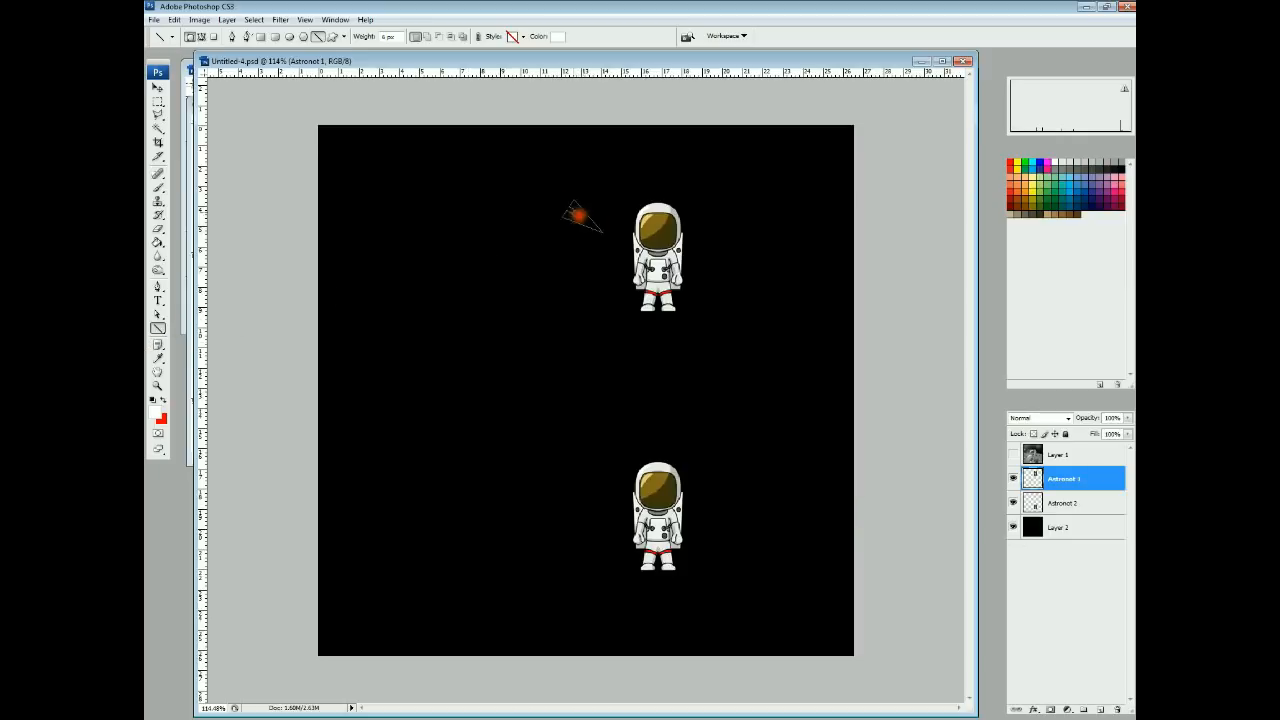
Draw four arrows toward both astronauts, then show the astronaut photo and zoom in
drag(478, 122, 600, 232)
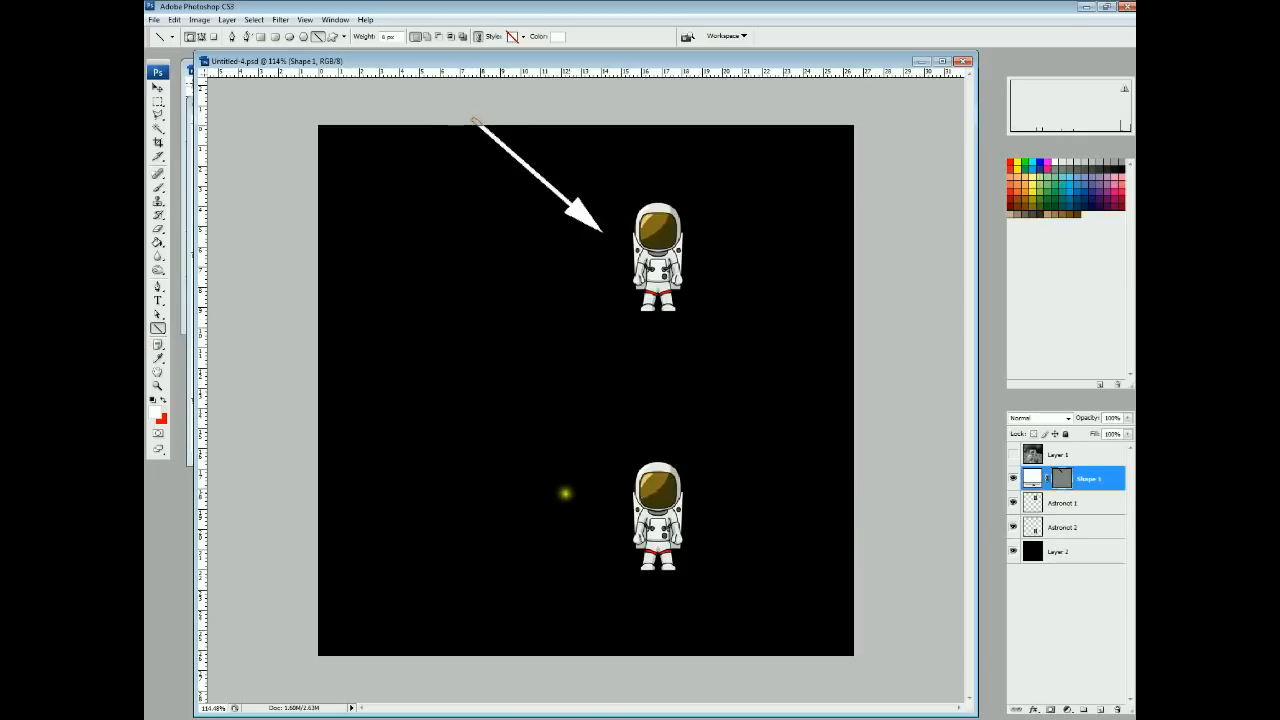
drag(365, 305, 565, 495)
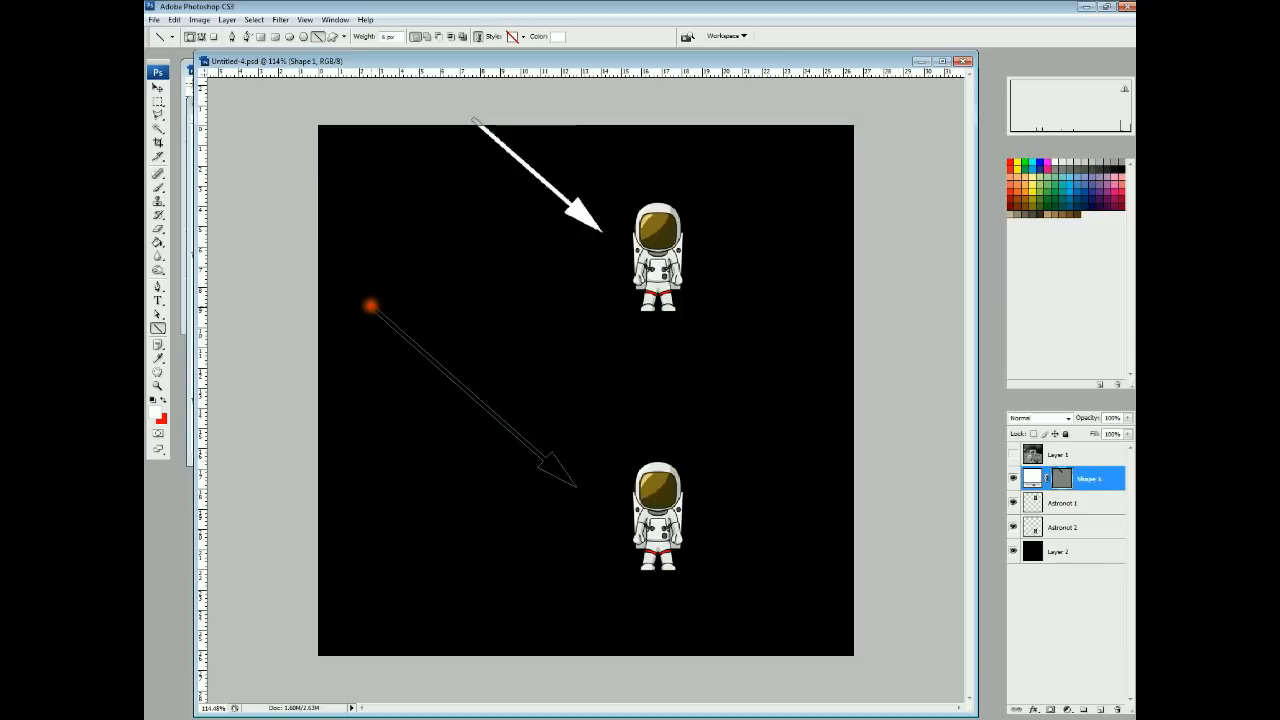
drag(370, 305, 570, 485)
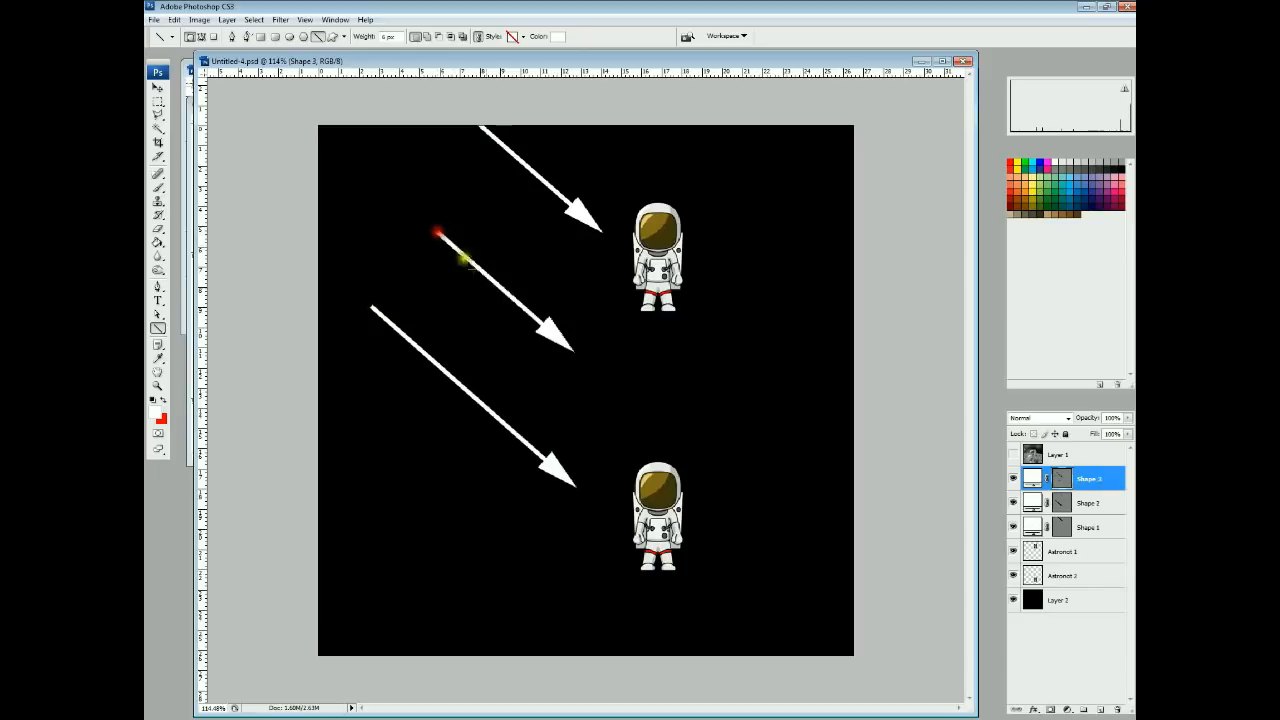
drag(700, 545, 785, 615)
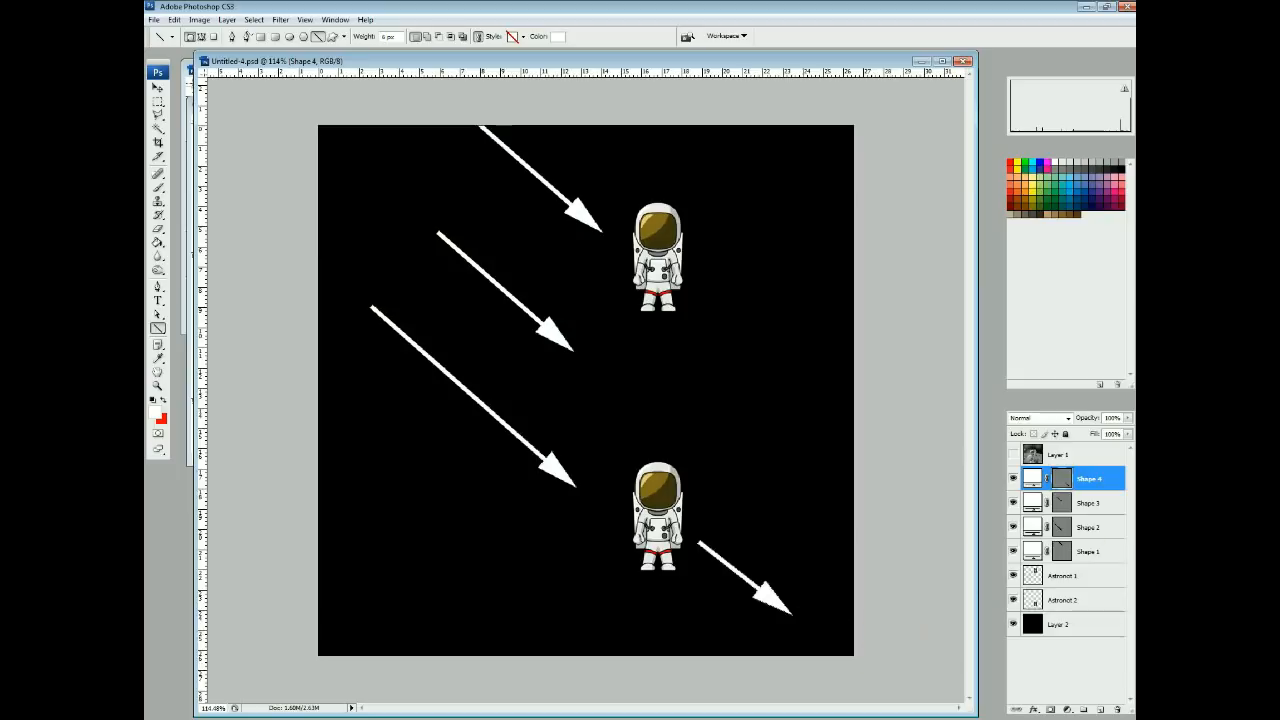
click(1013, 454)
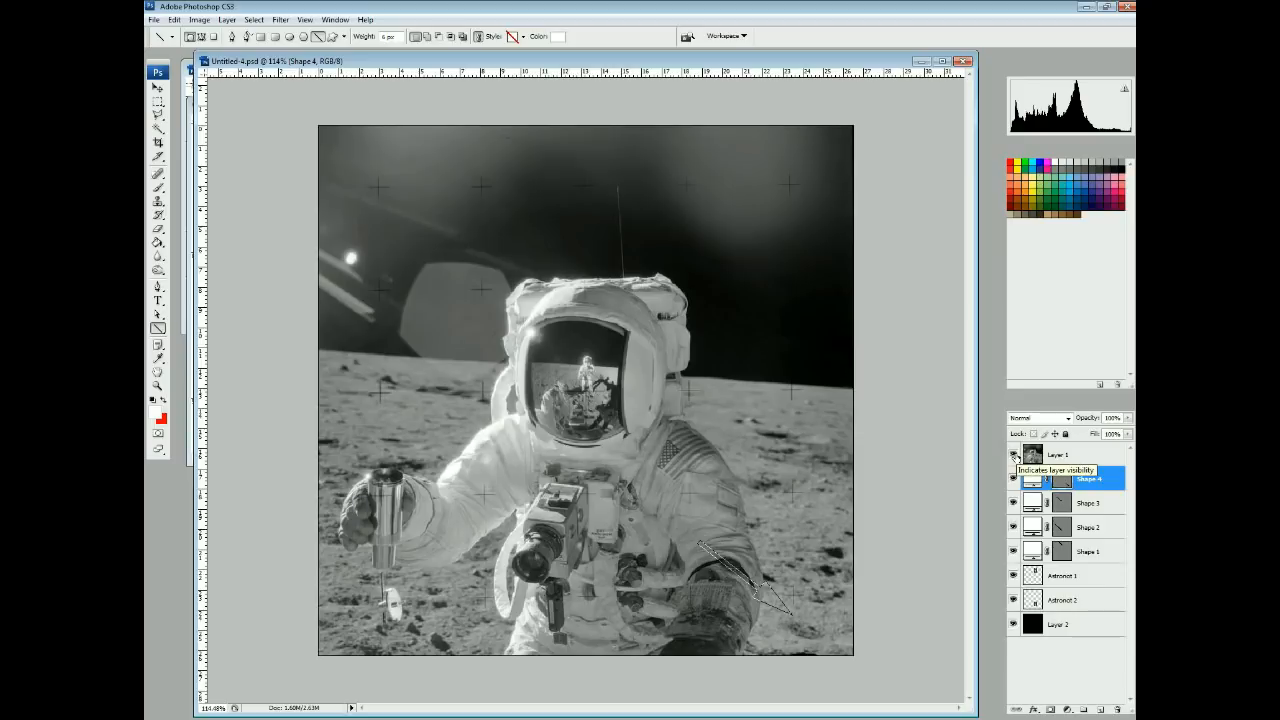
mouse_move(441, 665)
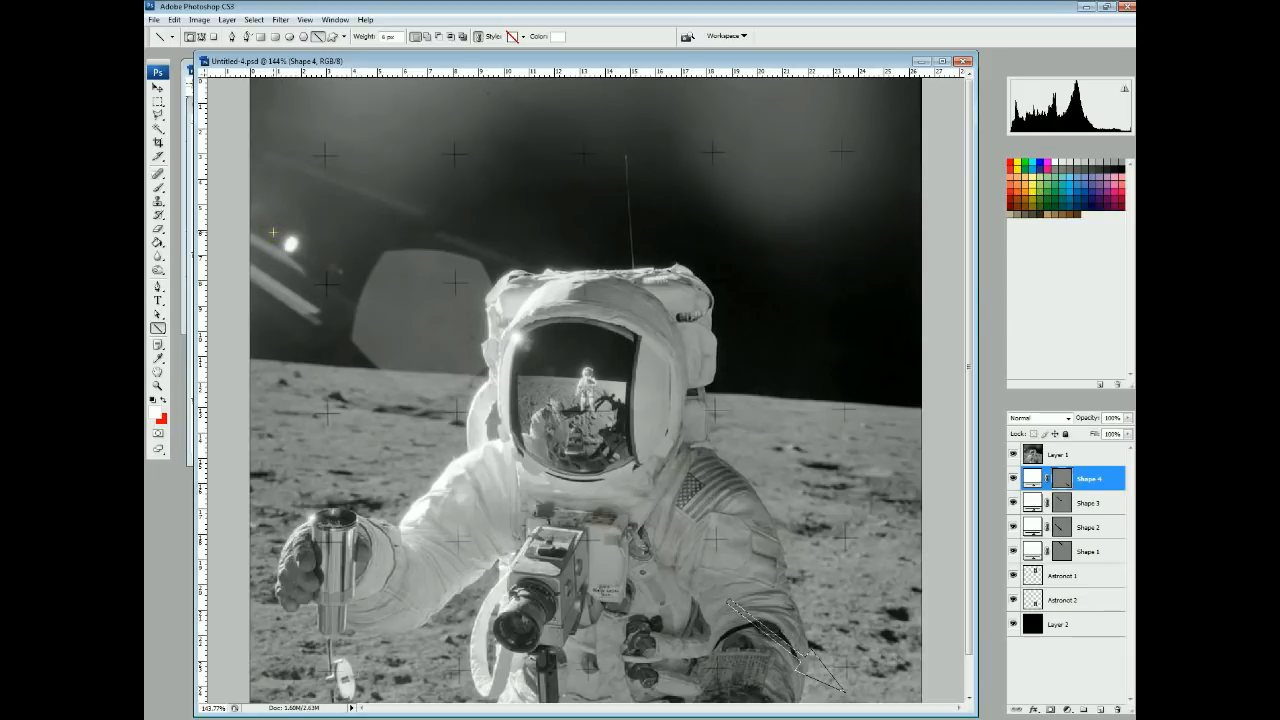
click(358, 277)
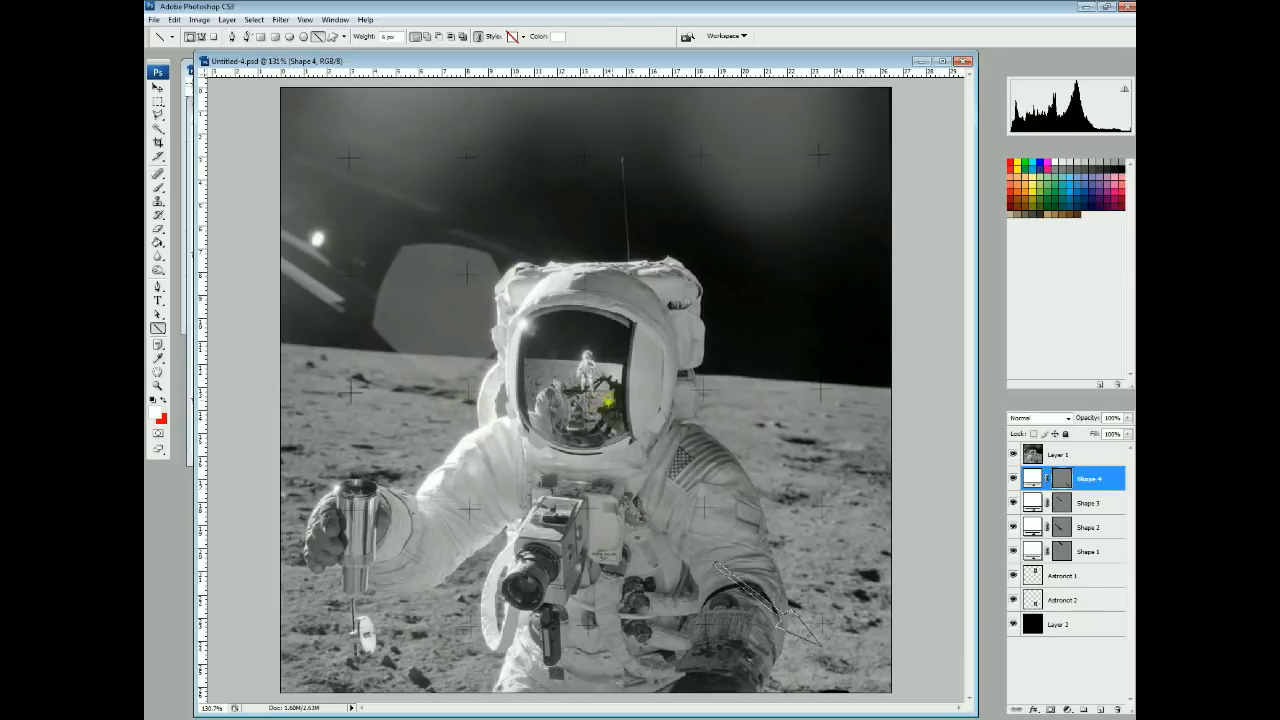
mouse_move(935, 146)
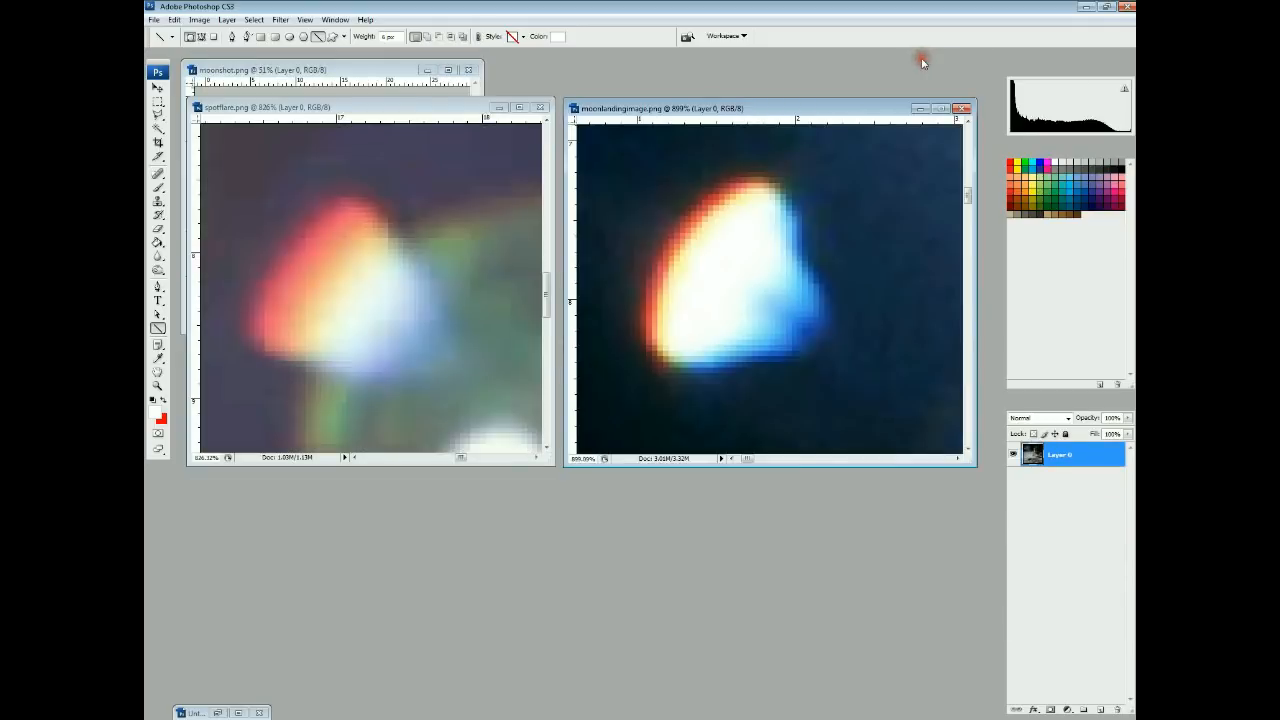
click(250, 69)
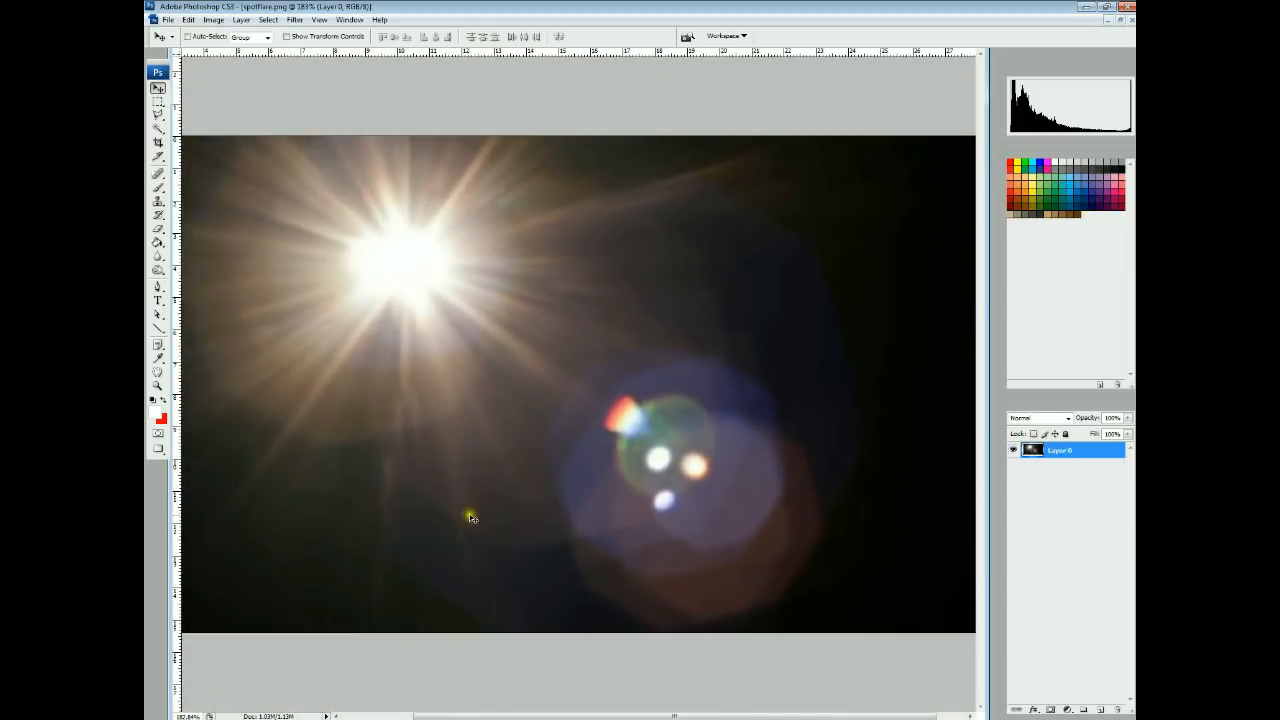
mouse_move(472, 518)
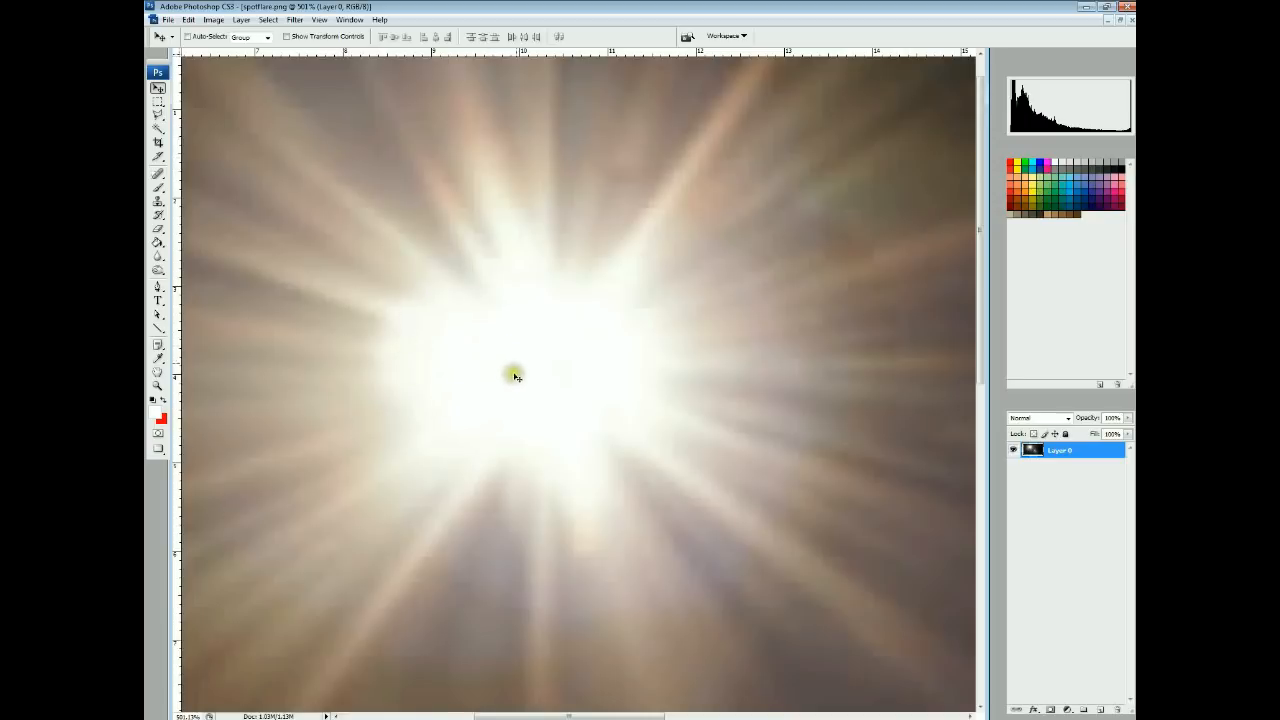
mouse_move(582, 295)
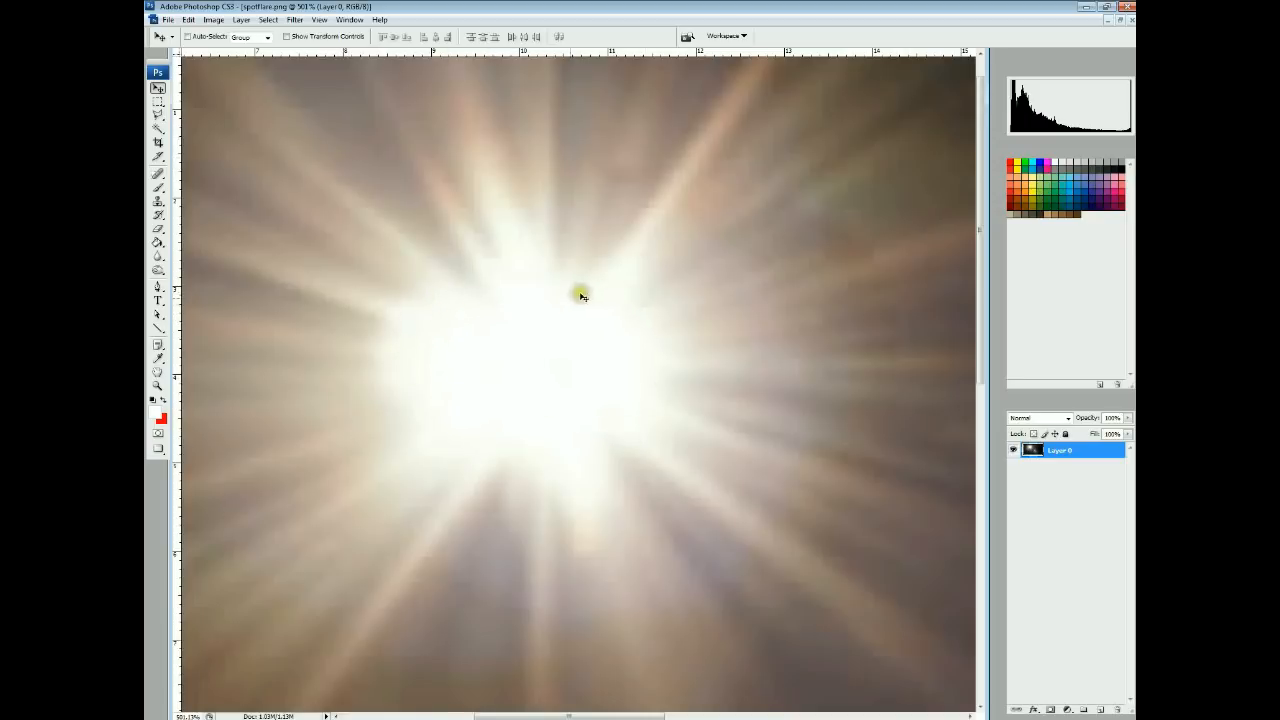
mouse_move(530, 316)
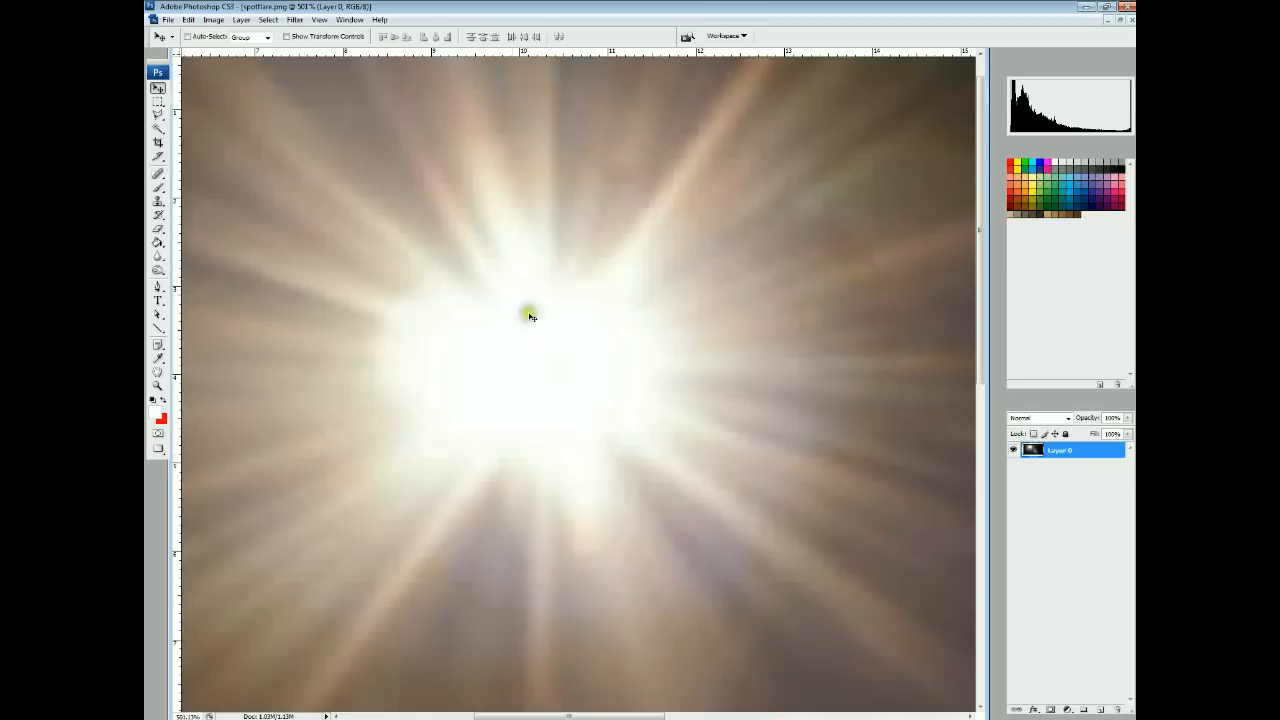
click(213, 19)
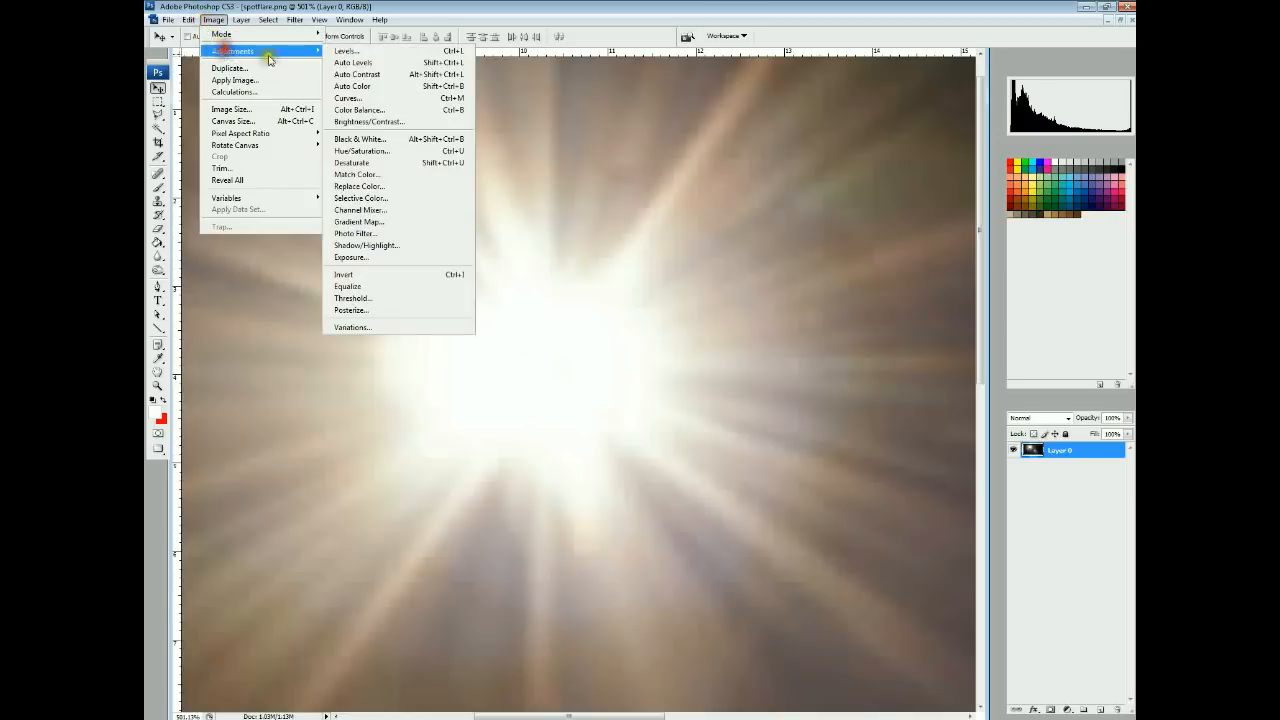
click(346, 50)
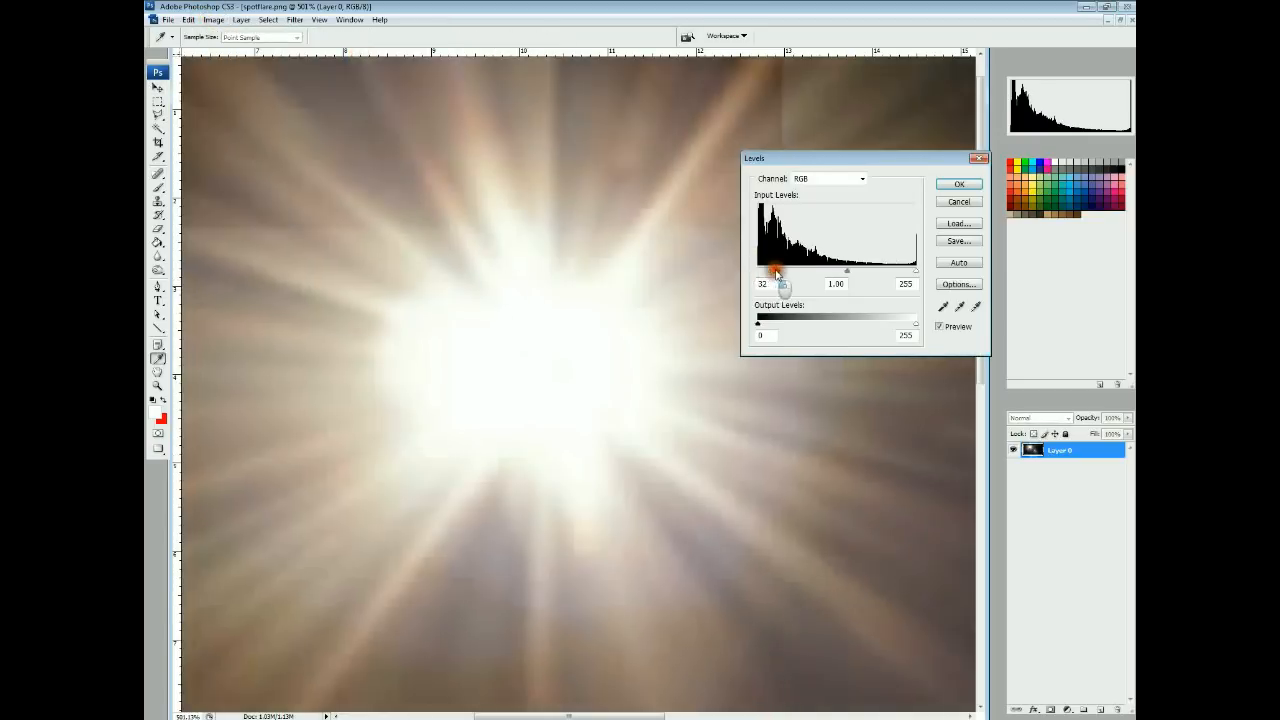
drag(775, 273, 868, 273)
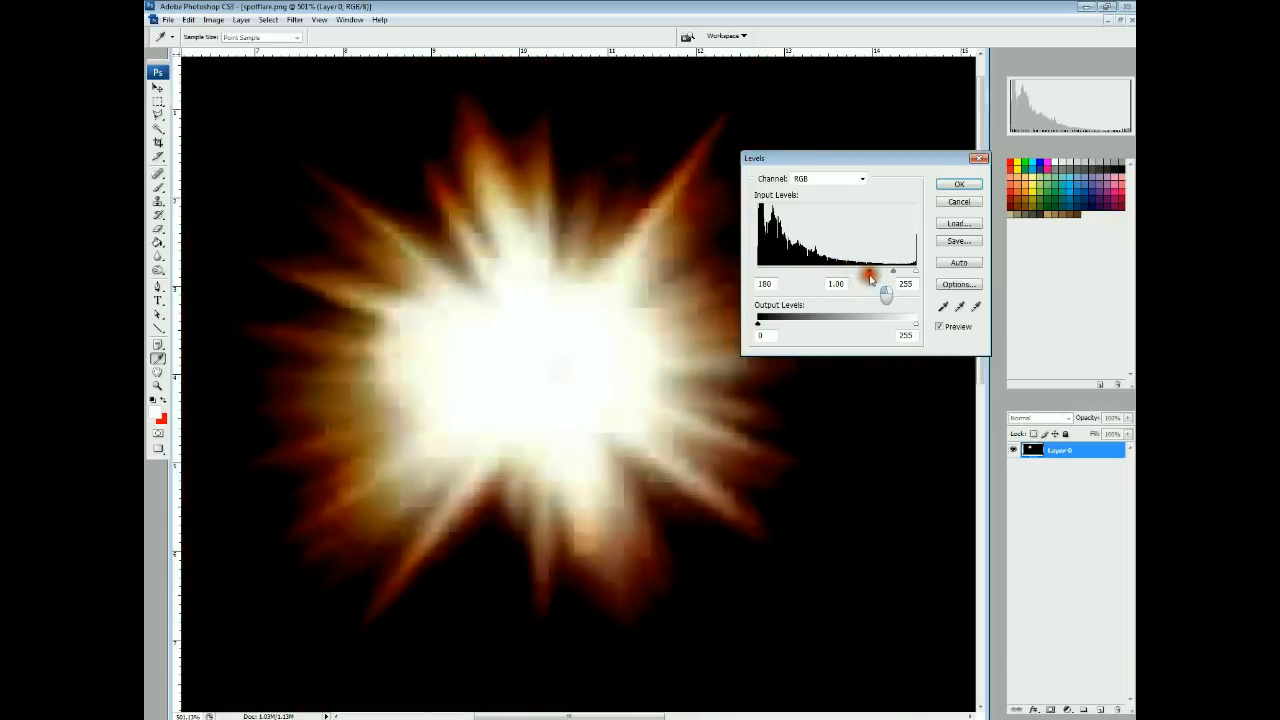
drag(867, 273, 888, 283)
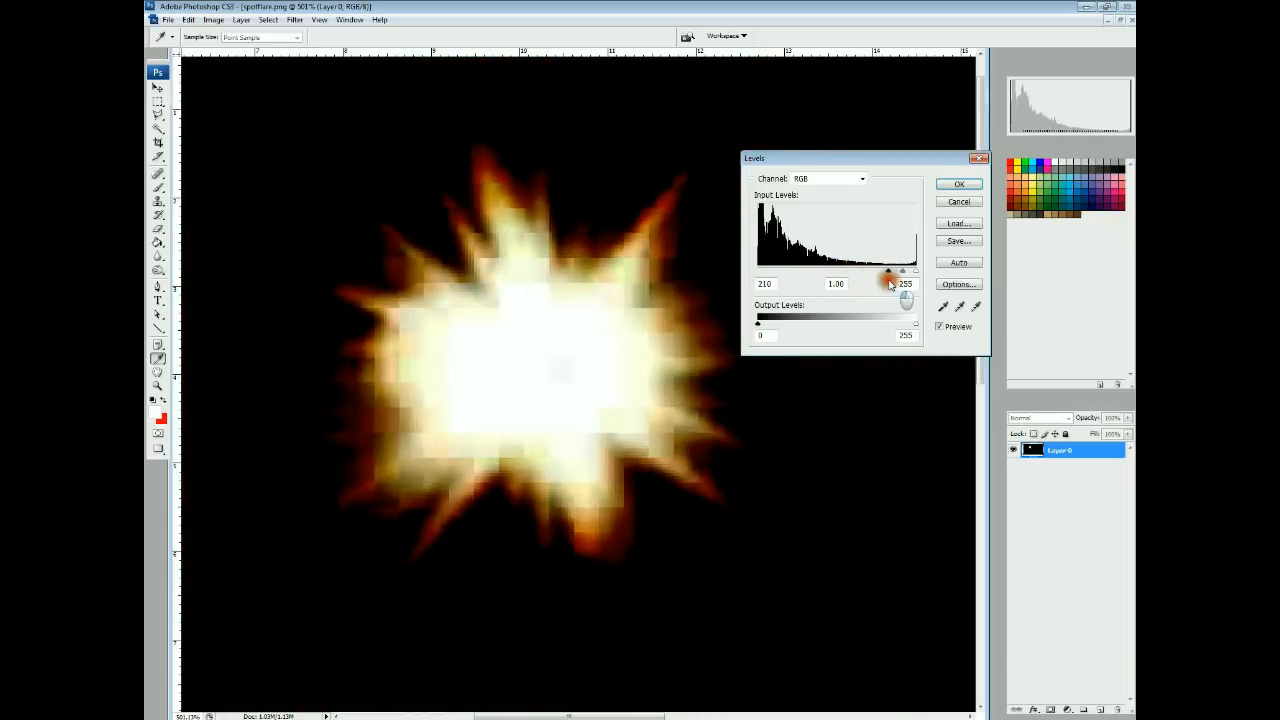
drag(910, 272, 900, 272)
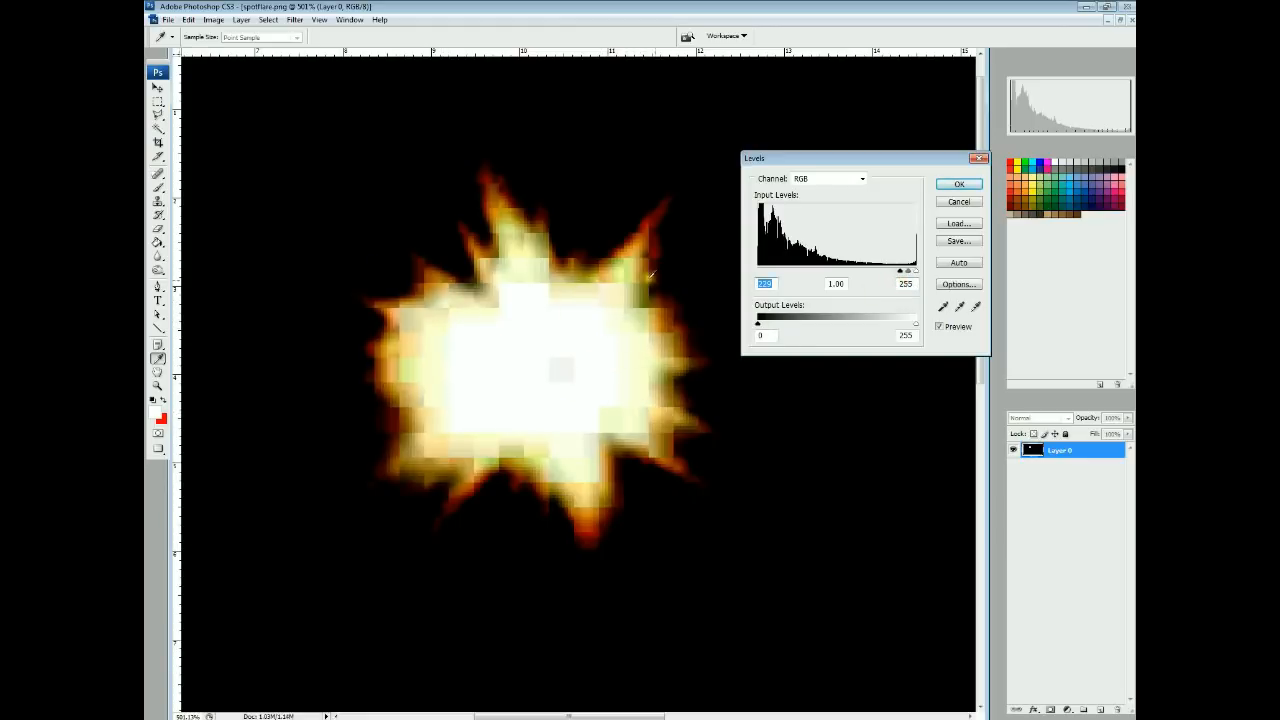
mouse_move(478, 293)
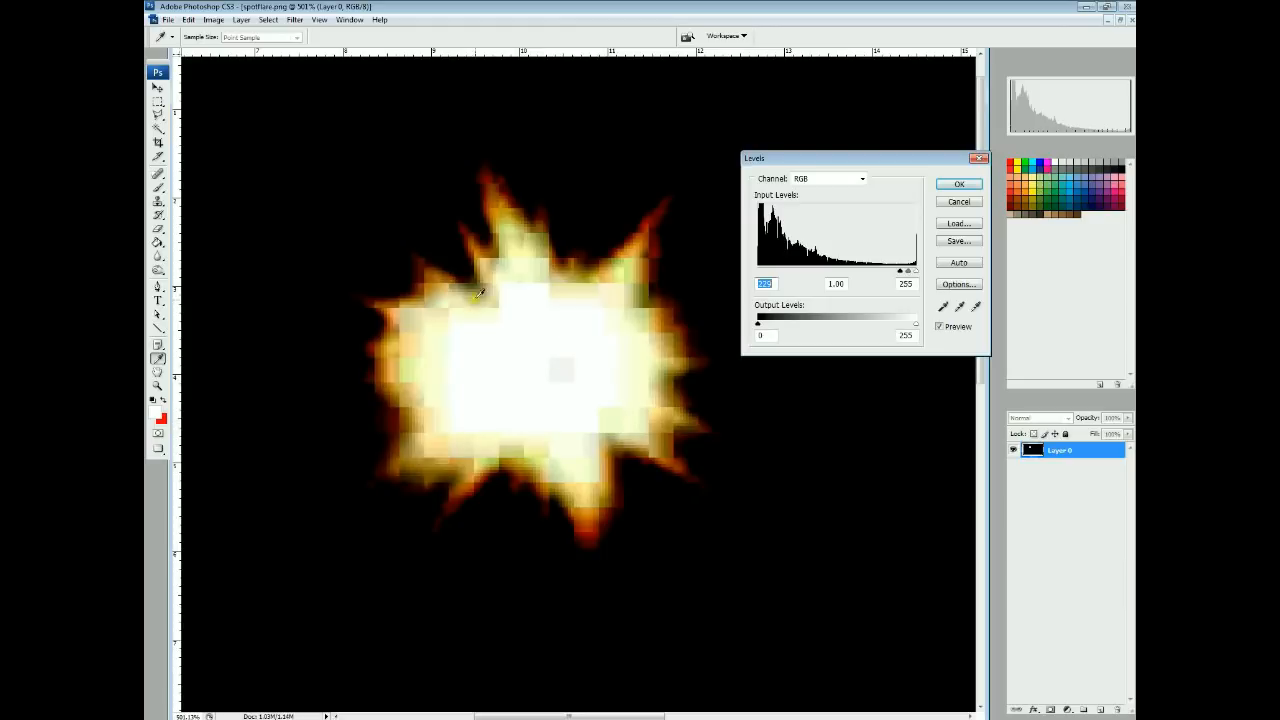
mouse_move(662, 350)
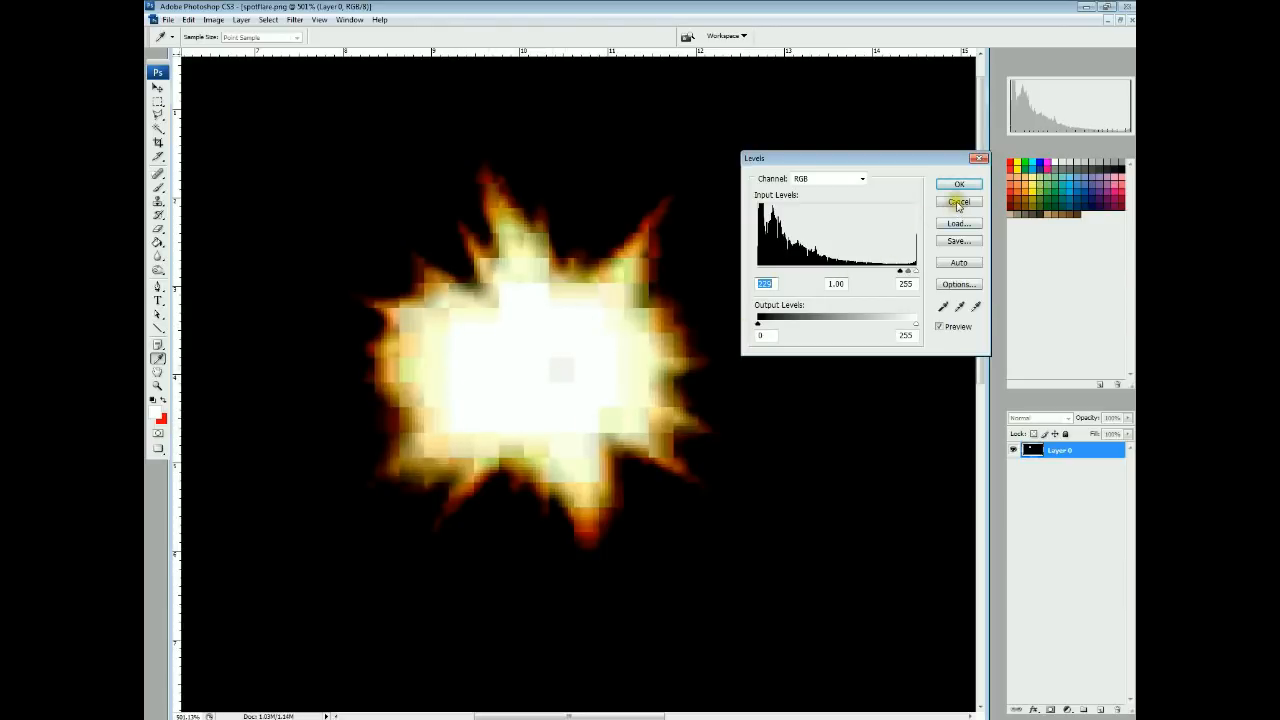
click(958, 201)
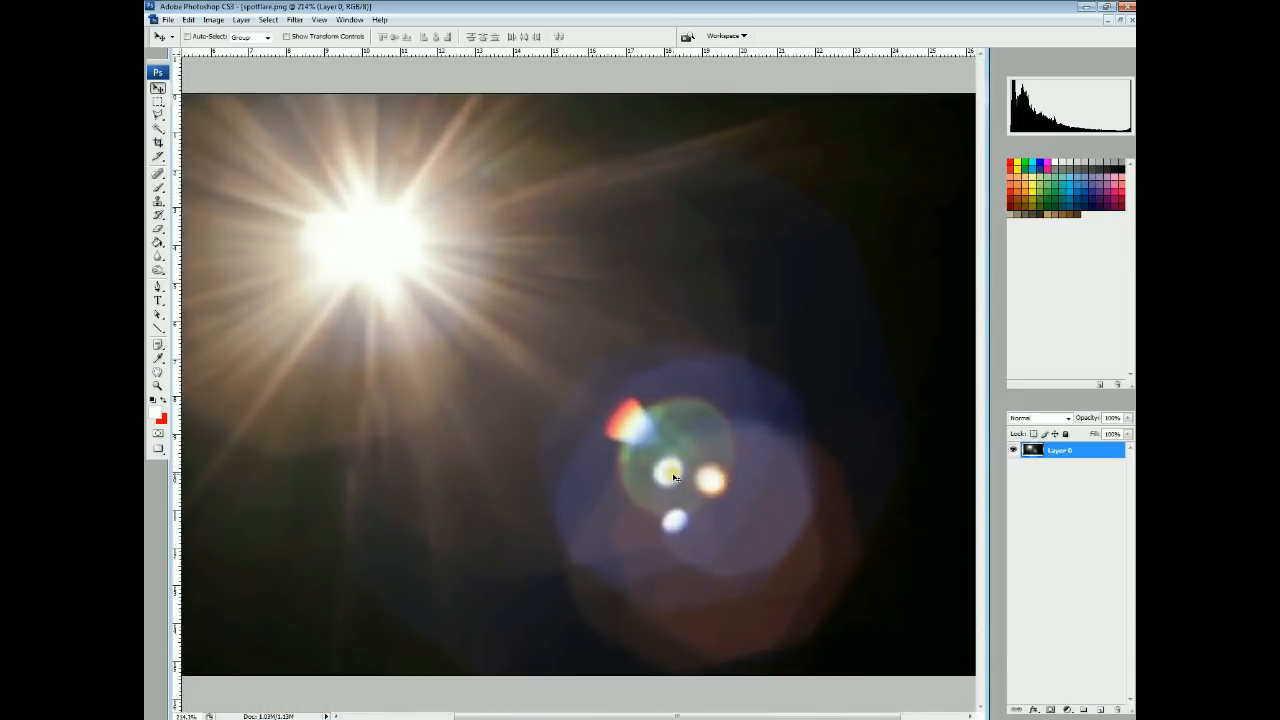
mouse_move(772, 520)
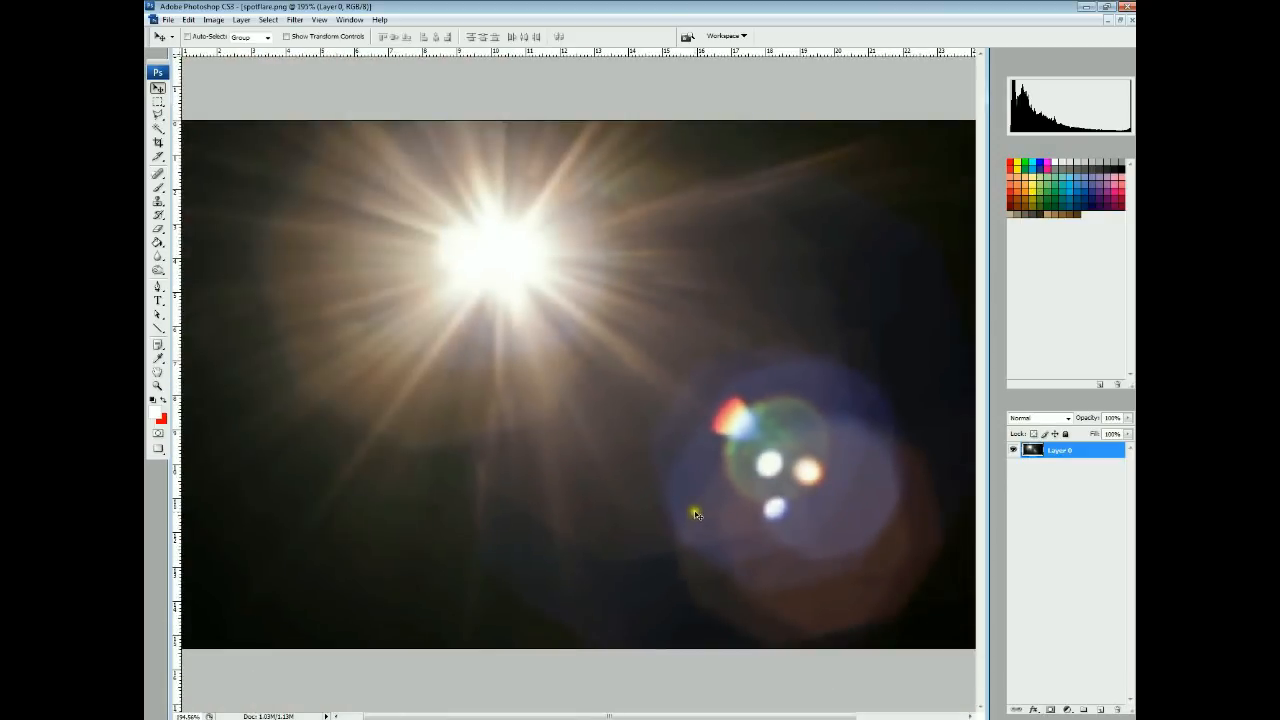
mouse_move(481, 253)
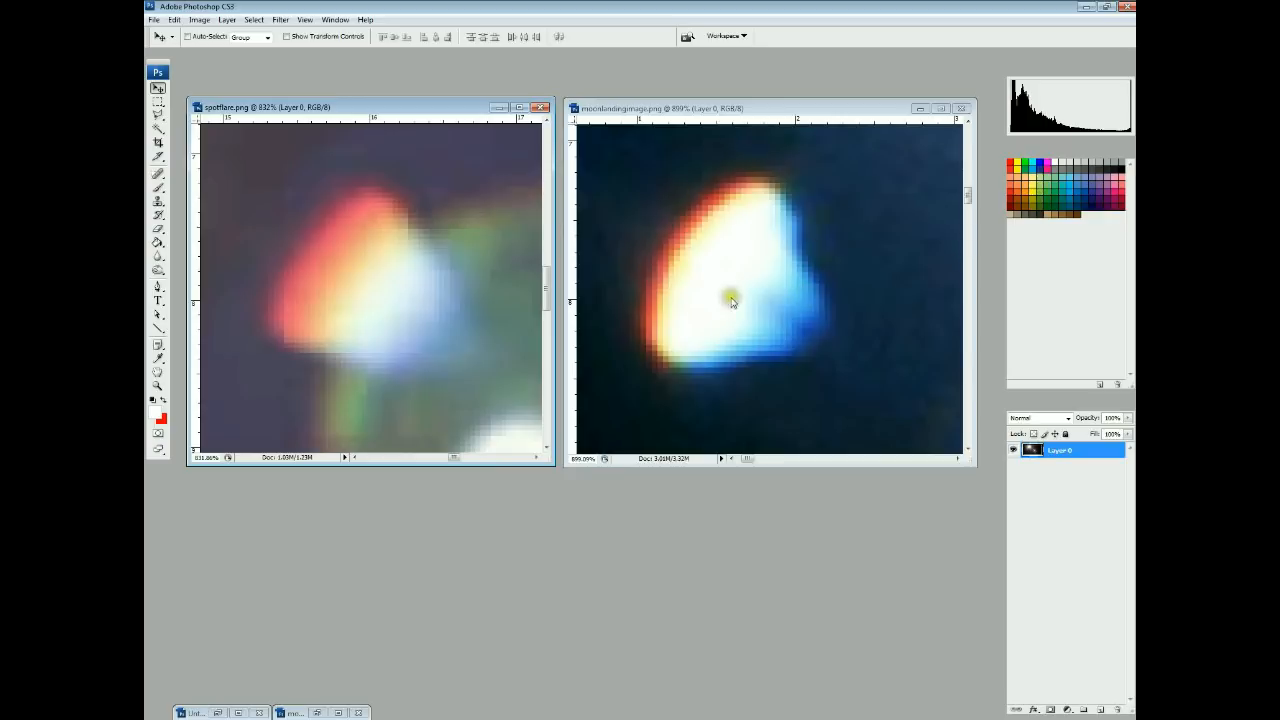
mouse_move(335, 262)
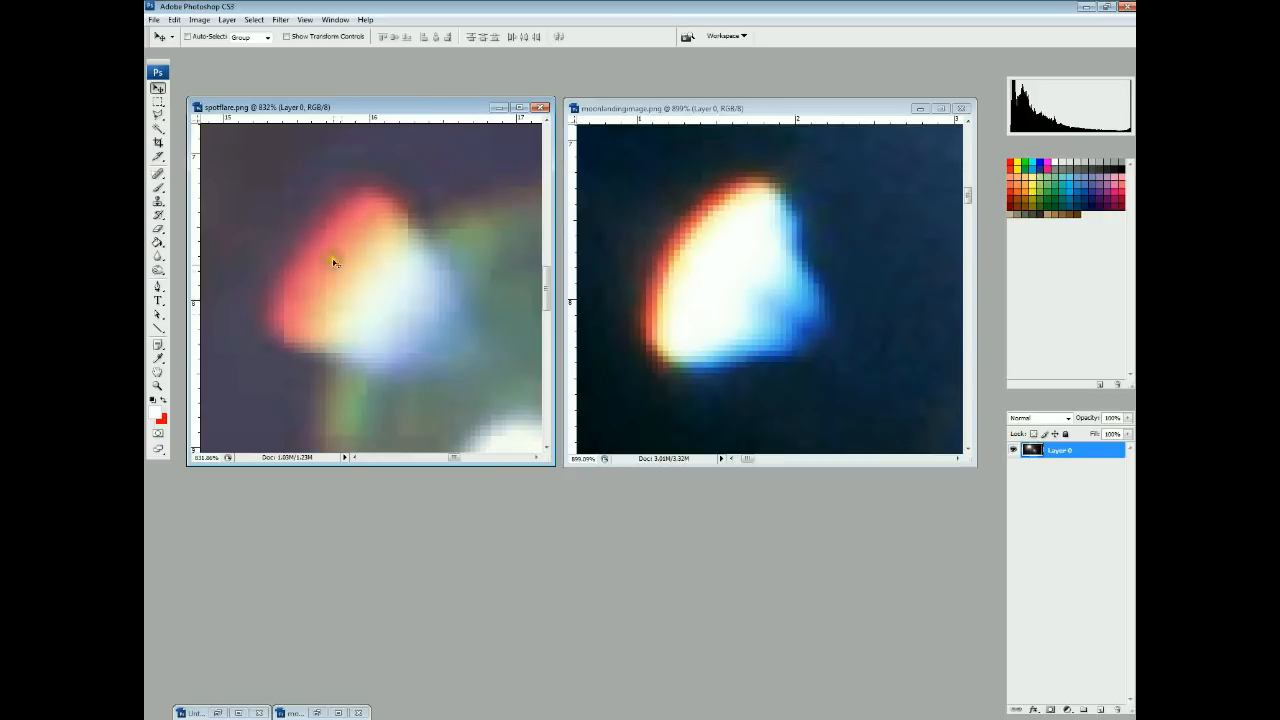
mouse_move(723, 349)
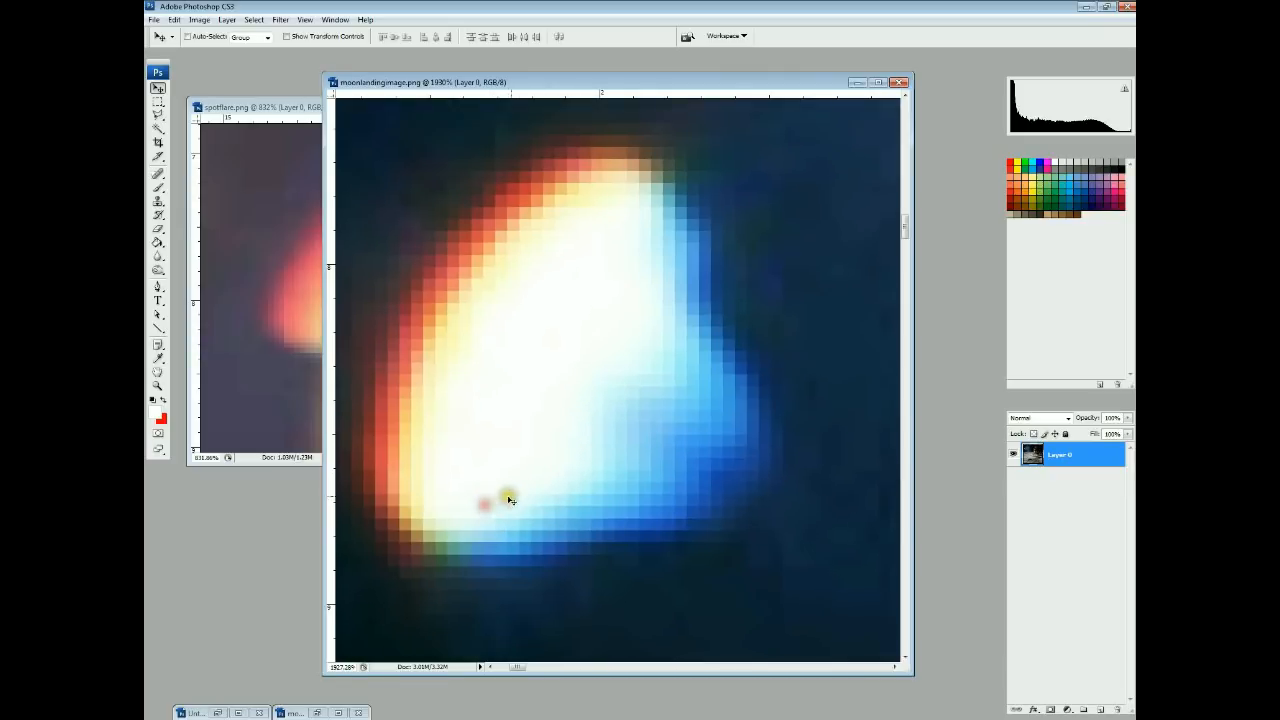
mouse_move(596, 385)
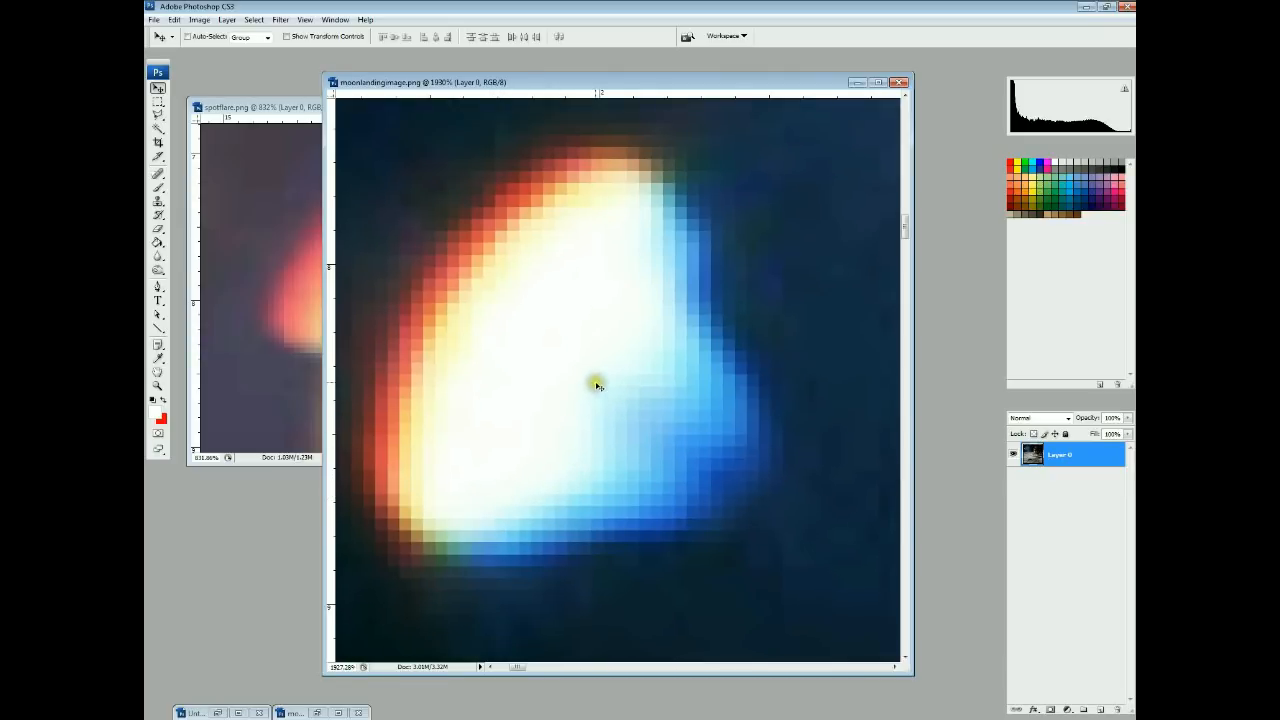
mouse_move(658, 396)
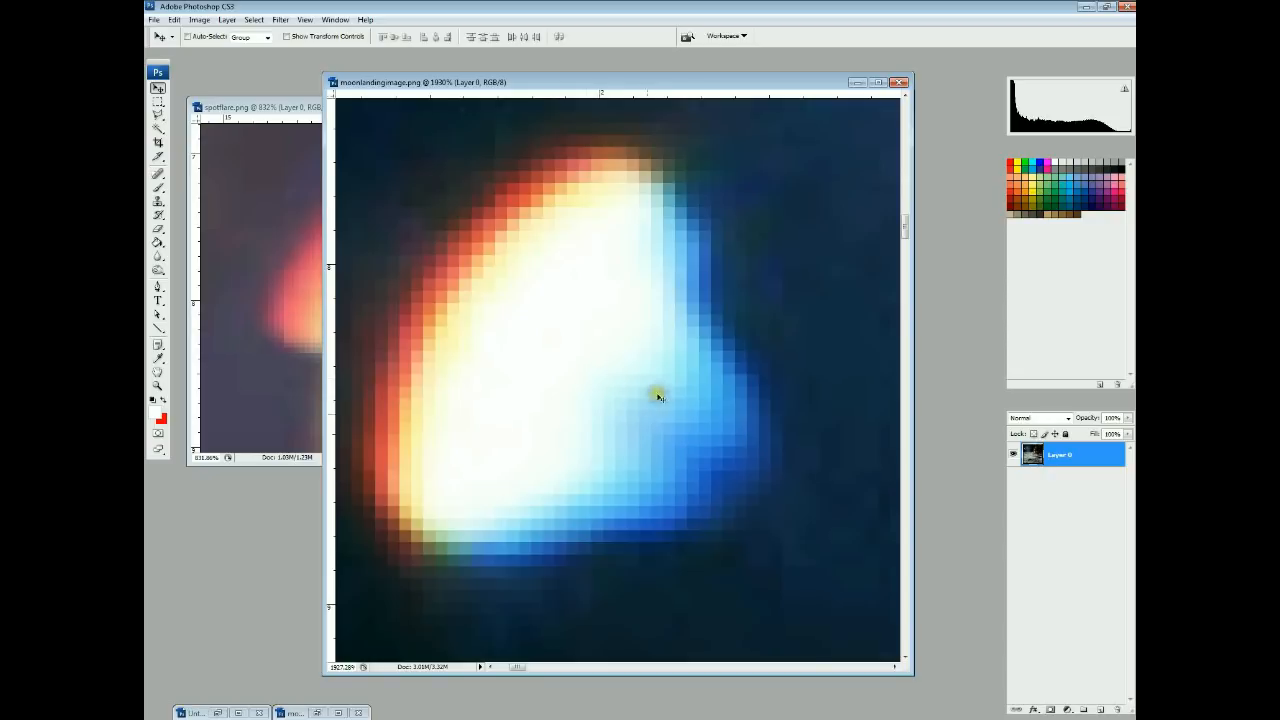
mouse_move(607, 273)
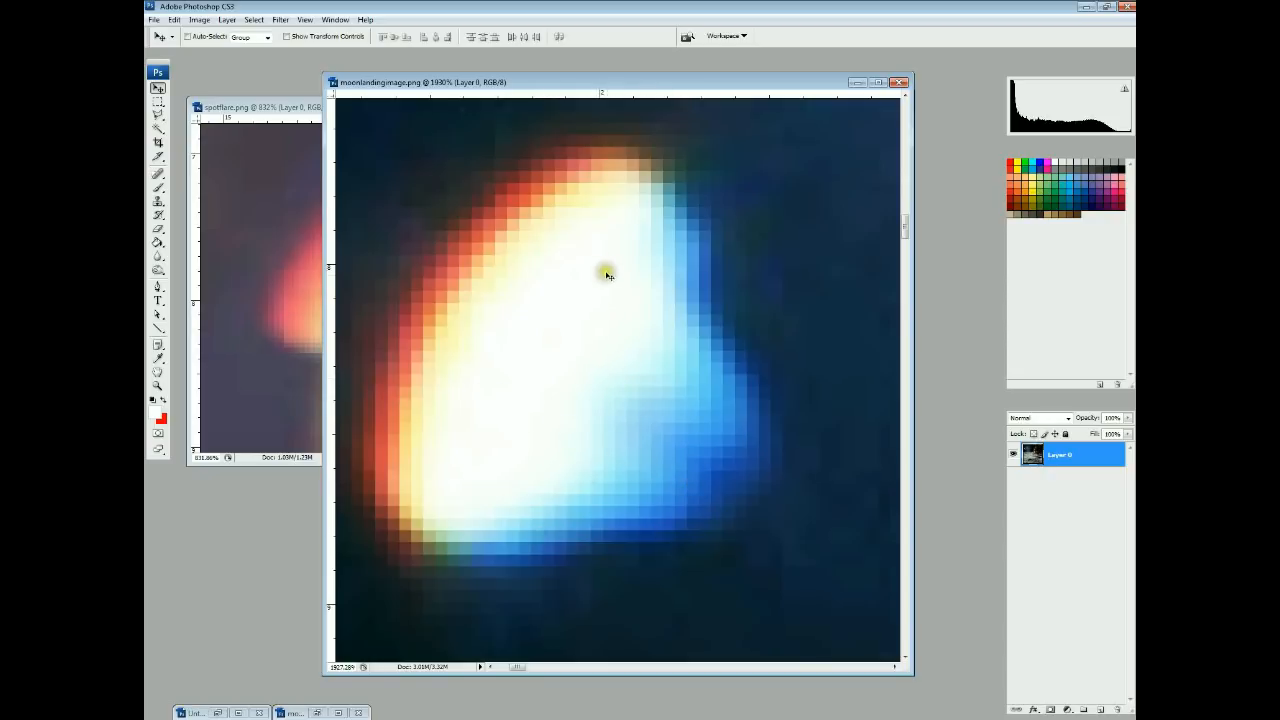
mouse_move(691, 391)
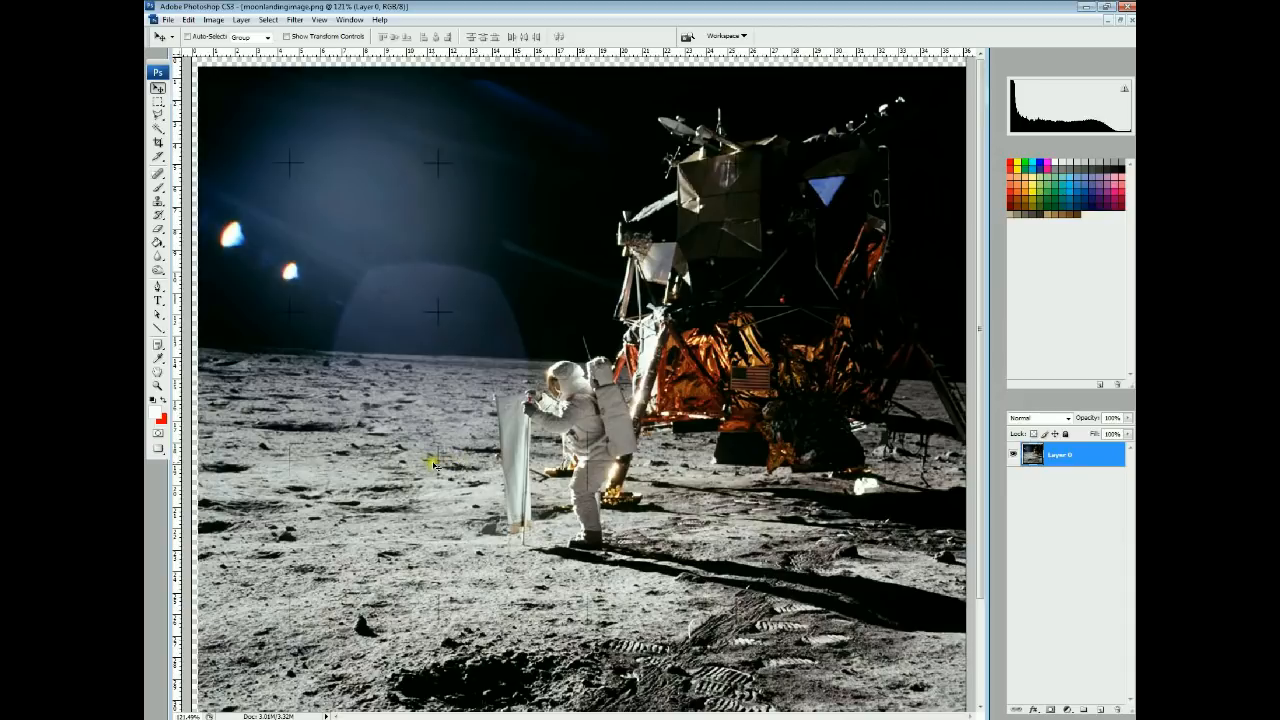
mouse_move(630, 568)
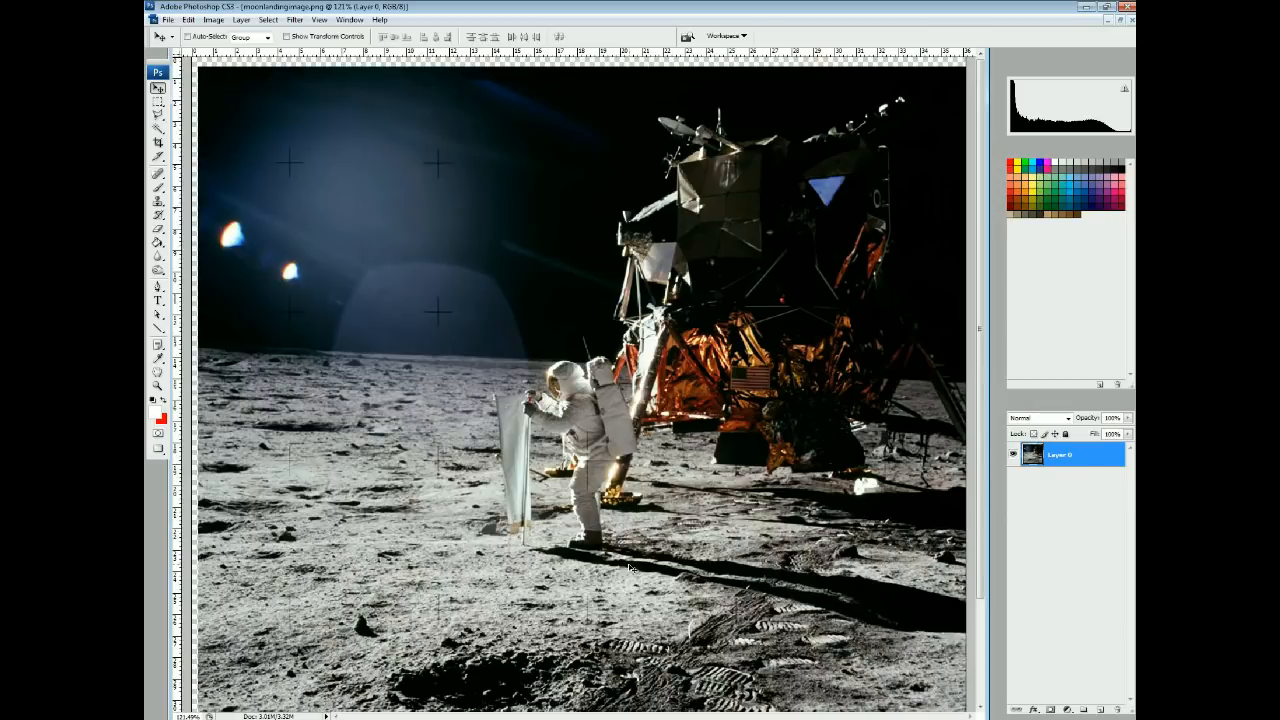
mouse_move(470, 368)
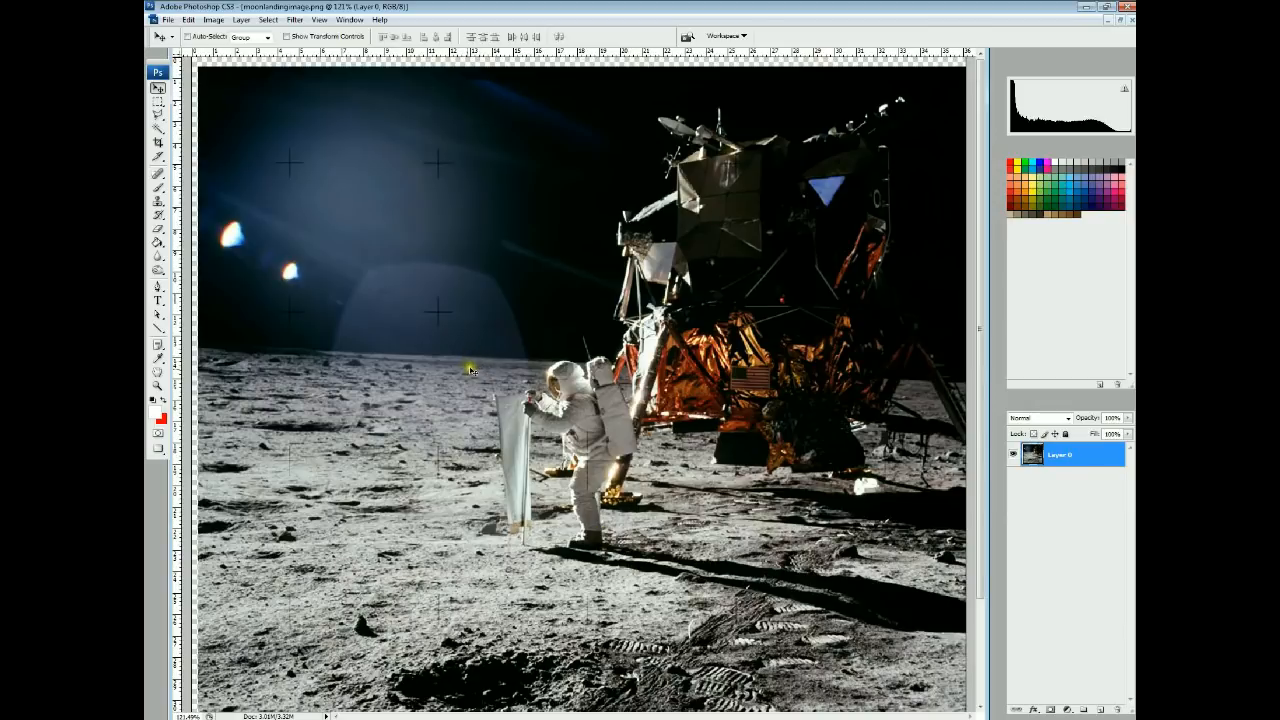
mouse_move(285, 272)
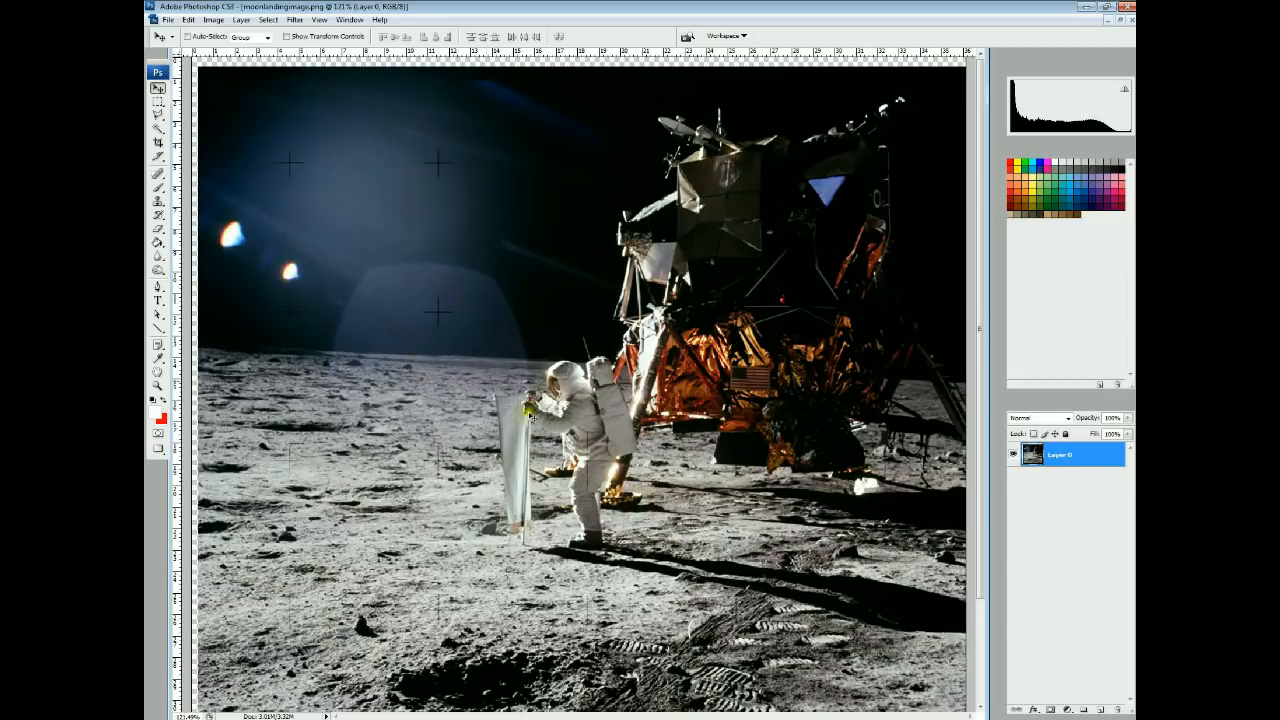
mouse_move(665, 448)
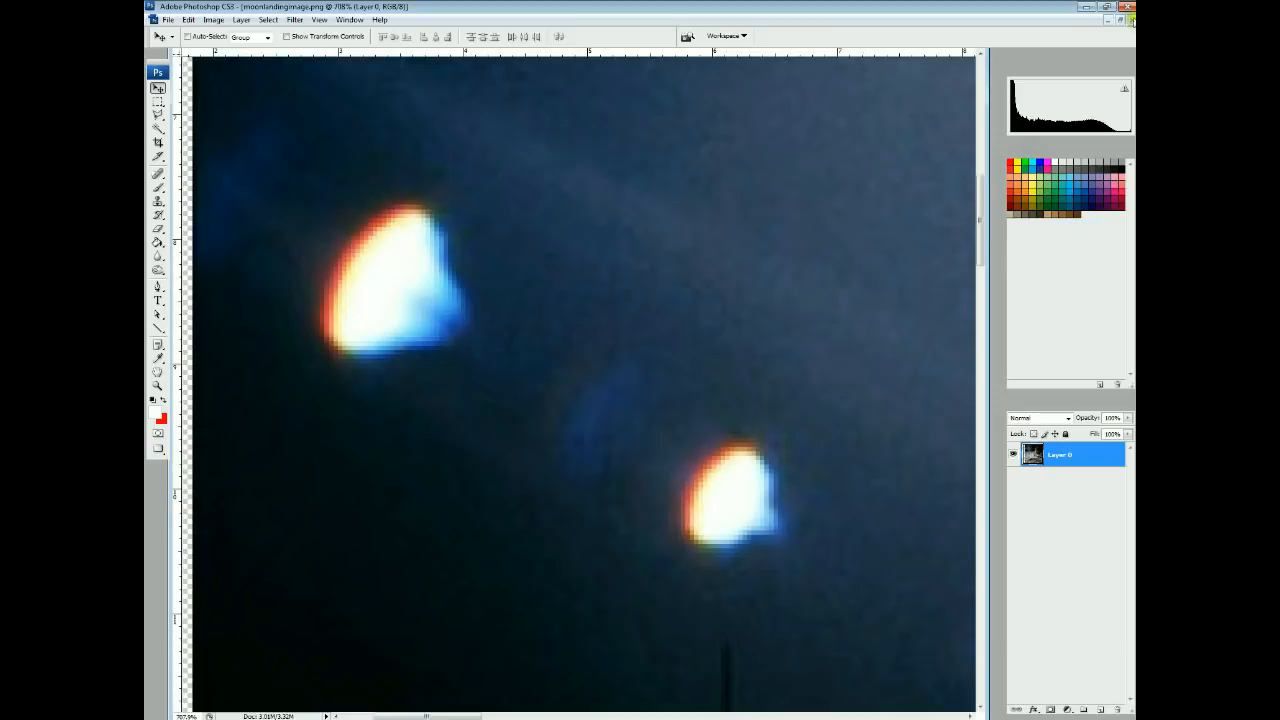
Minimize the moon landing photo window
click(1104, 22)
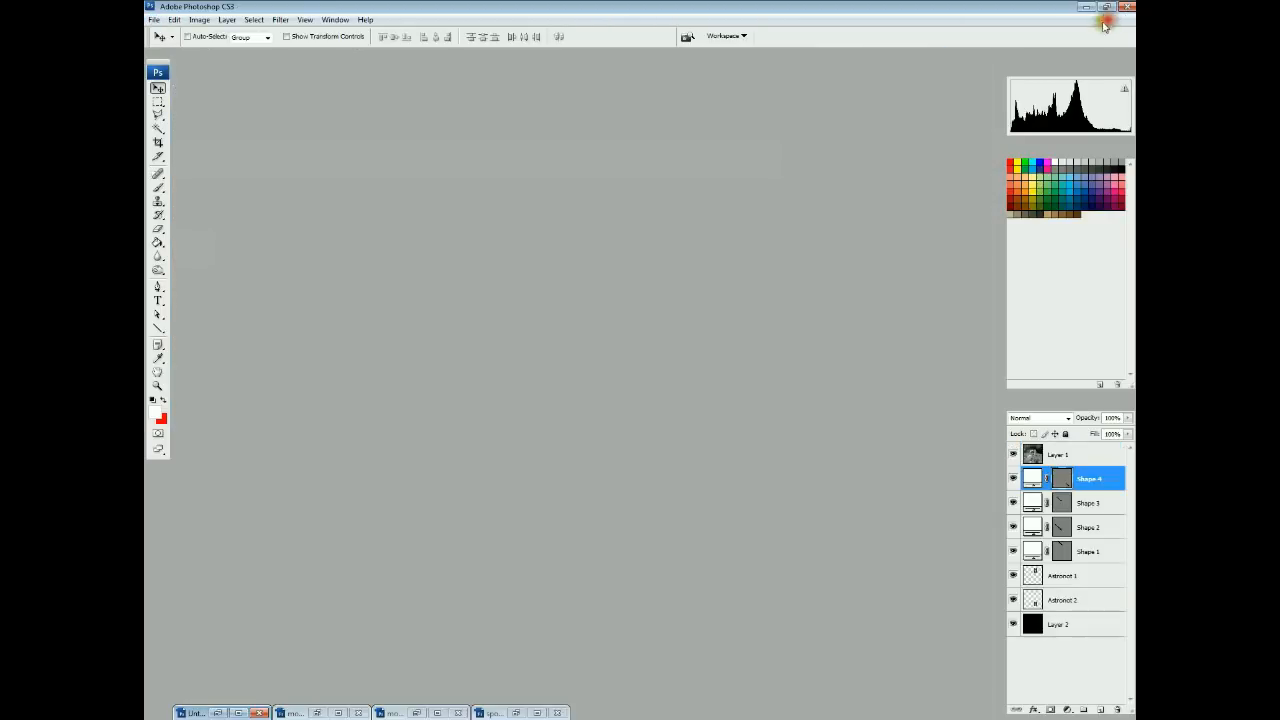
Restore the minimized sunflare.jpg window
click(154, 19)
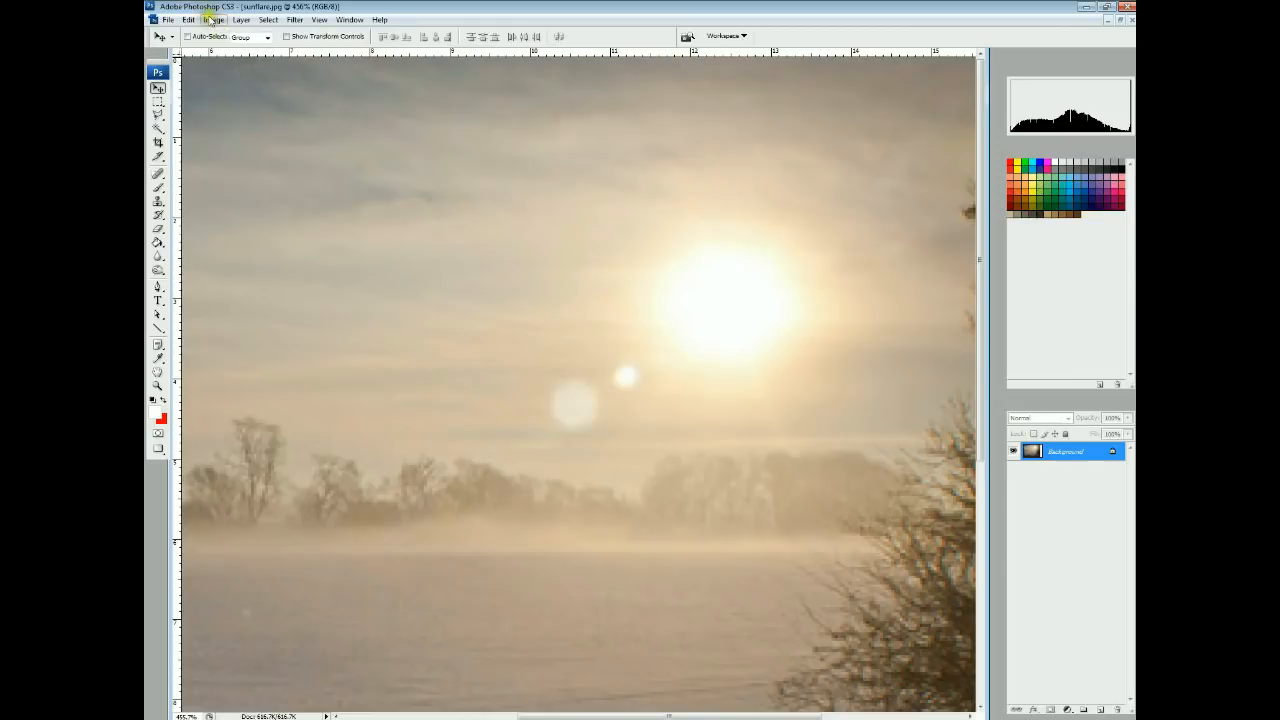
Apply Levels to the sunflare photo with the black input raised to about 168
click(213, 19)
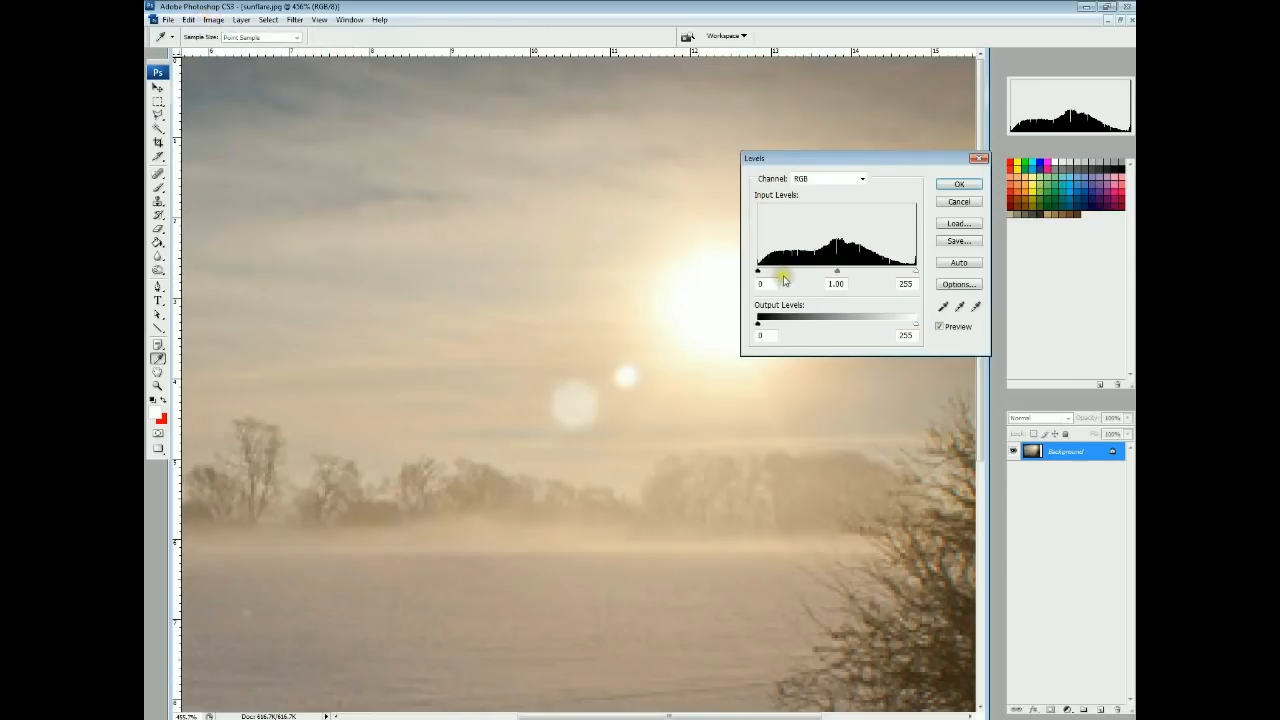
drag(758, 271, 850, 271)
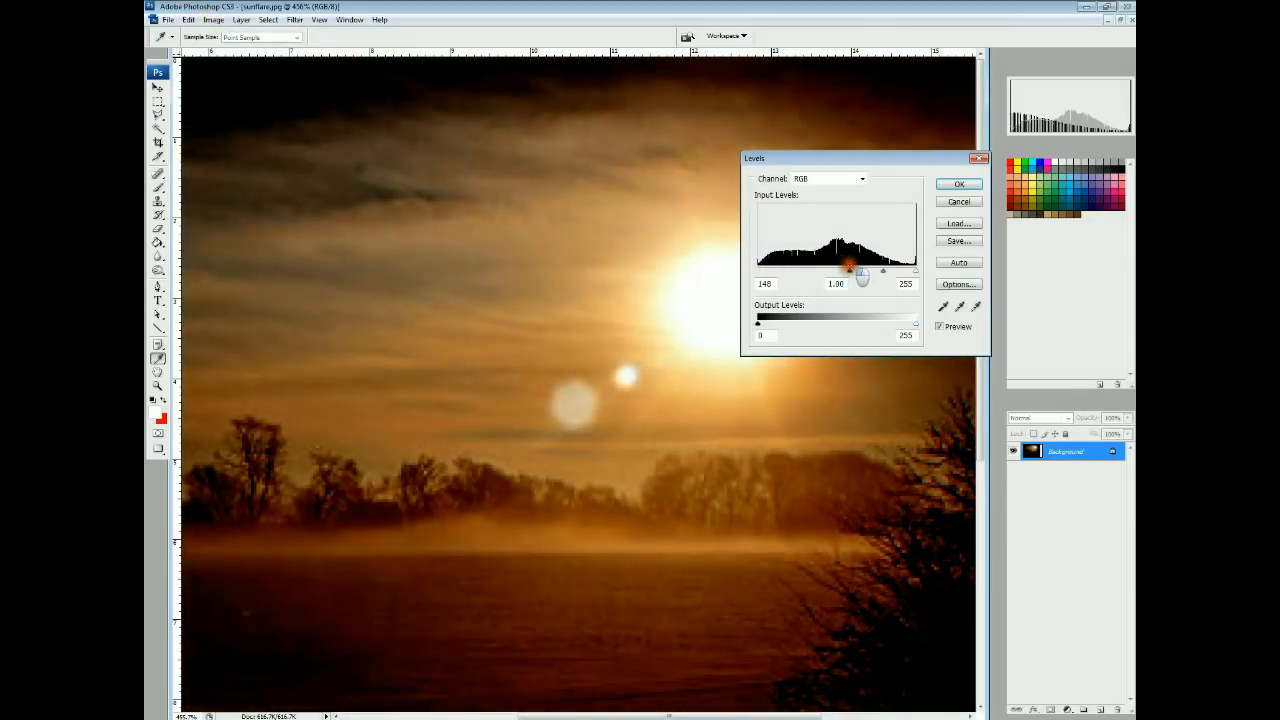
drag(849, 271, 862, 271)
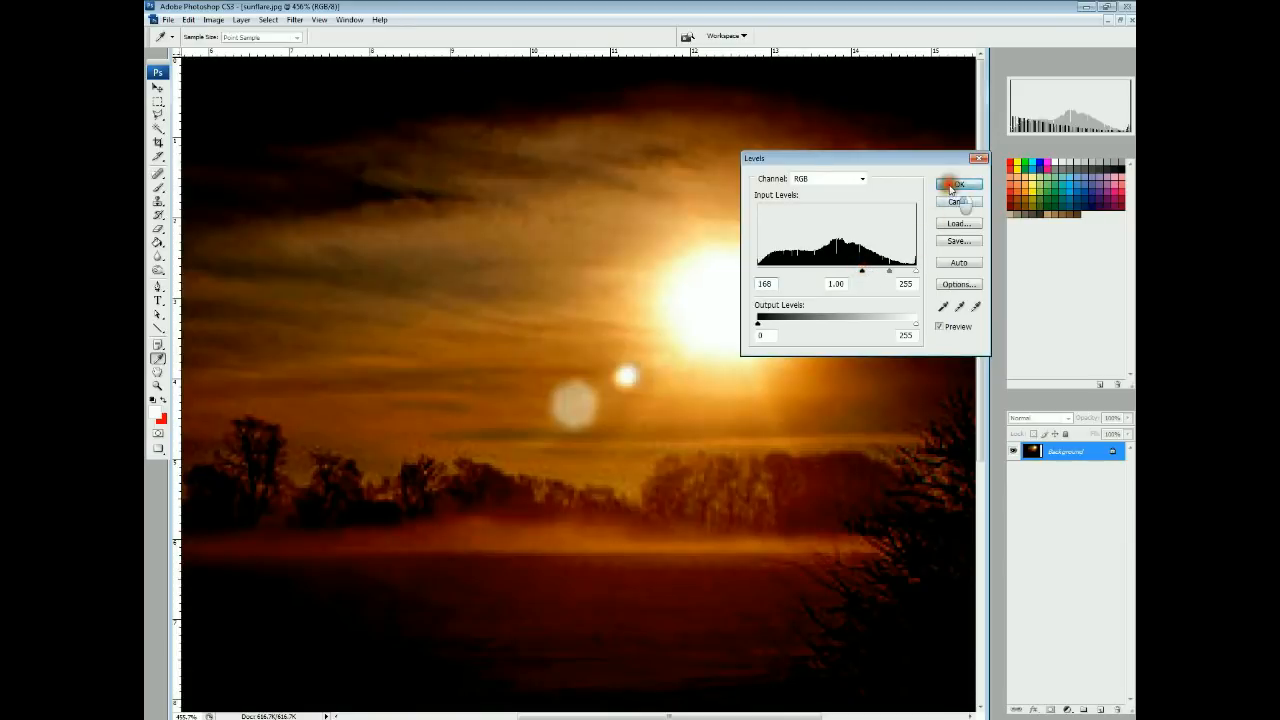
click(957, 184)
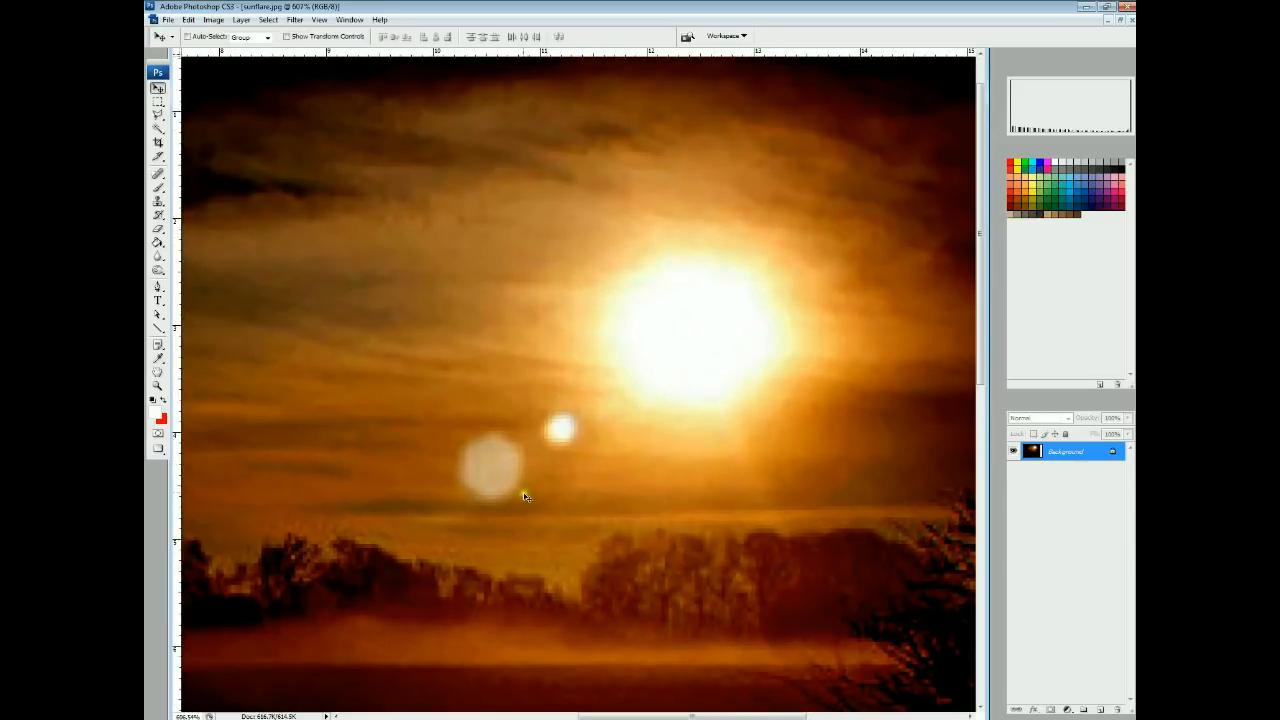
mouse_move(485, 505)
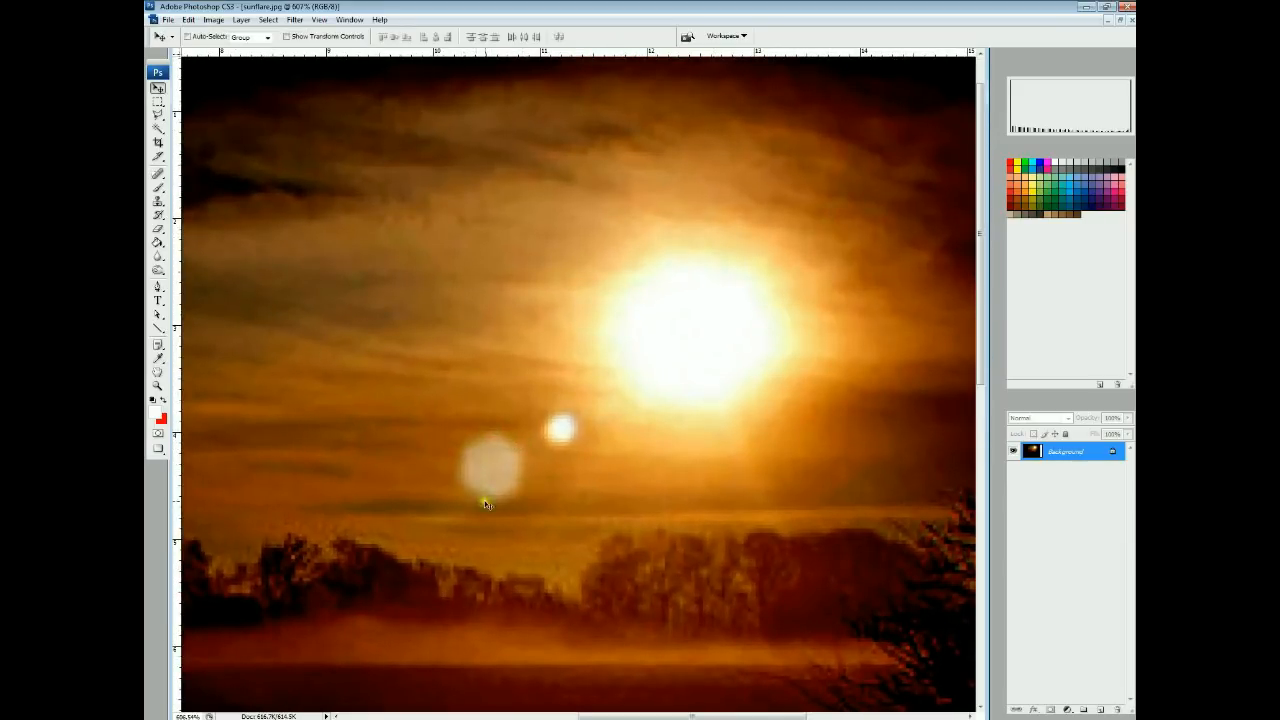
mouse_move(557, 415)
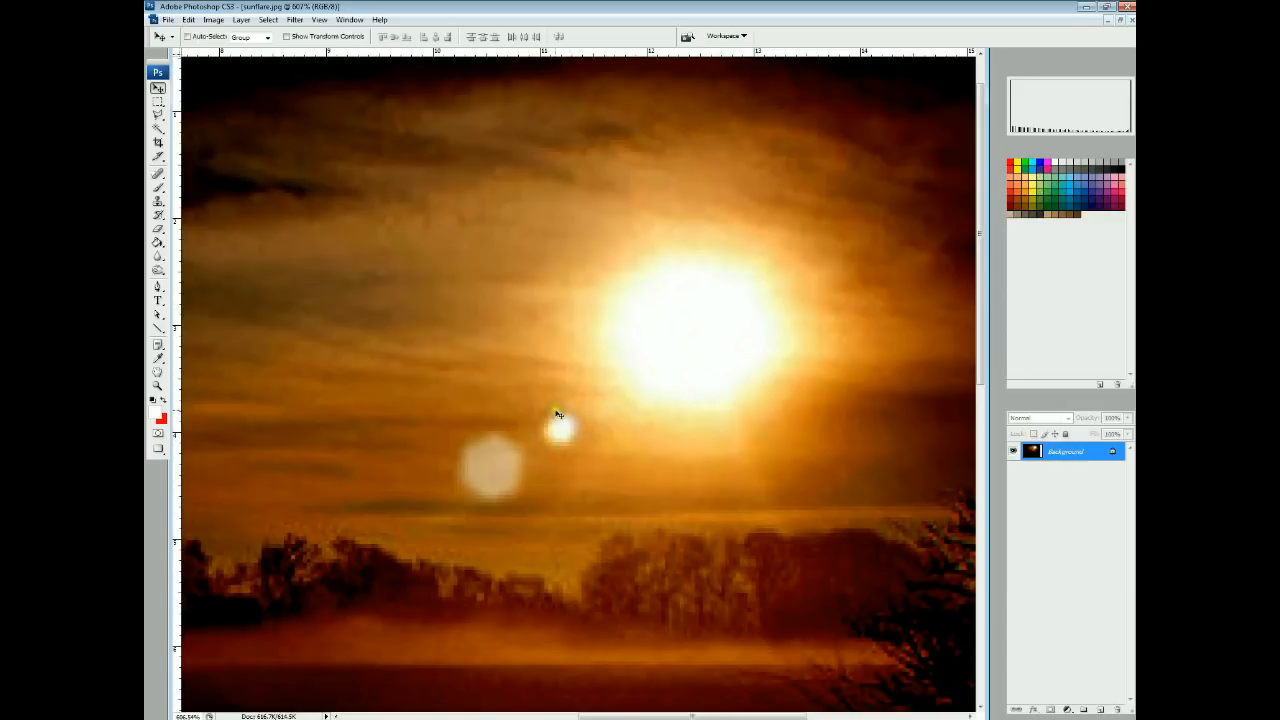
mouse_move(775, 362)
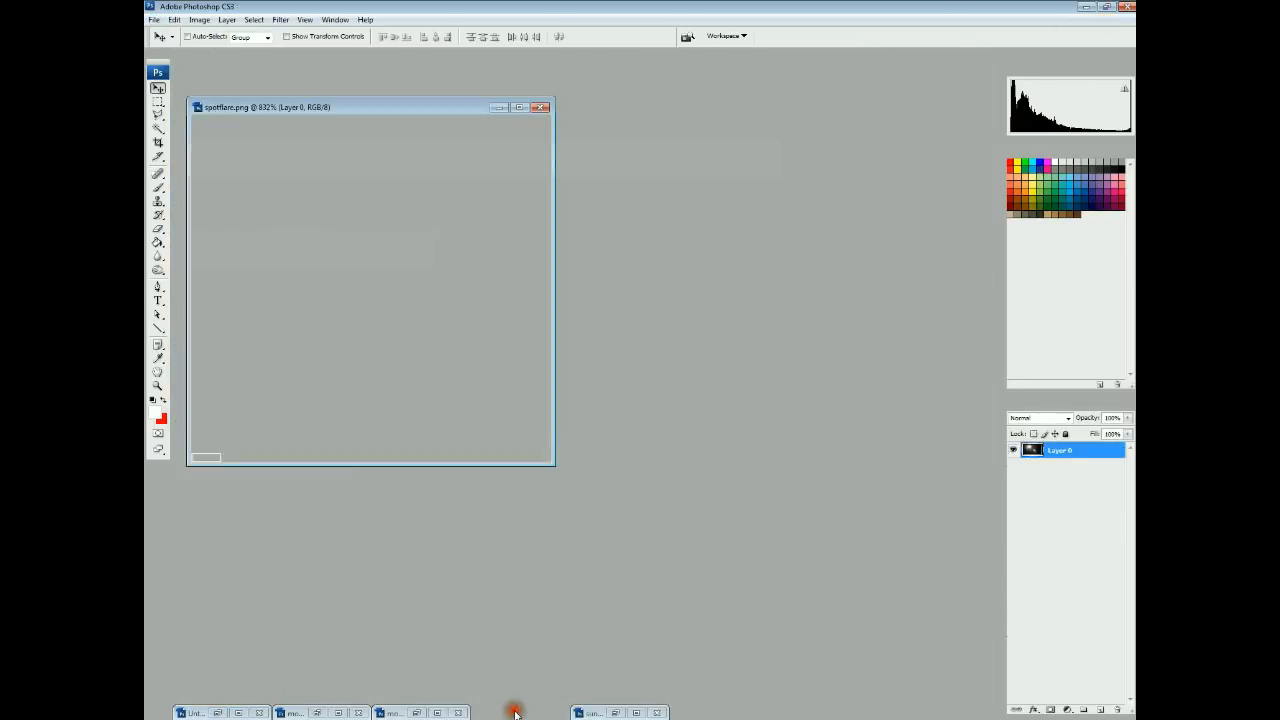
Restore the moon landing photo and place it beside spotflare.png to compare flares
click(417, 712)
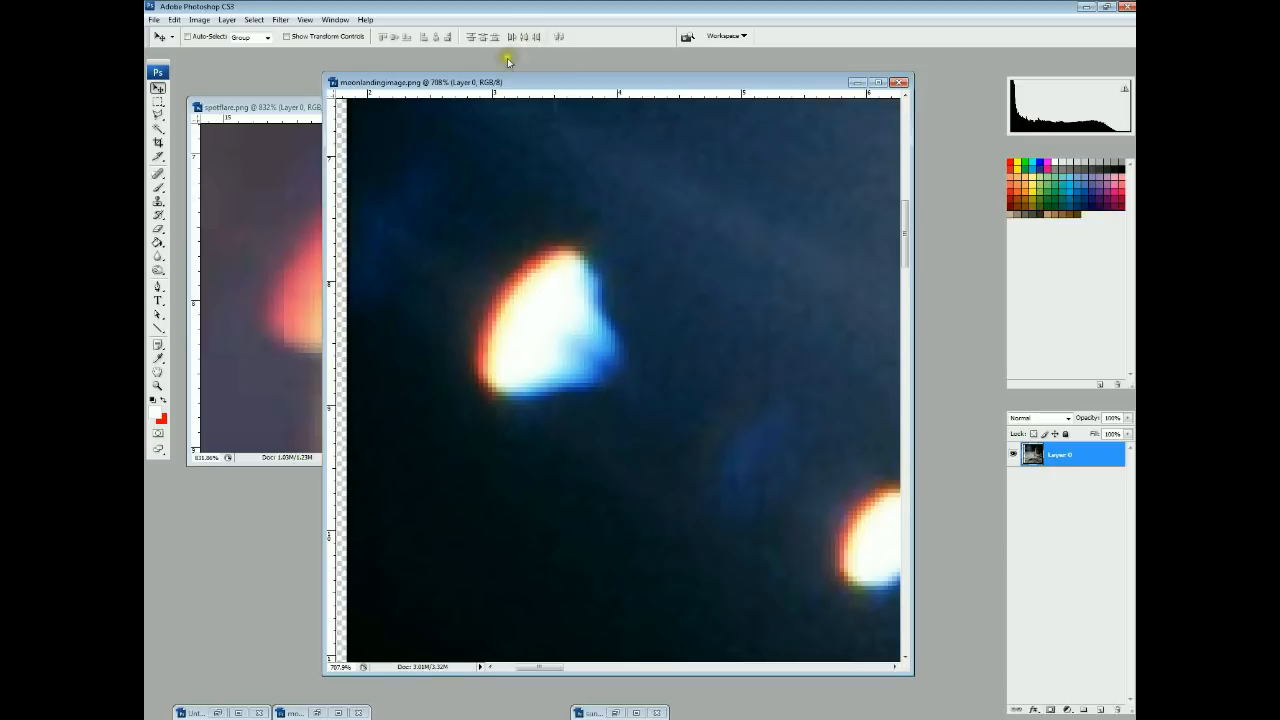
click(898, 82)
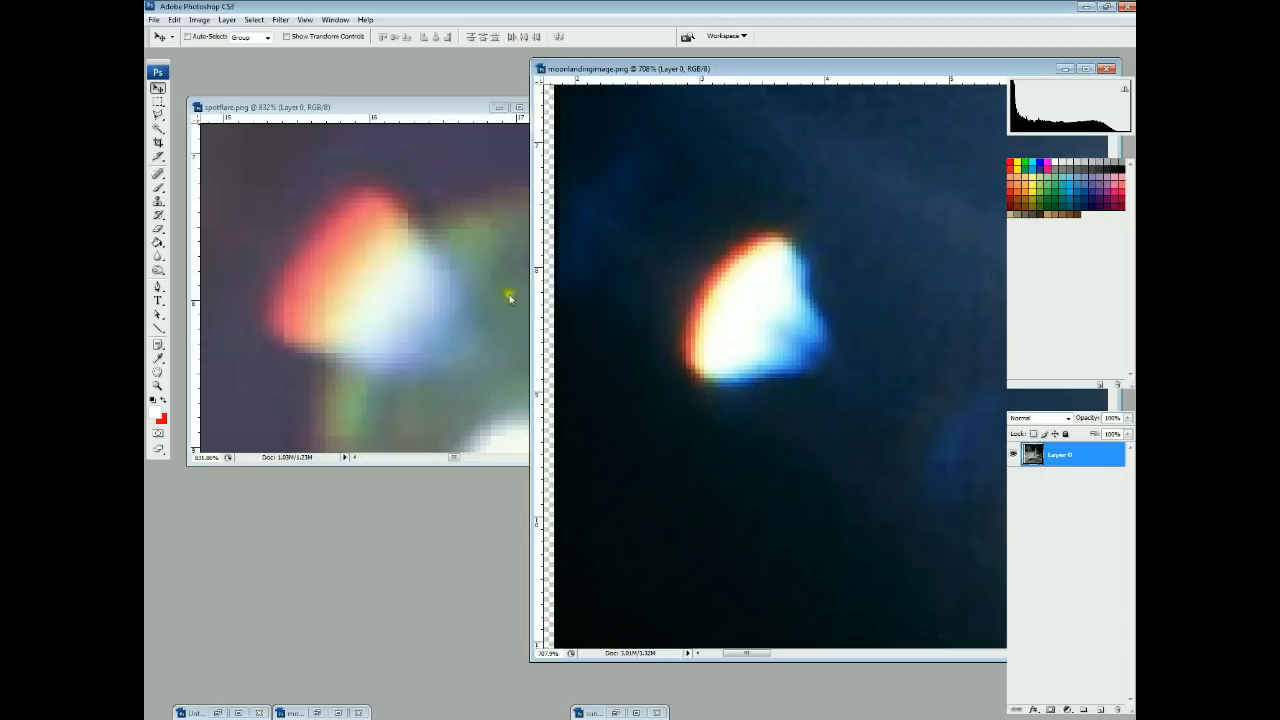
mouse_move(531, 262)
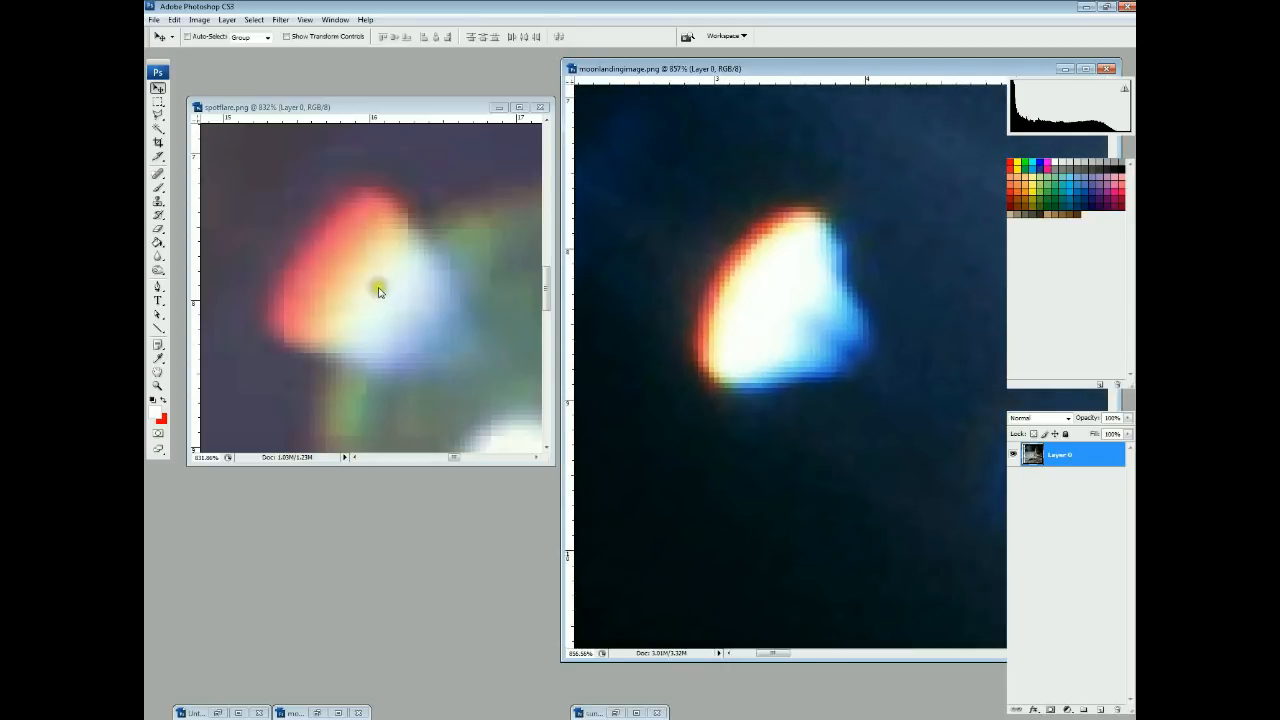
mouse_move(308, 368)
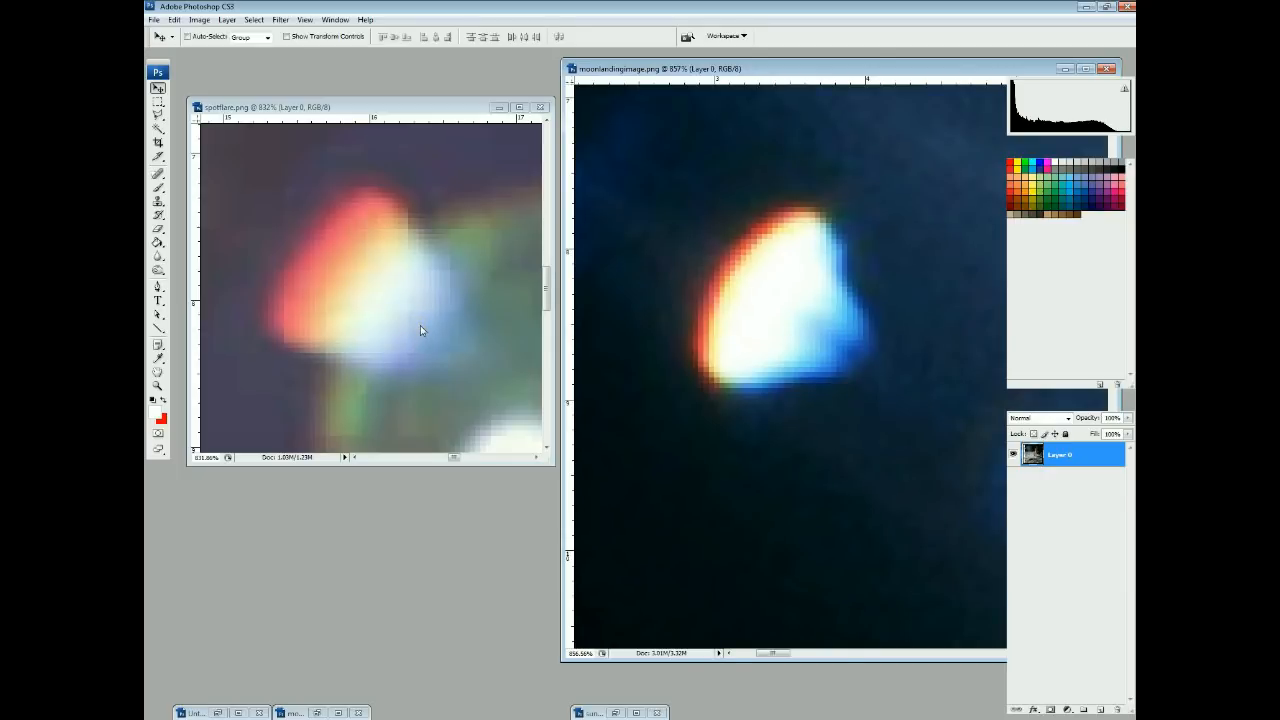
mouse_move(805, 328)
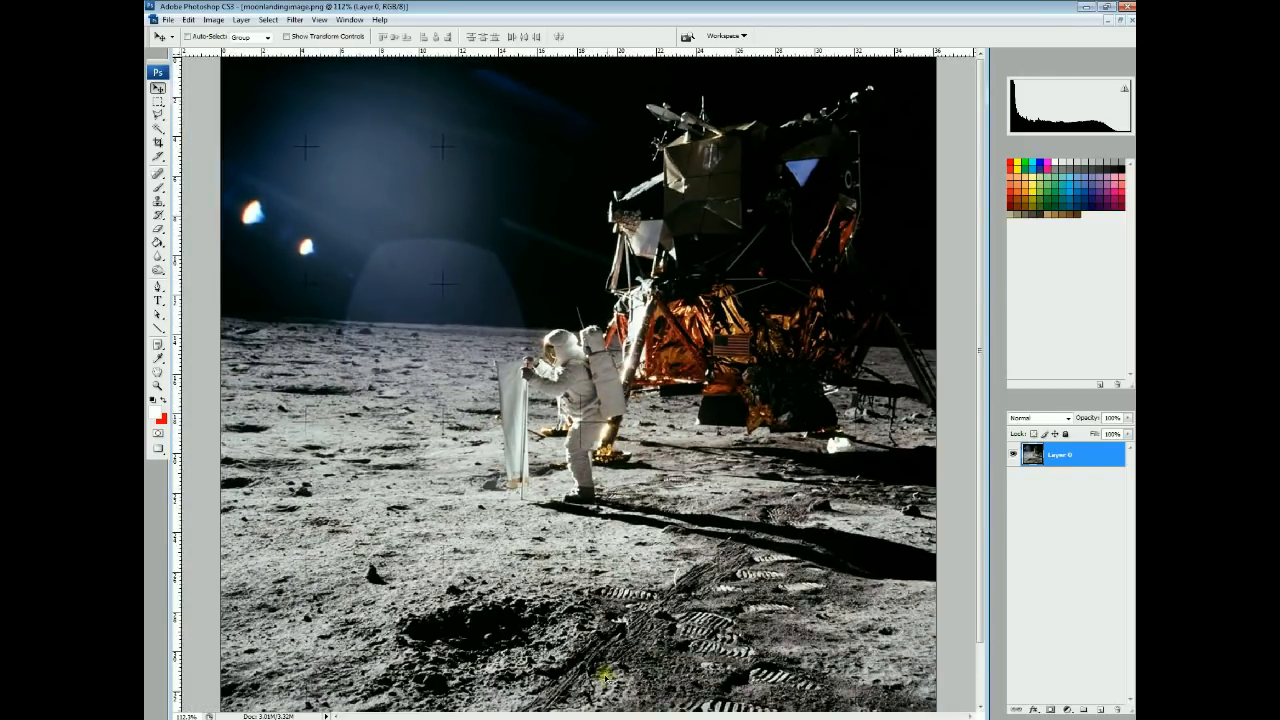
mouse_move(785, 103)
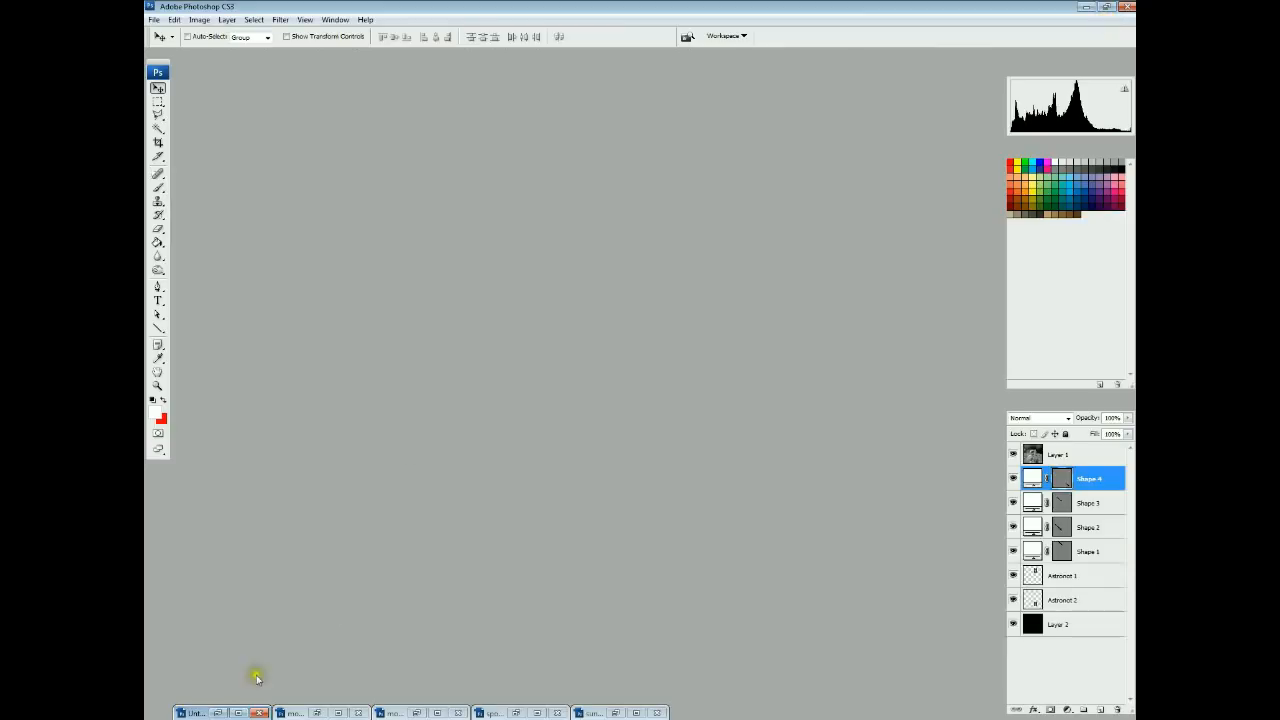
Restore the moonshot.png photo from the taskbar strip
click(197, 712)
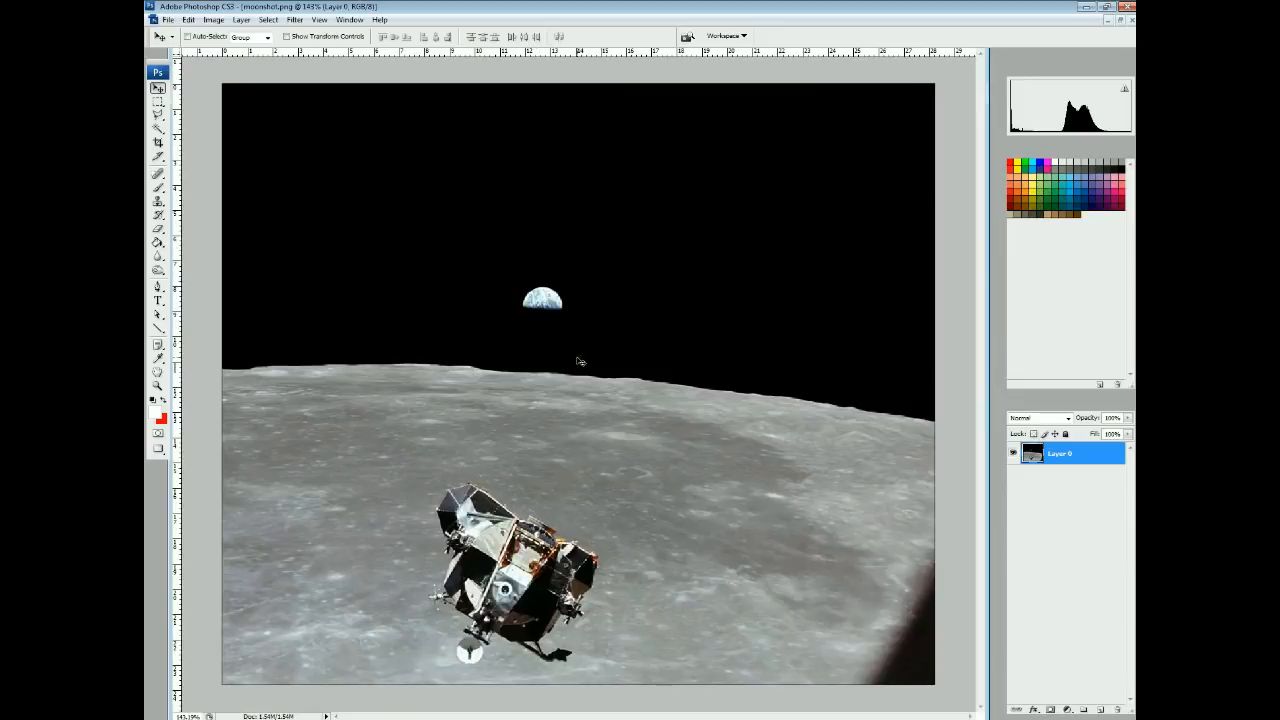
mouse_move(575, 372)
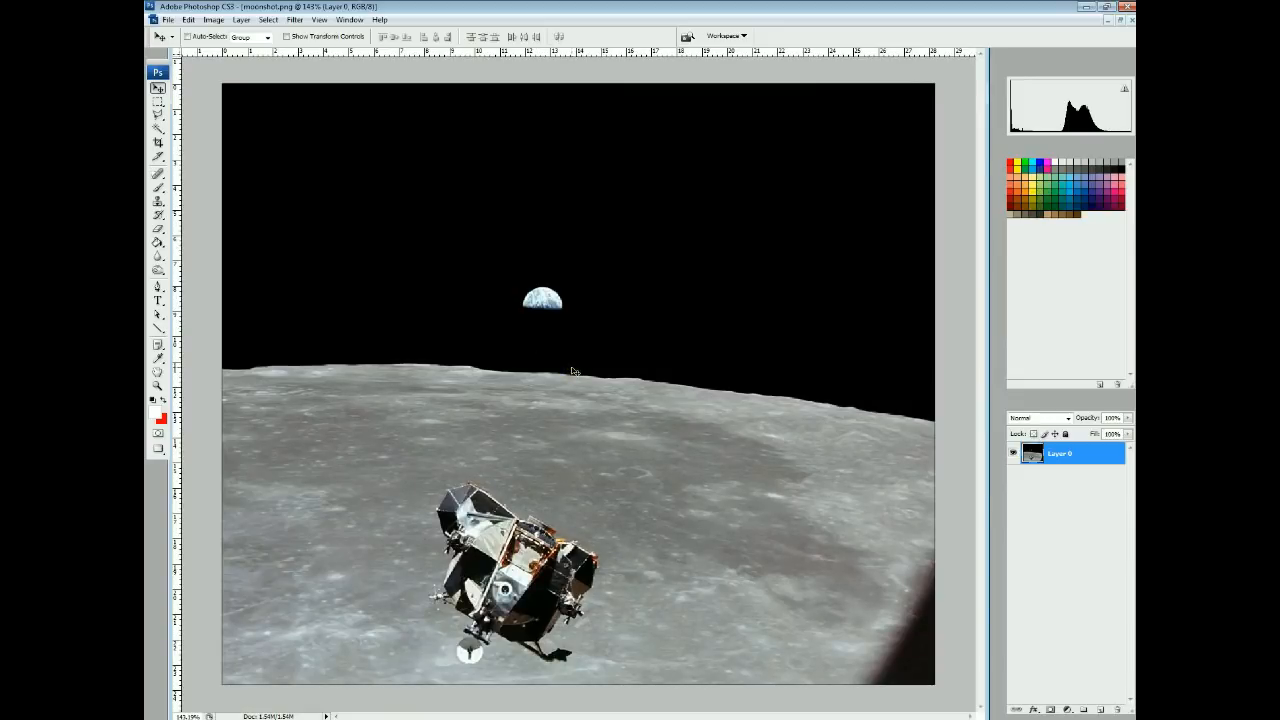
mouse_move(313, 126)
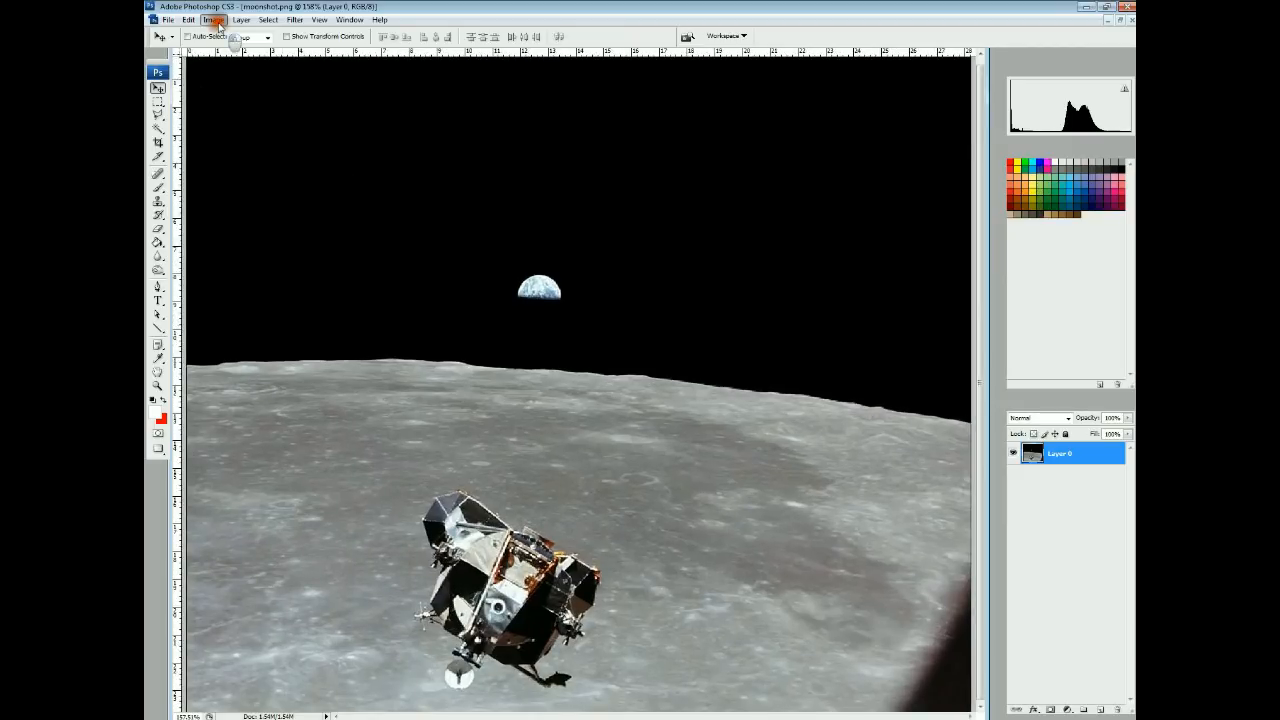
Apply an extreme Levels adjustment to moonshot.png to expose Earth's pasted edge
click(213, 19)
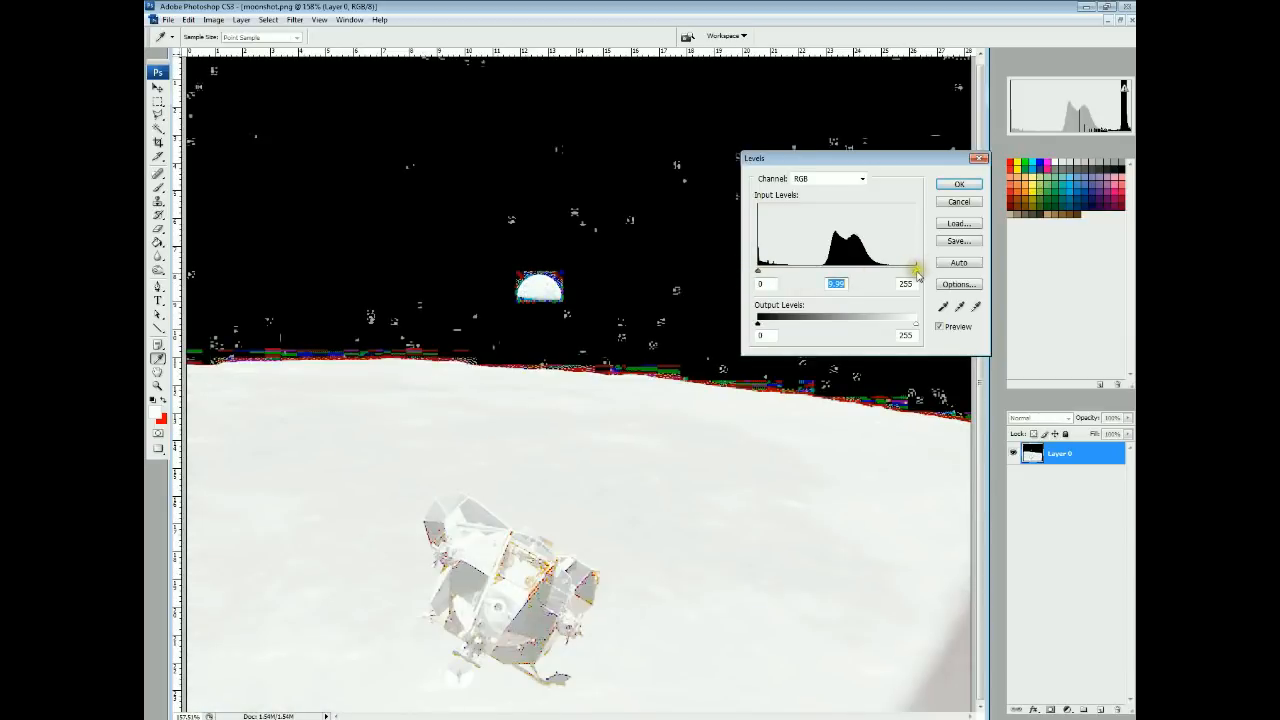
click(957, 183)
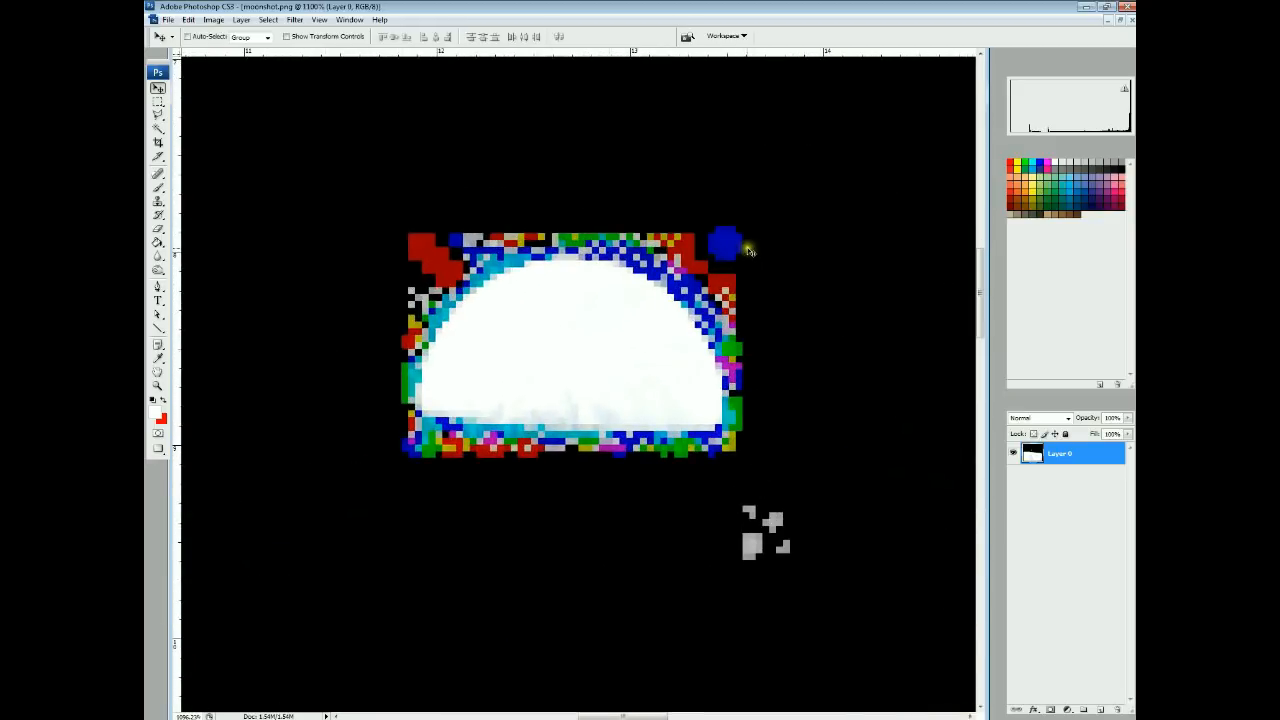
mouse_move(730, 458)
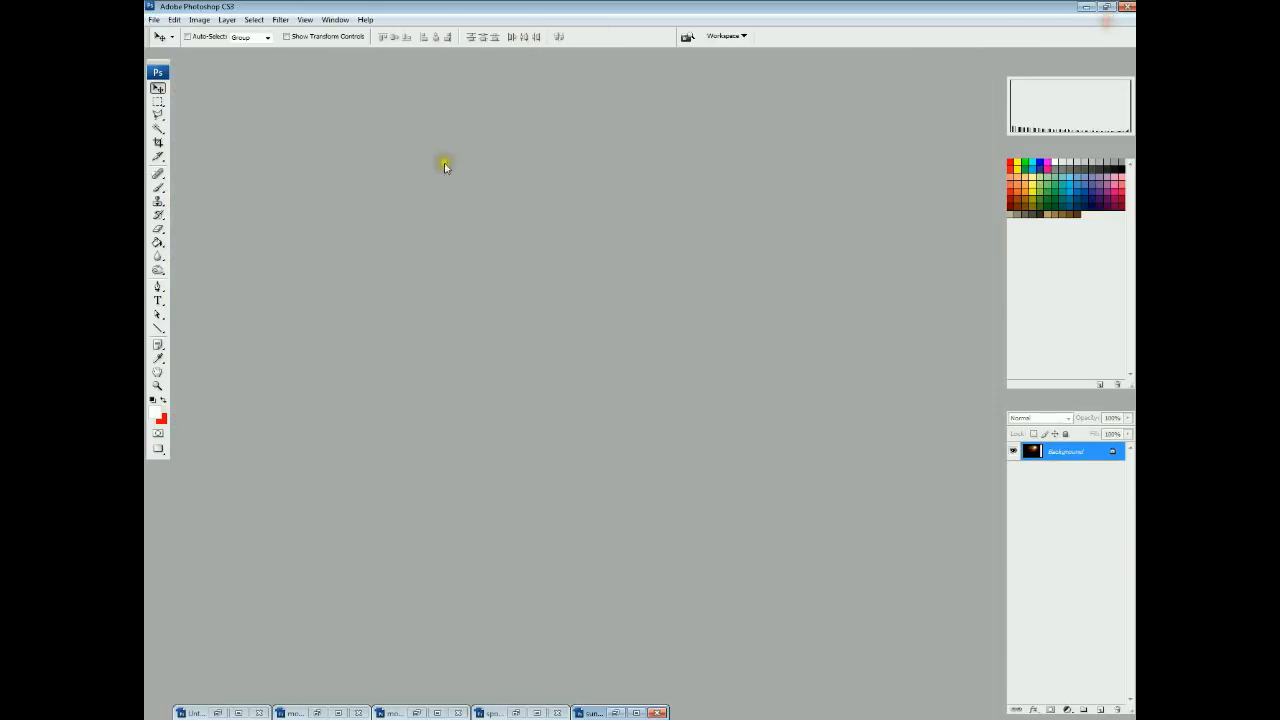
Open the two Earth and Moon photos from disk and dismiss the locked-layer error
click(154, 19)
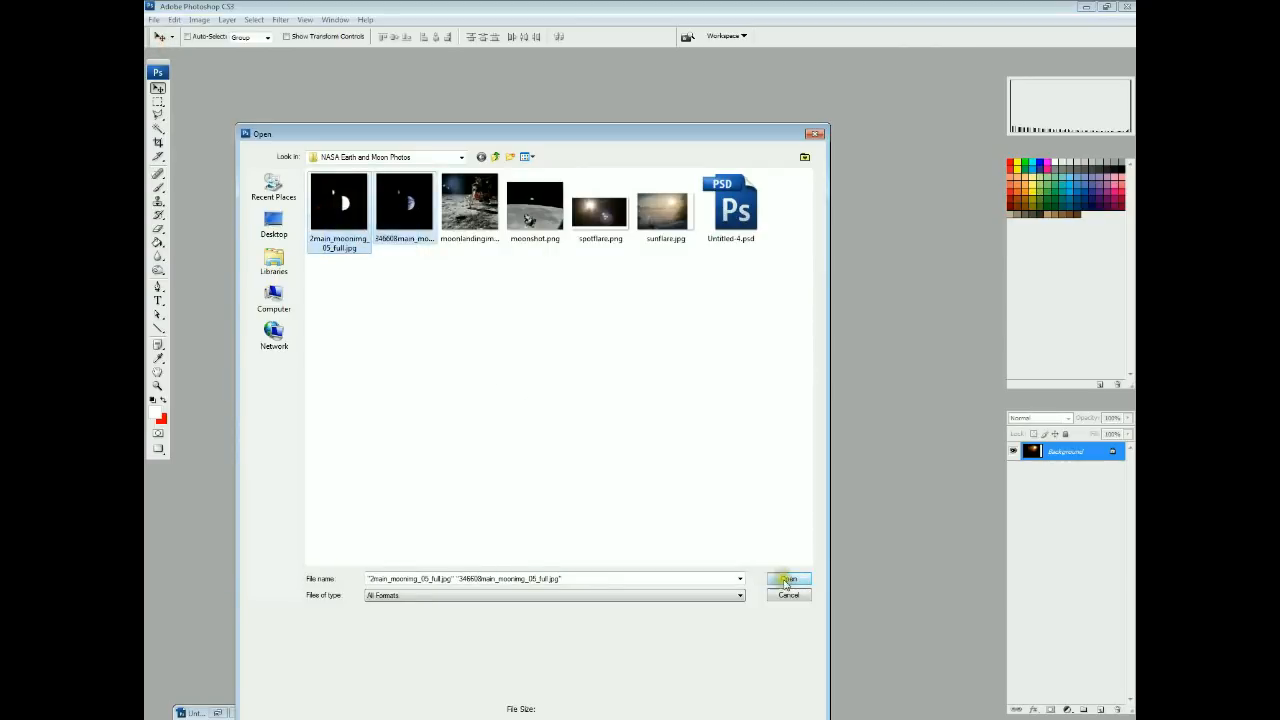
click(788, 579)
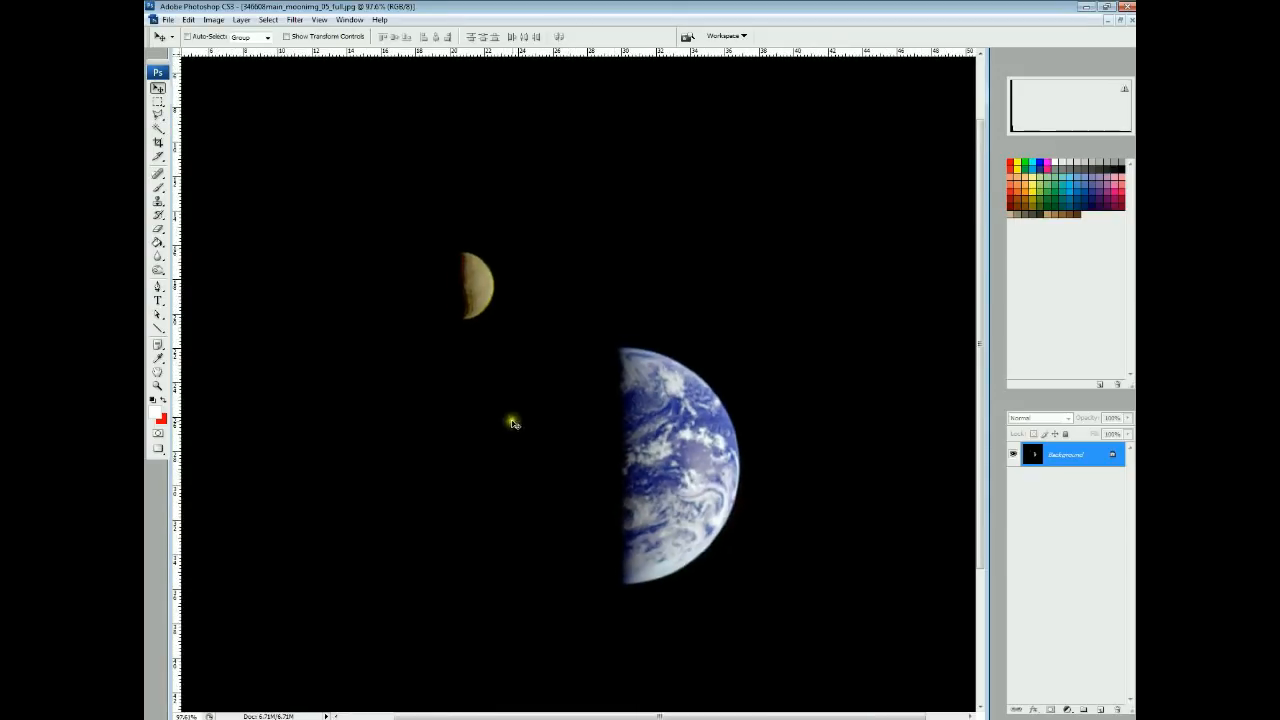
mouse_move(667, 447)
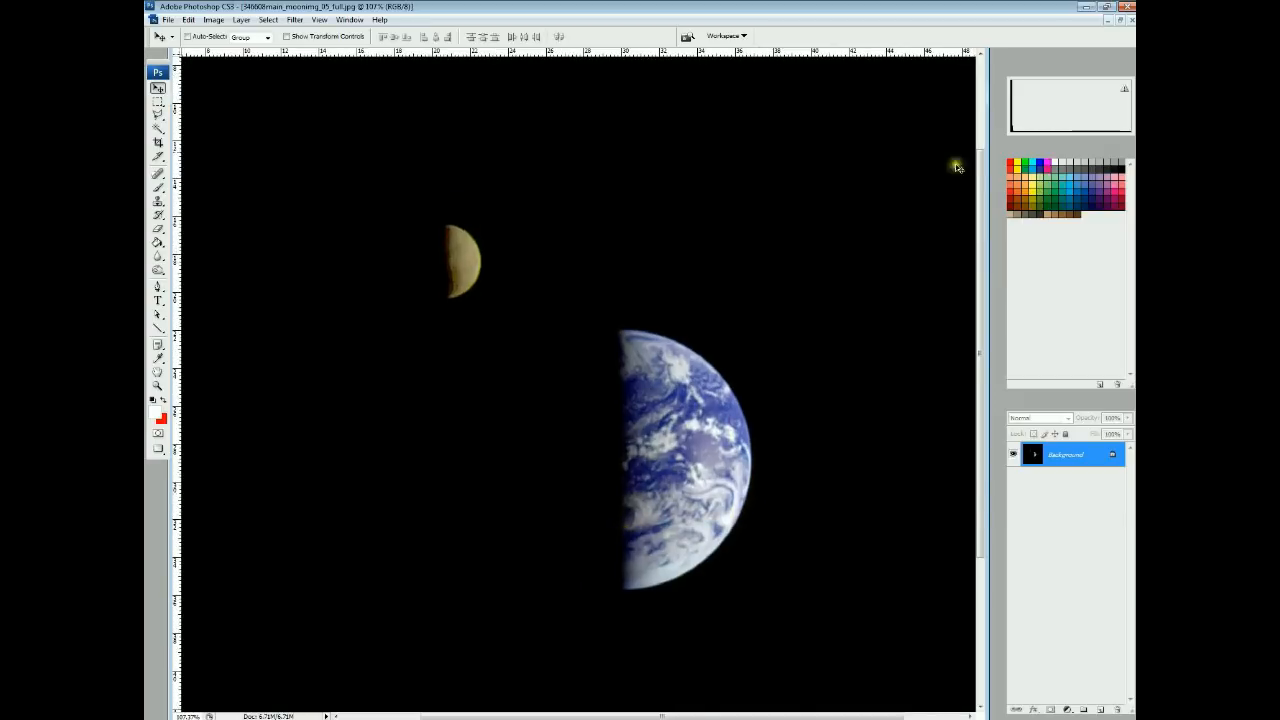
mouse_move(1108, 22)
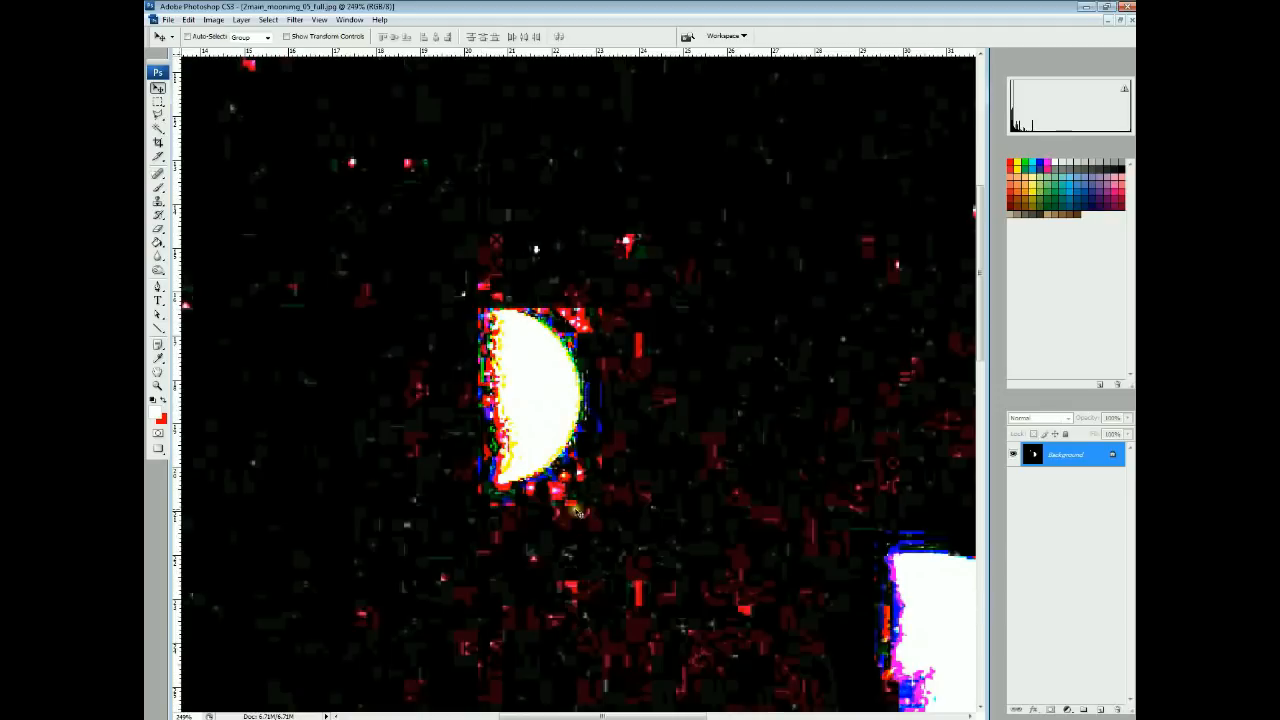
mouse_move(480, 312)
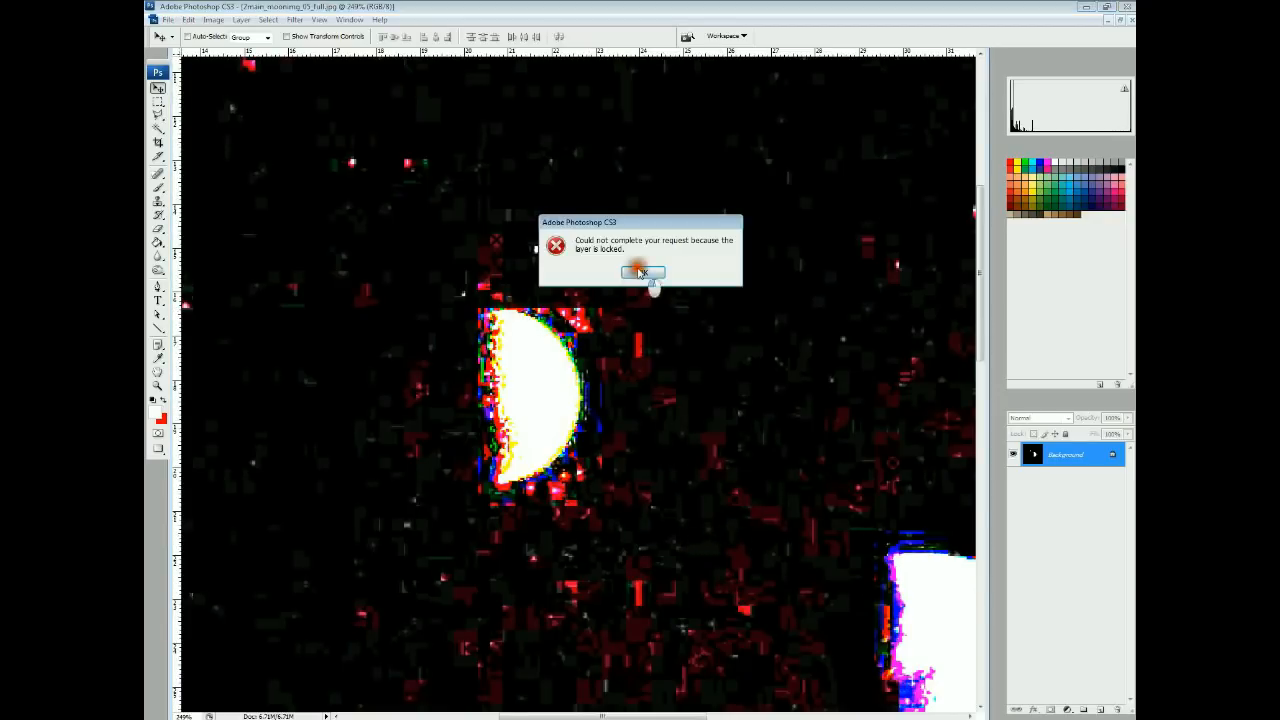
click(642, 273)
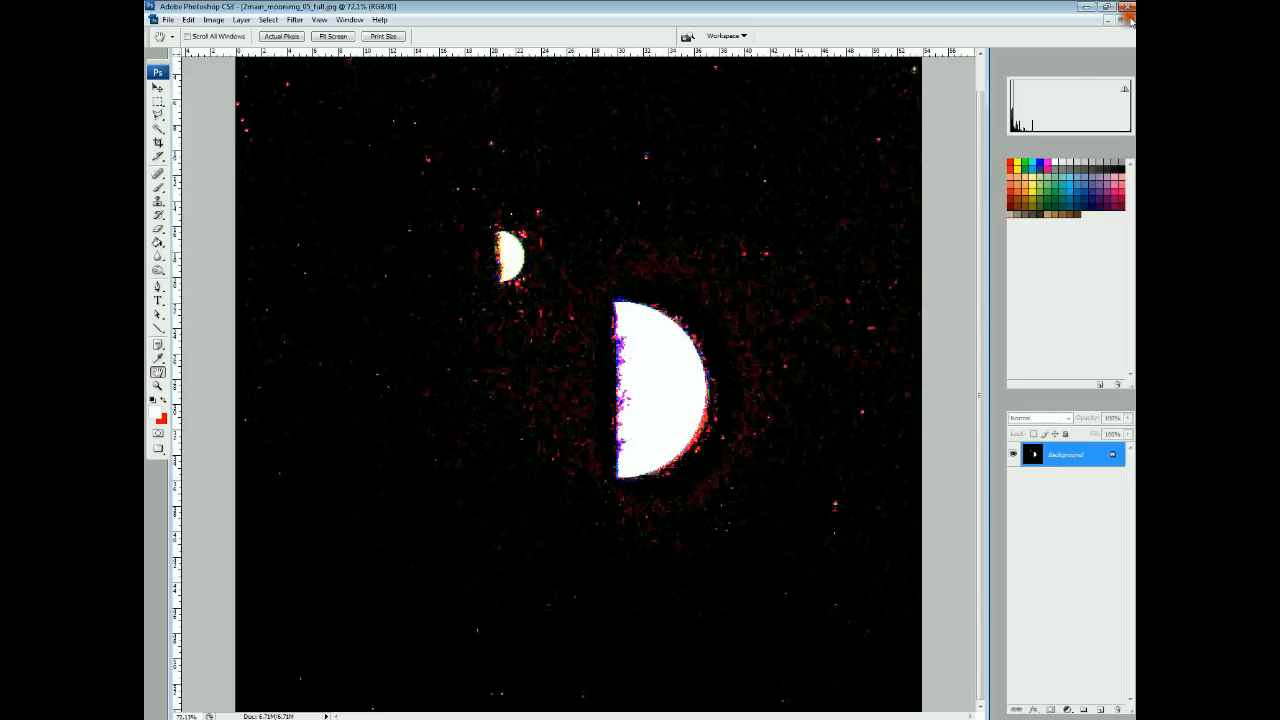
Close the Earth photo, switch to Untitled-4, and delete layers Shape 1–4
click(1131, 18)
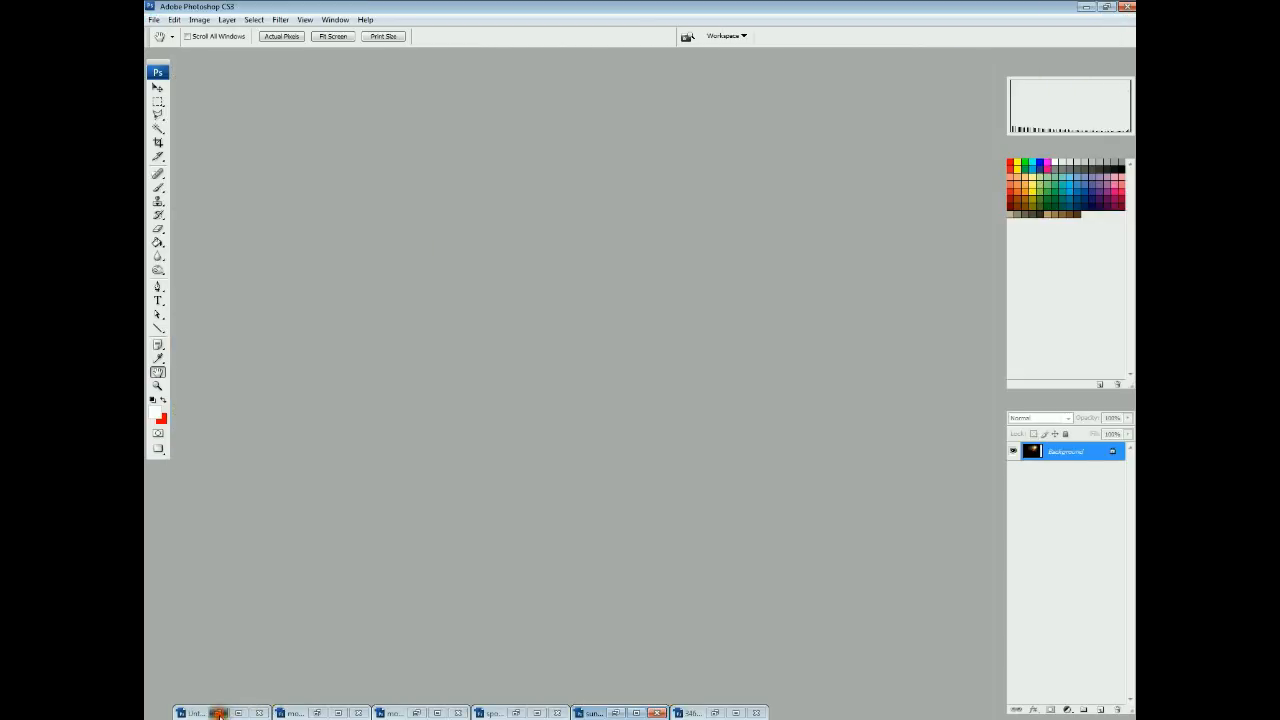
click(192, 712)
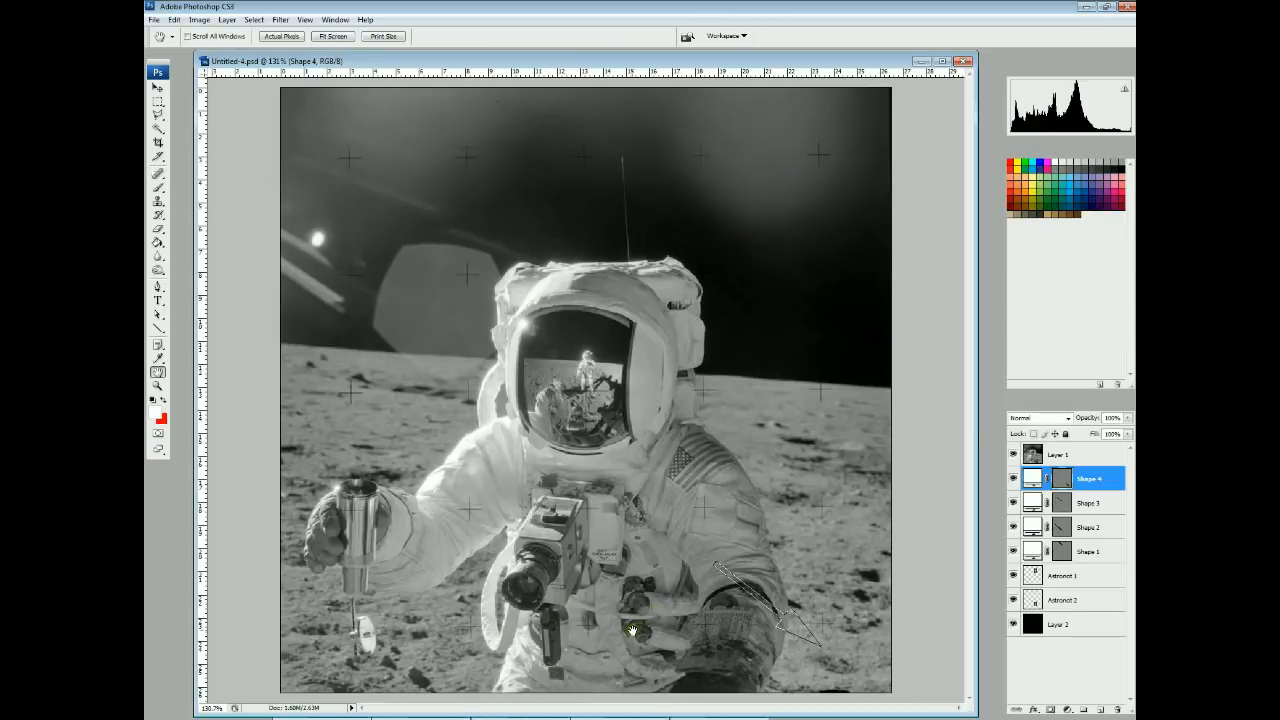
mouse_move(710, 625)
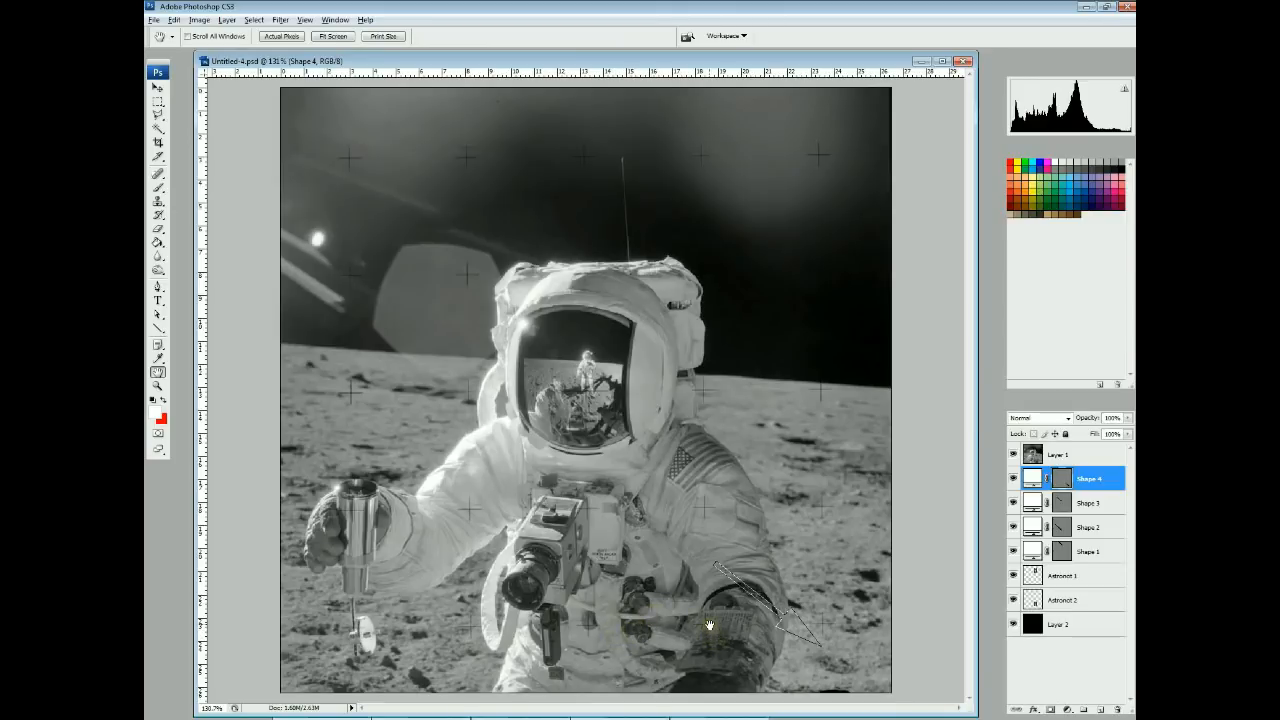
mouse_move(935, 552)
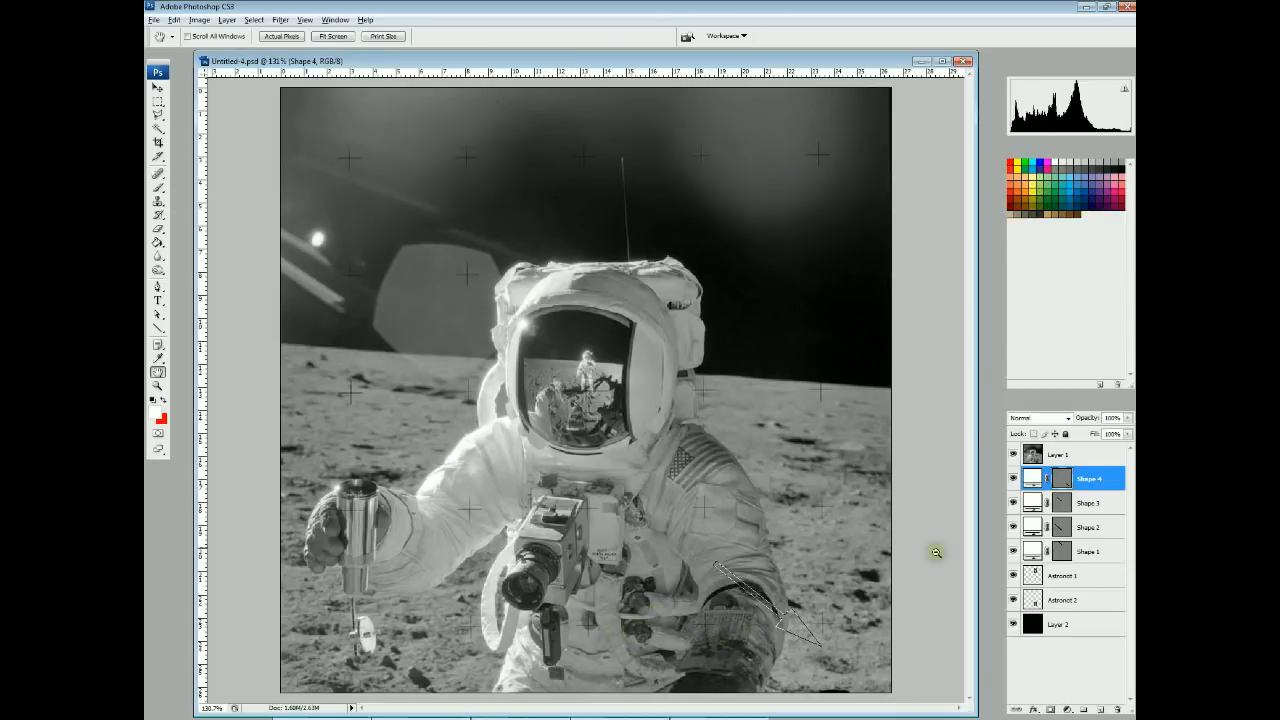
right_click(1088, 478)
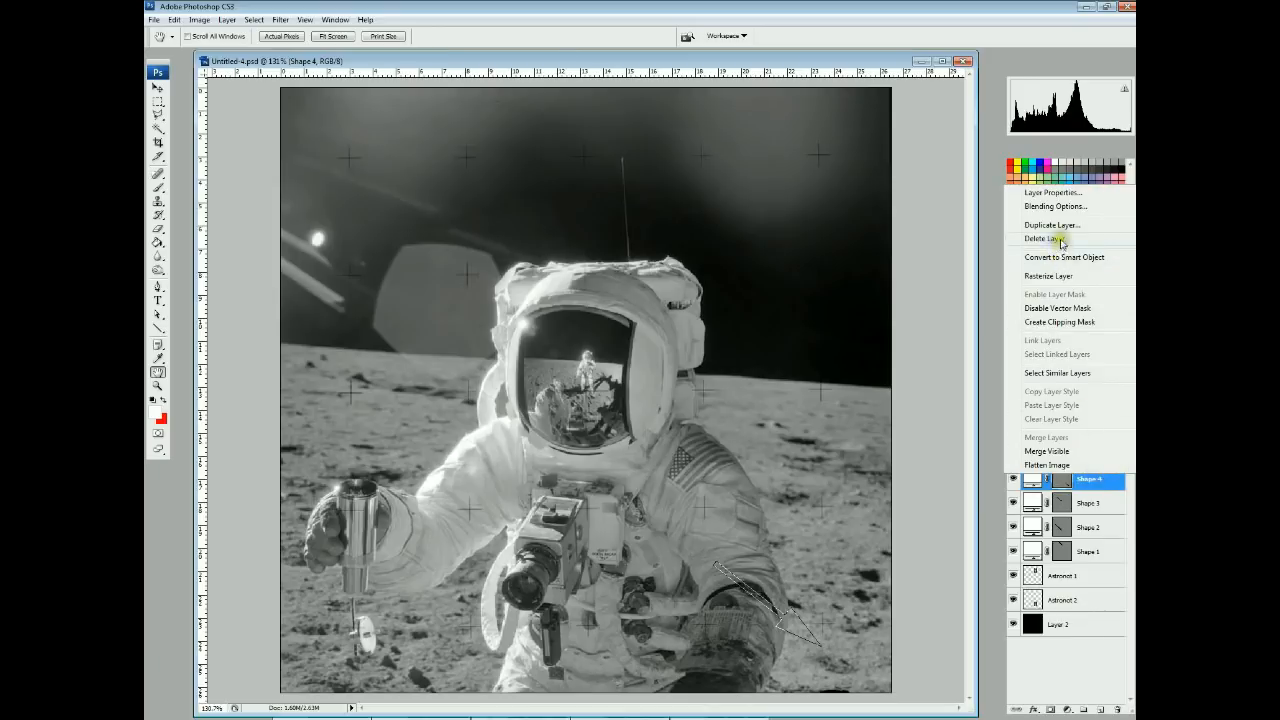
click(1051, 238)
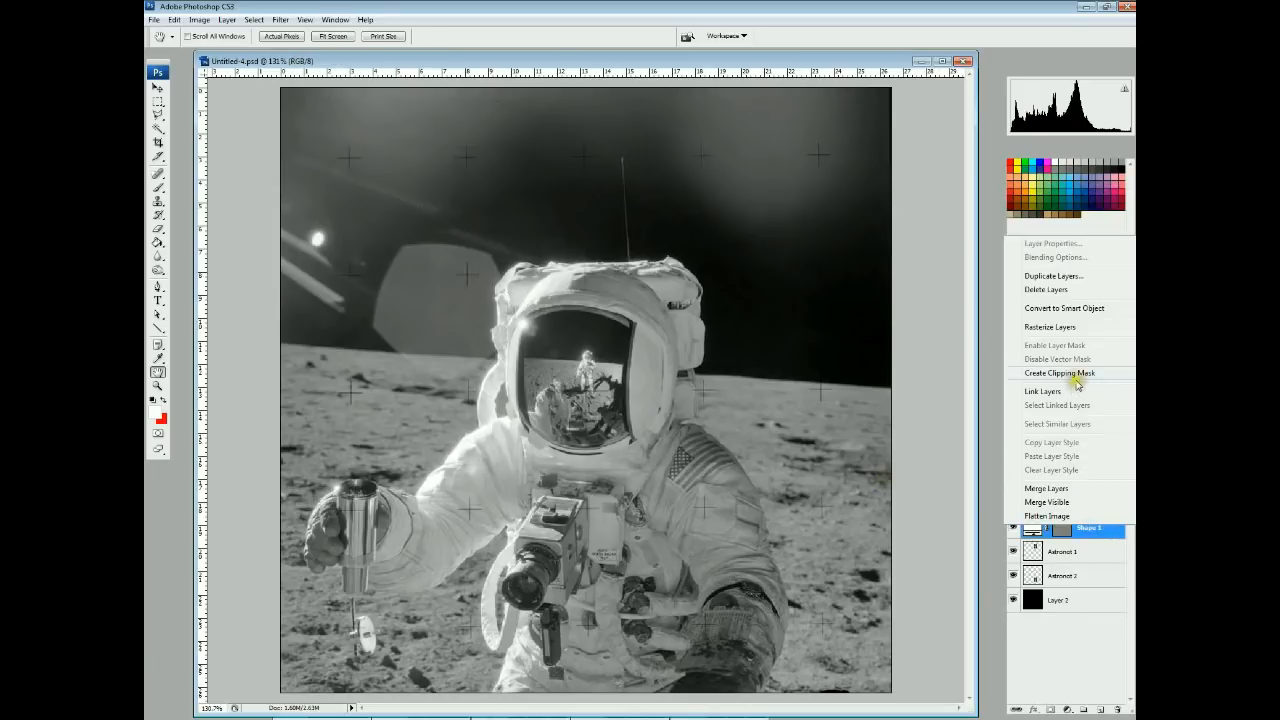
mouse_move(1073, 291)
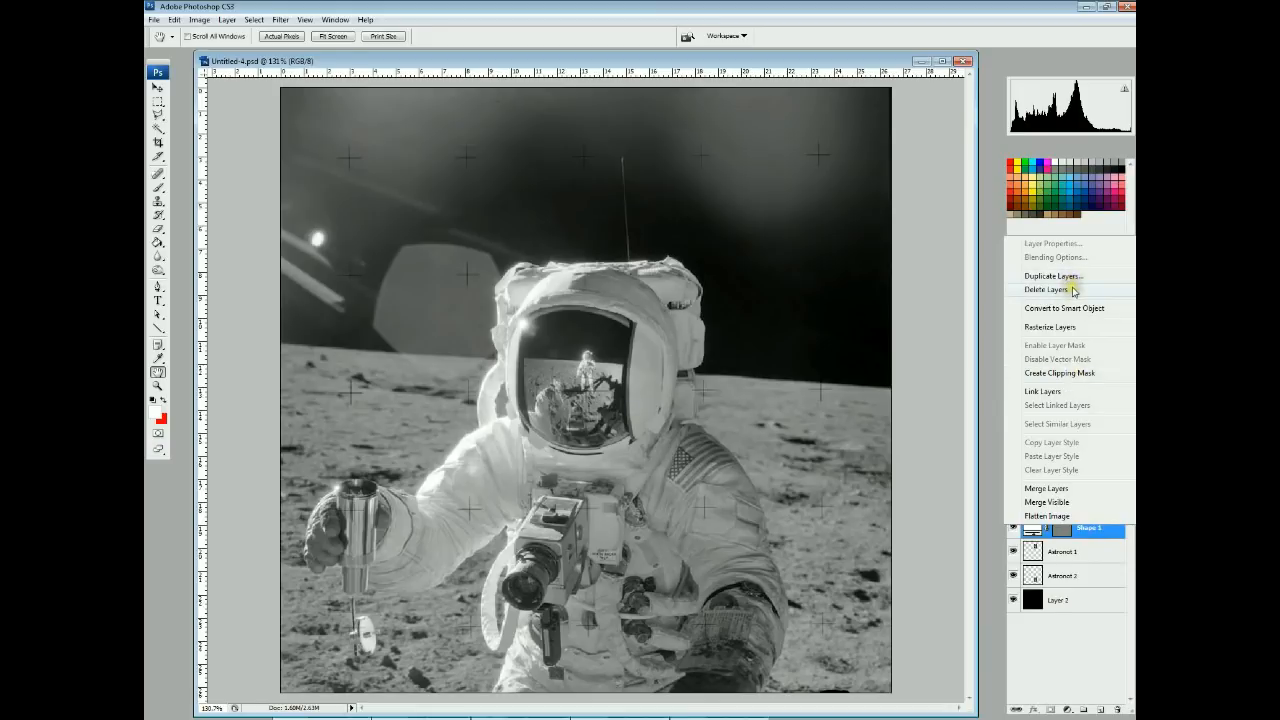
click(1047, 290)
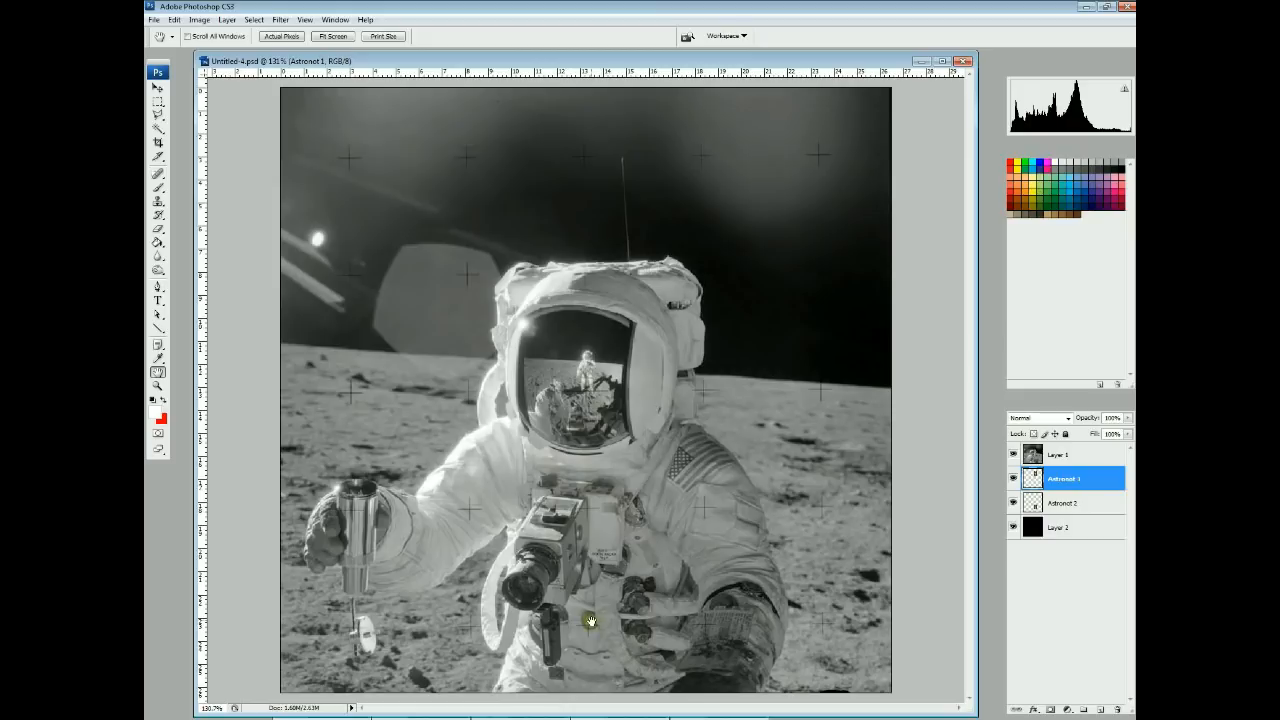
mouse_move(590, 620)
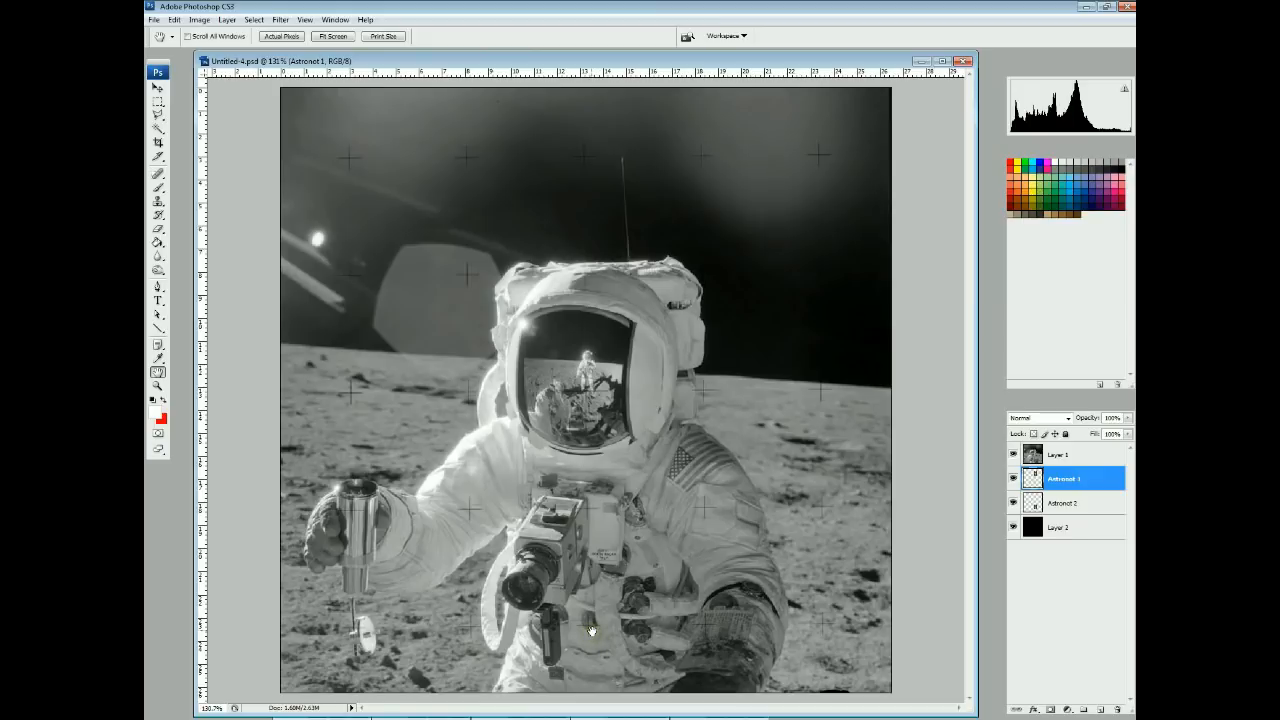
mouse_move(595, 663)
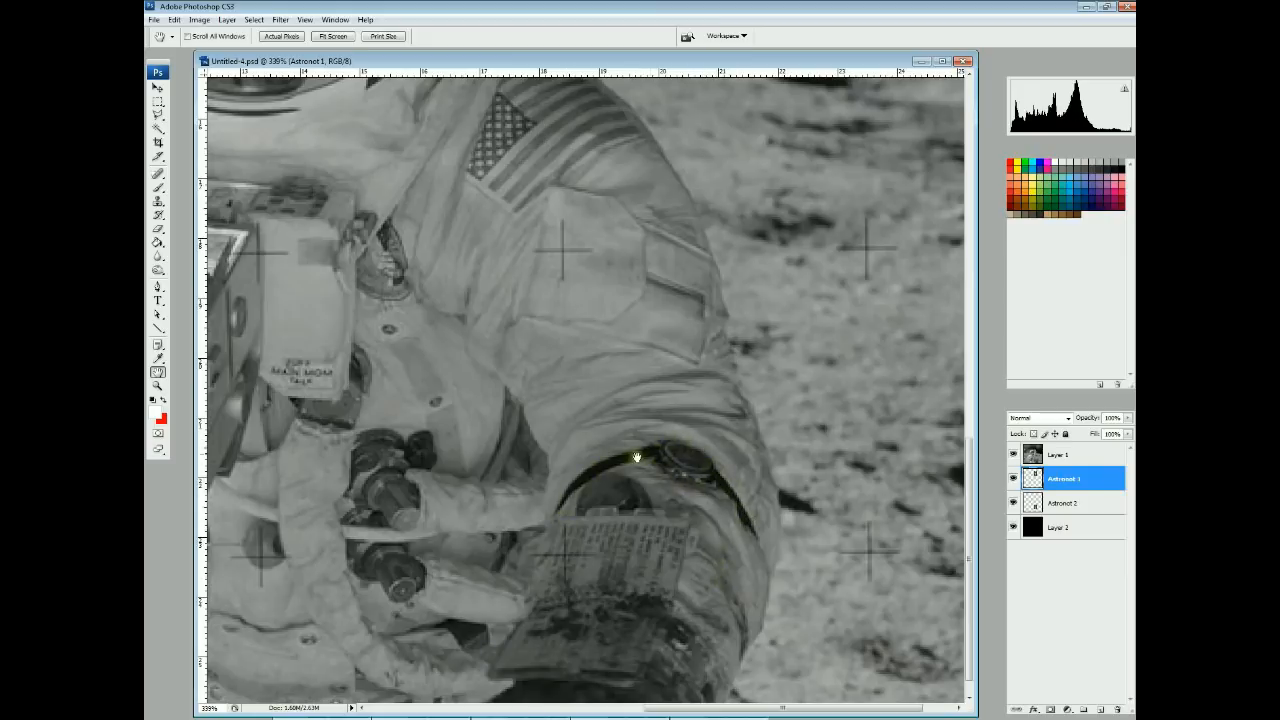
mouse_move(770, 597)
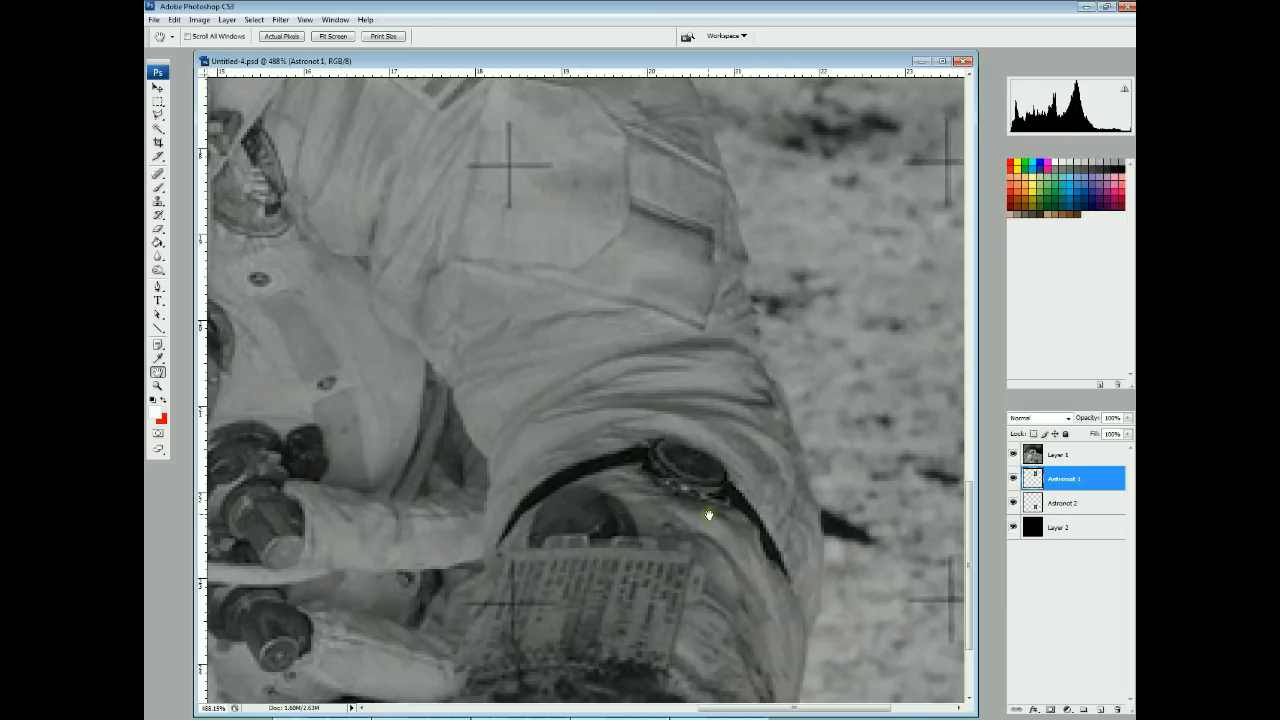
mouse_move(710, 522)
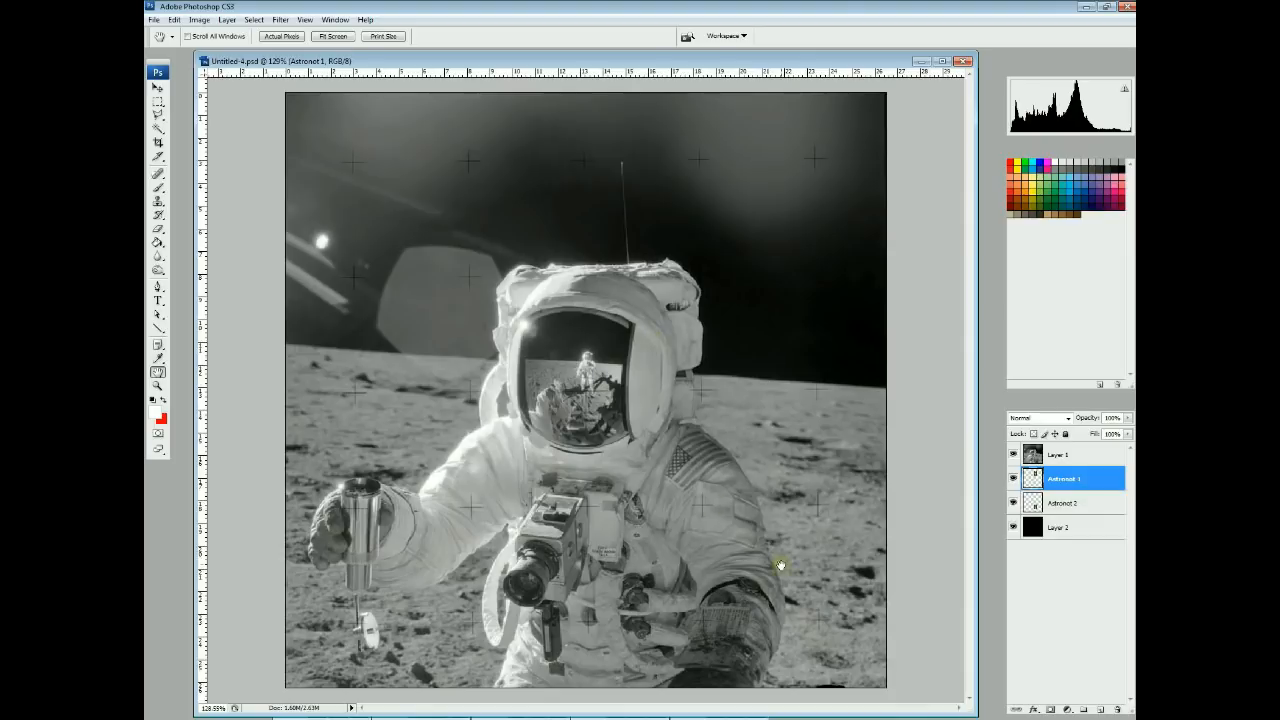
mouse_move(295, 260)
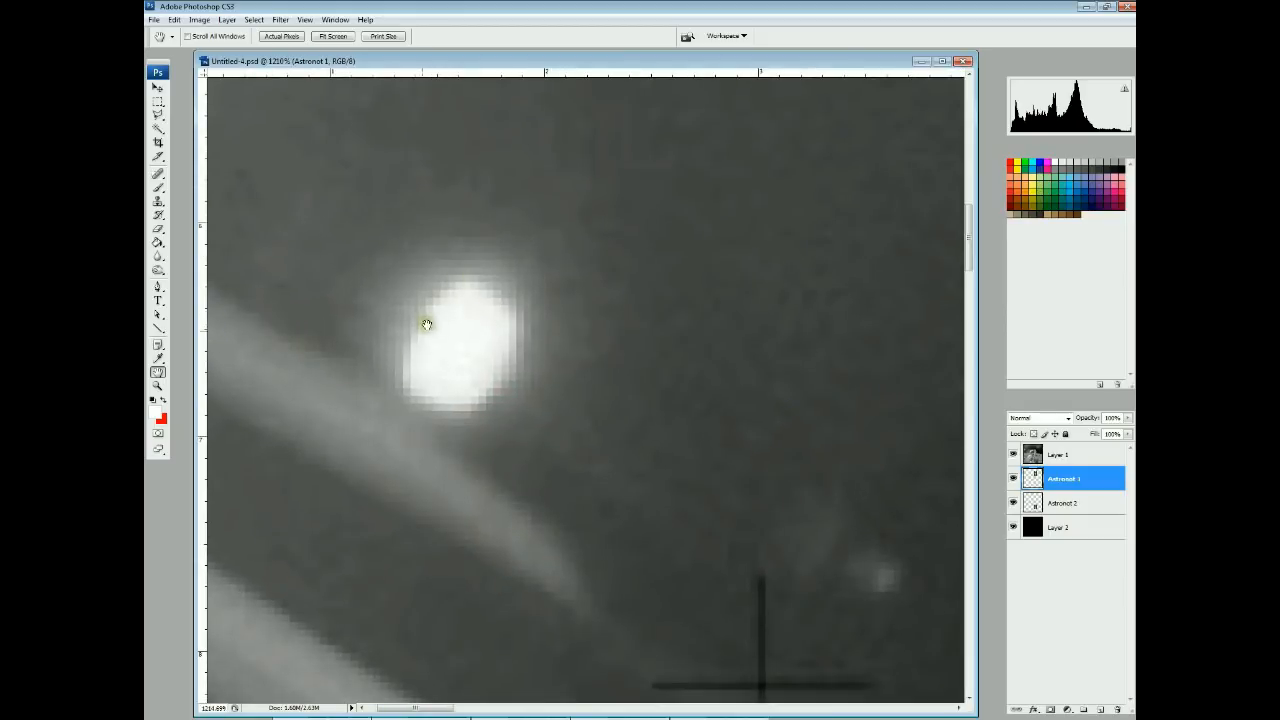
mouse_move(410, 393)
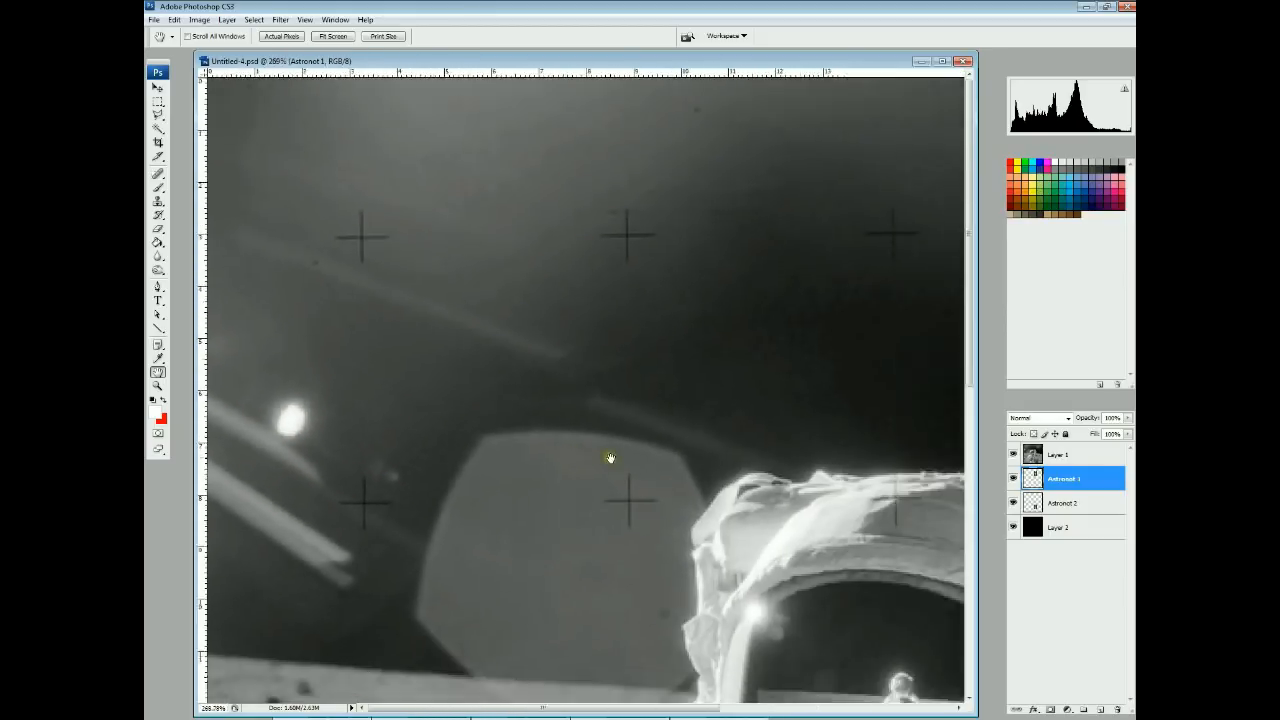
click(332, 36)
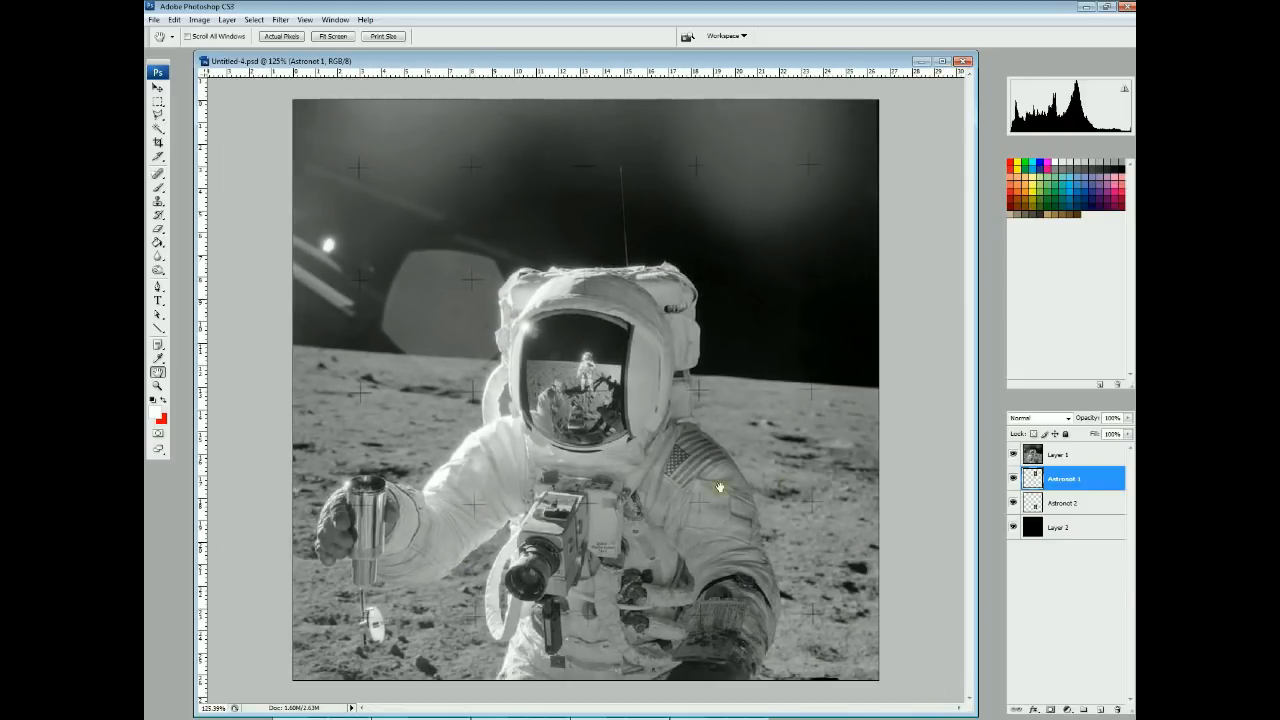
mouse_move(900, 458)
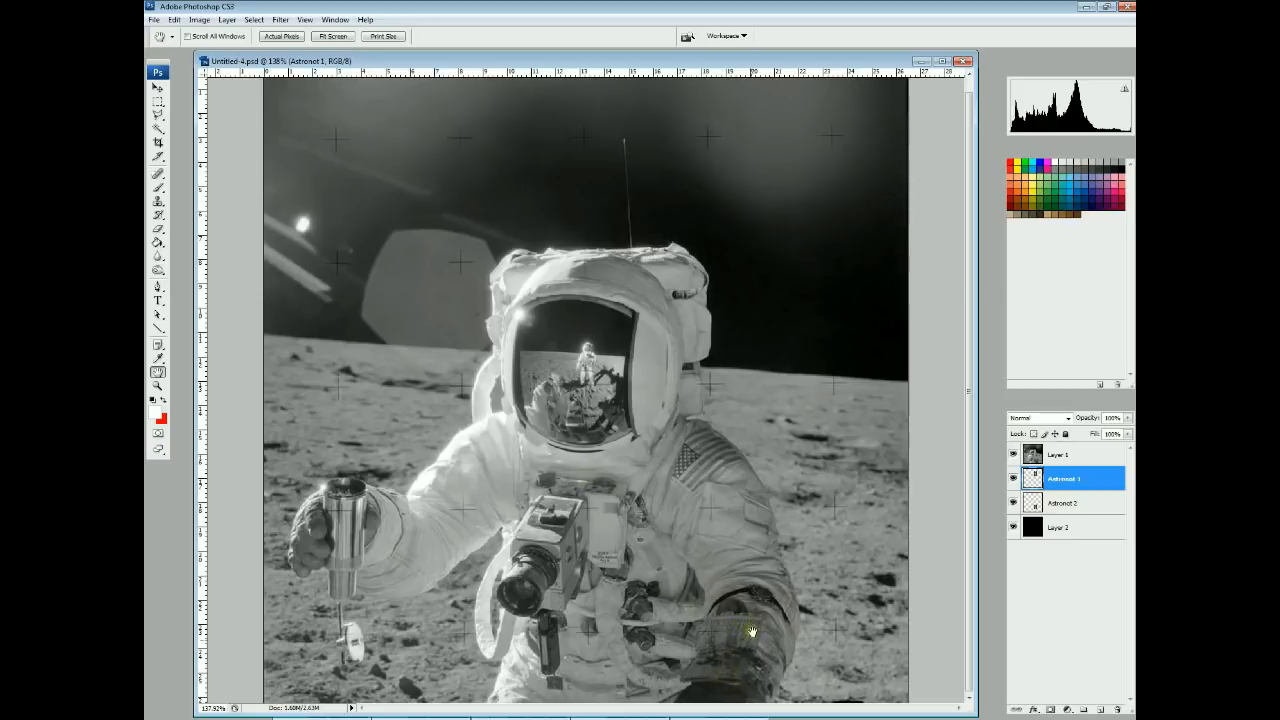
mouse_move(705, 635)
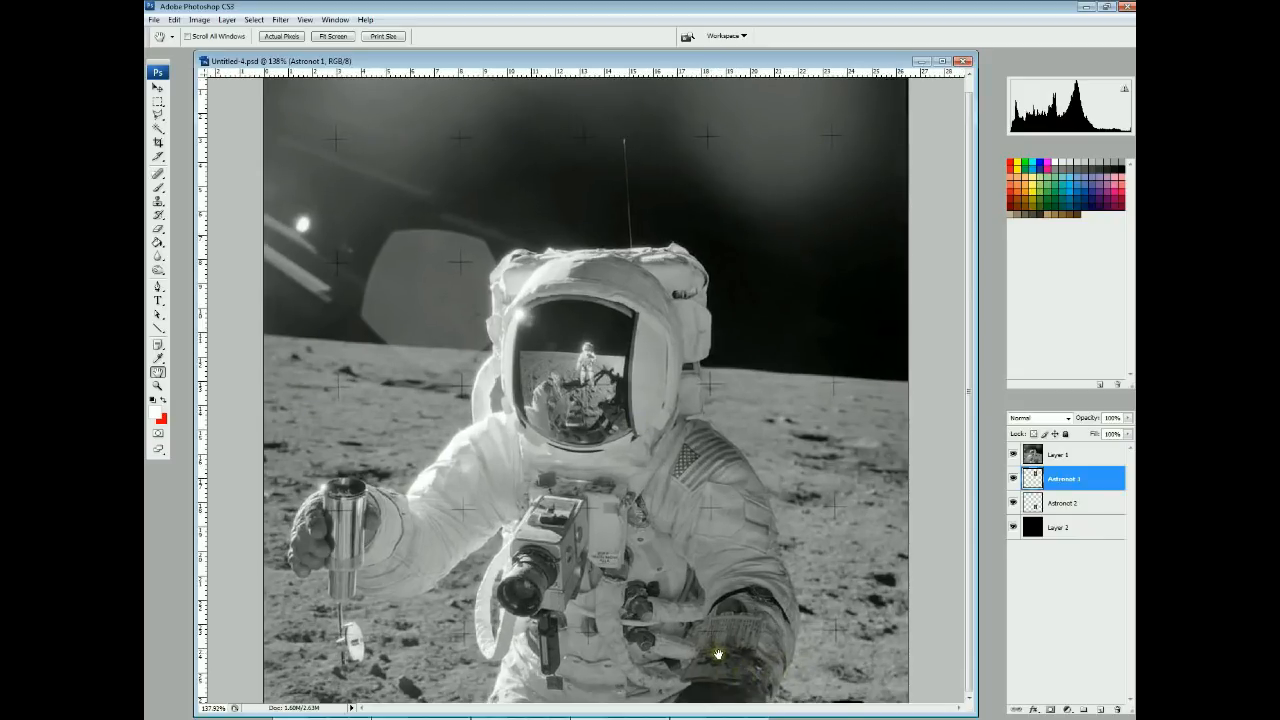
mouse_move(348, 558)
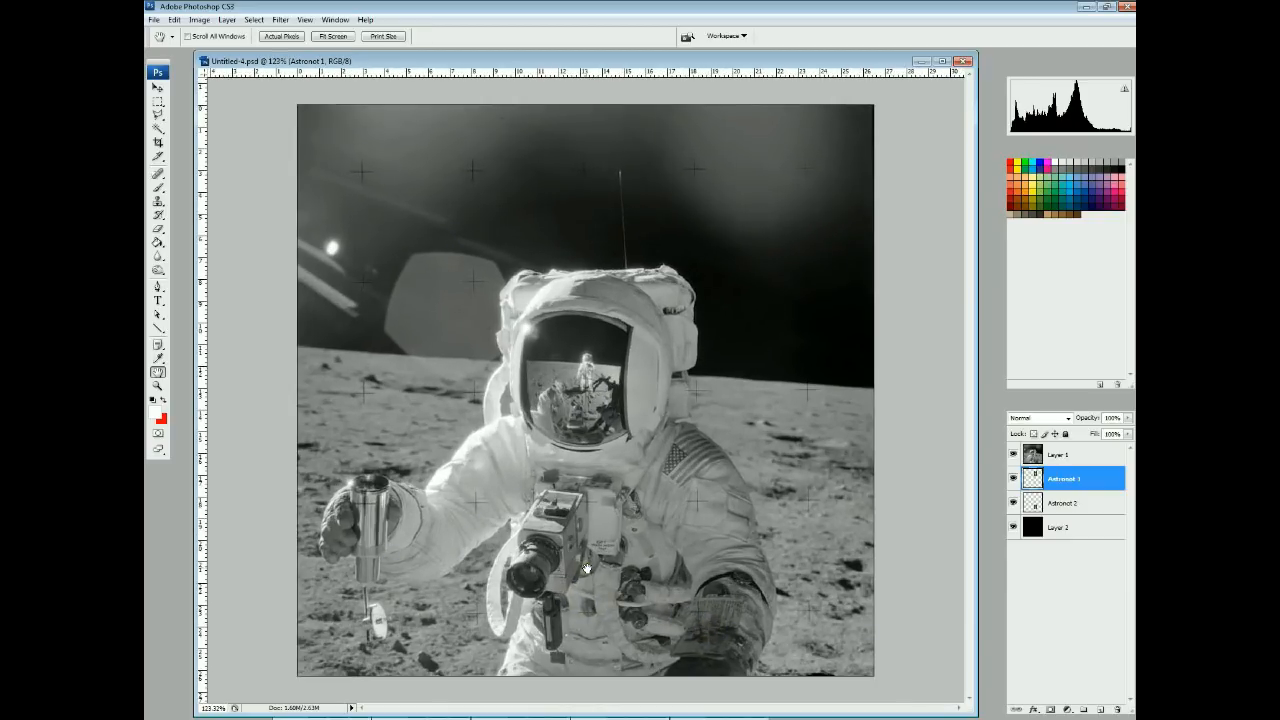
mouse_move(668, 488)
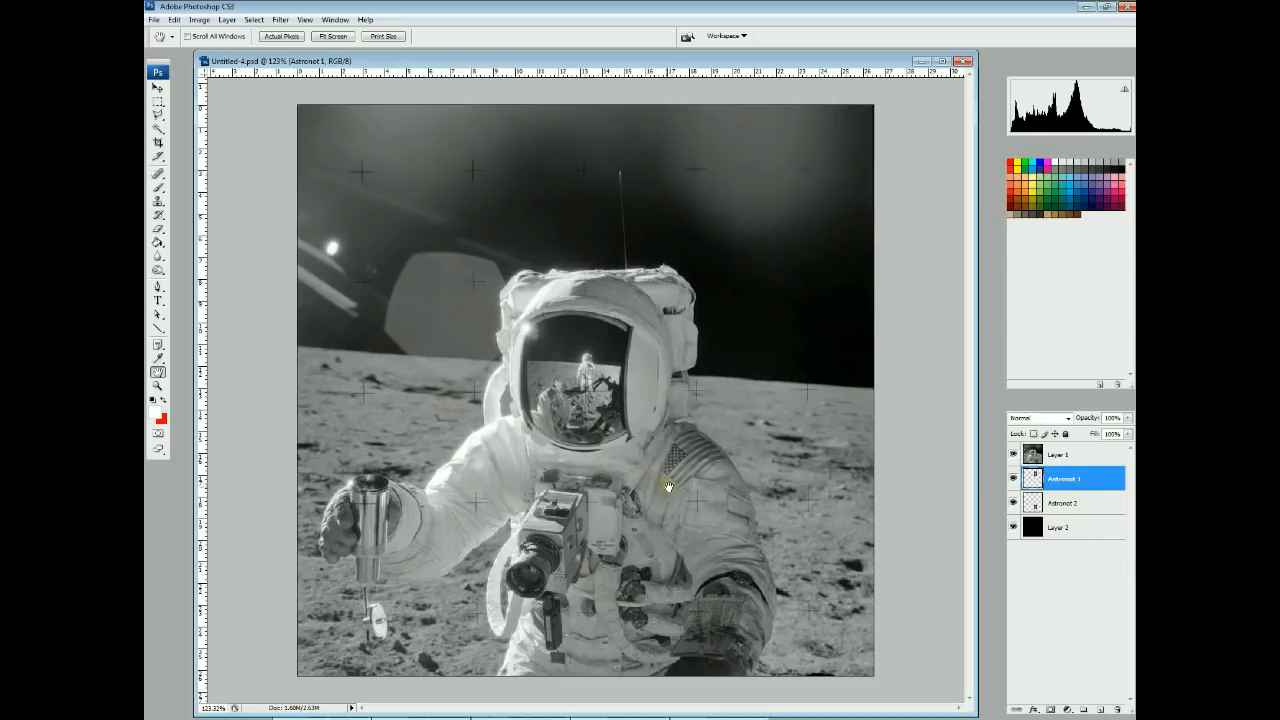
mouse_move(590, 502)
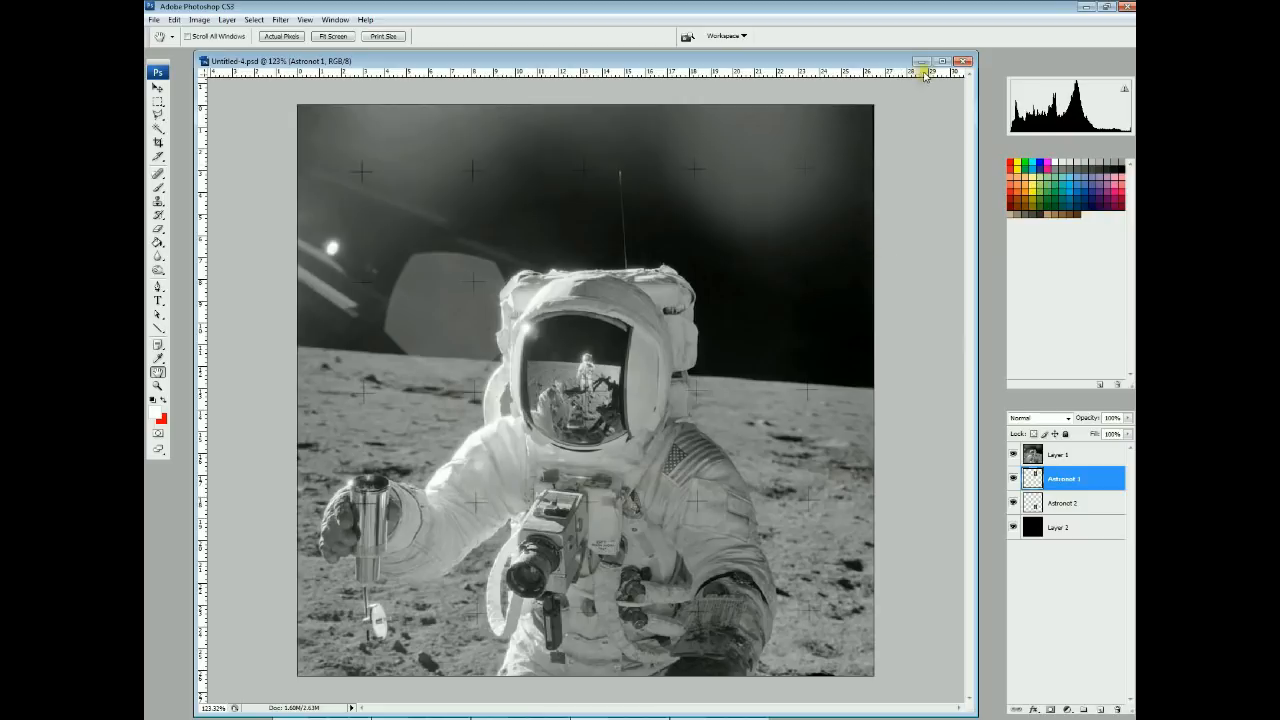
mouse_move(705, 497)
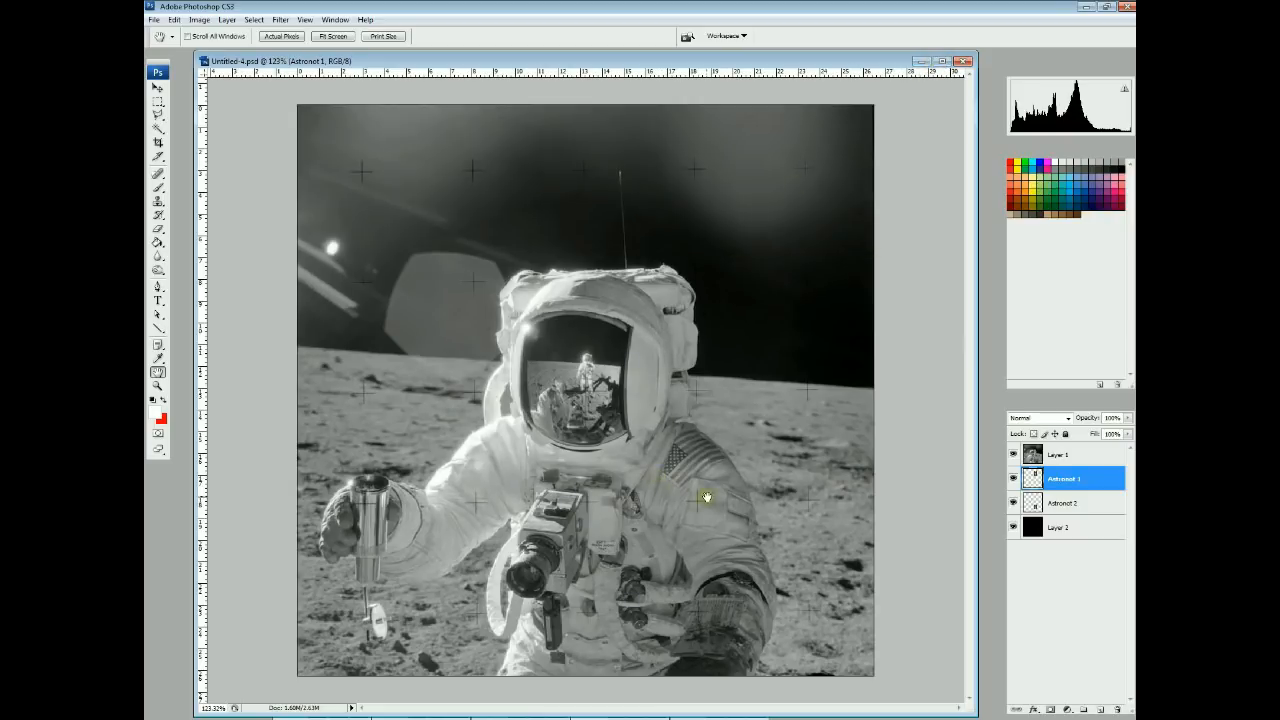
mouse_move(596, 527)
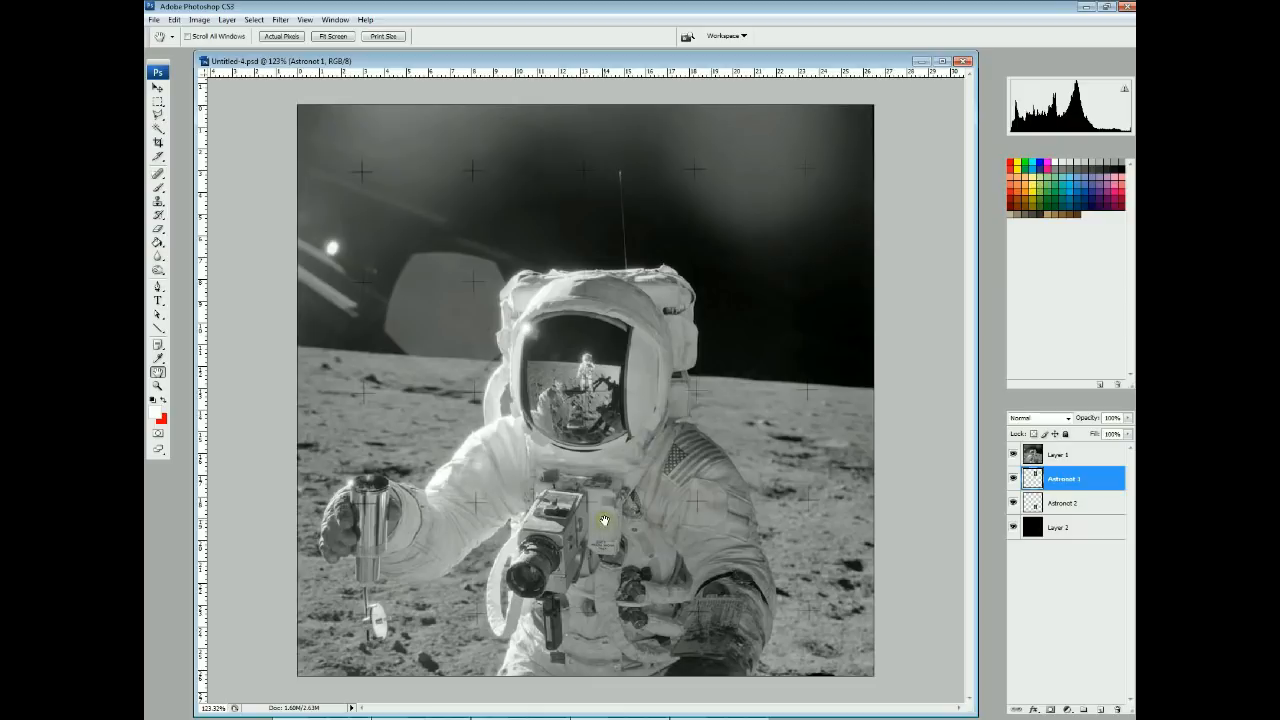
mouse_move(603, 501)
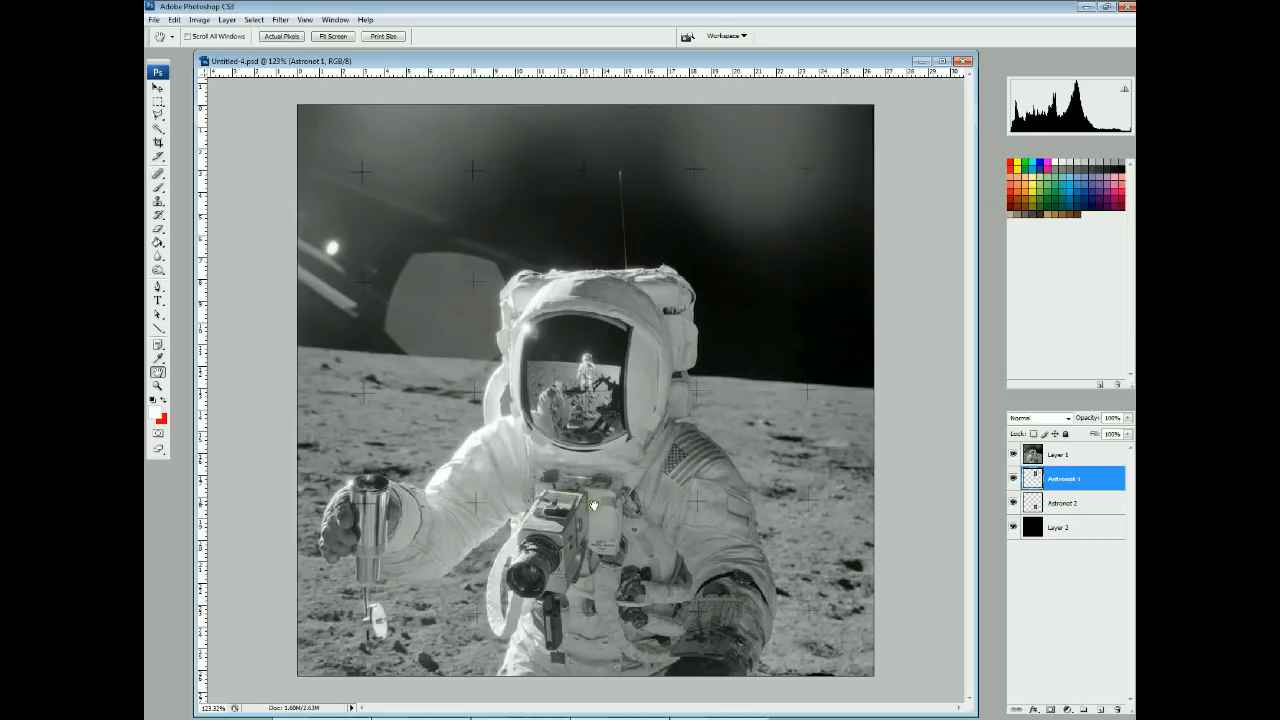
mouse_move(600, 370)
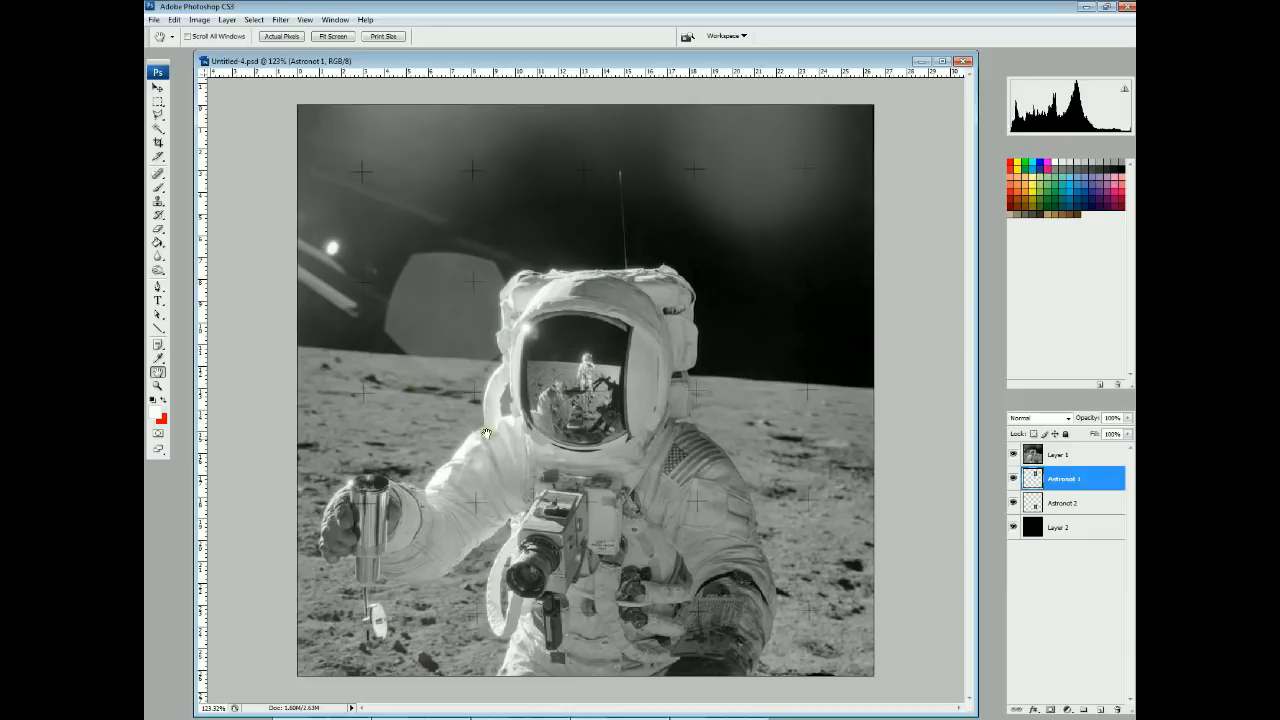
mouse_move(920, 490)
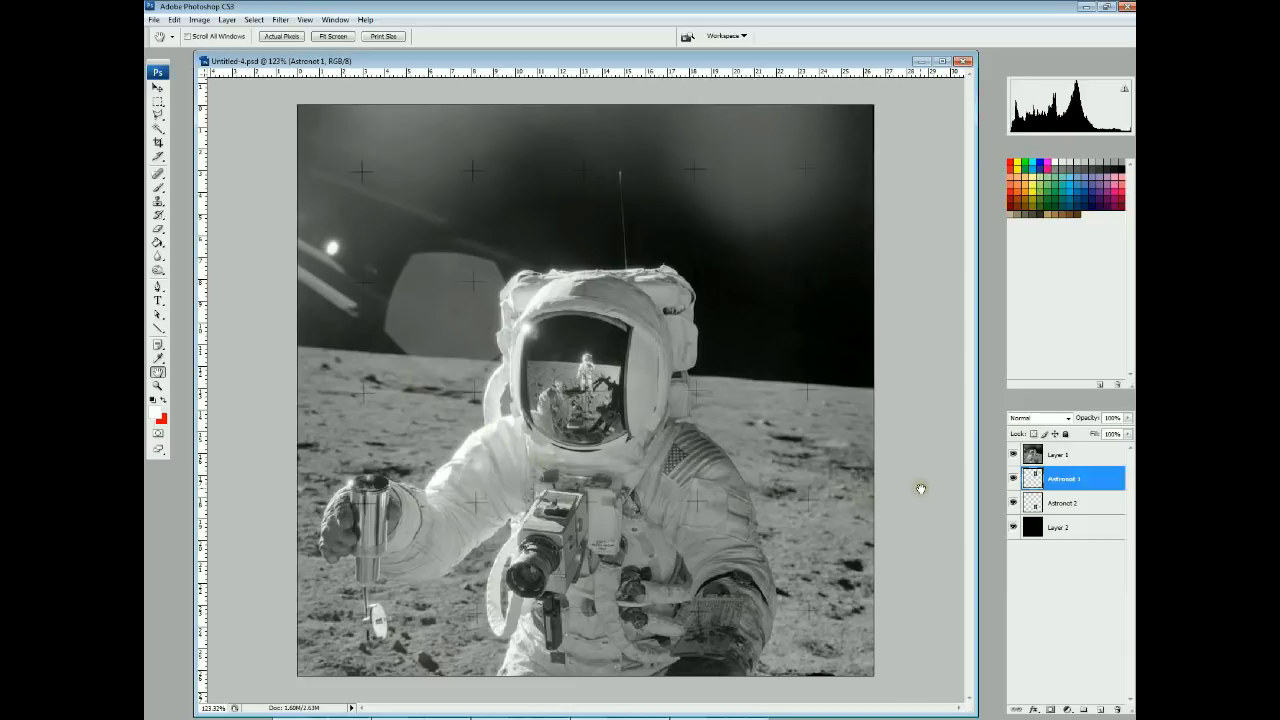